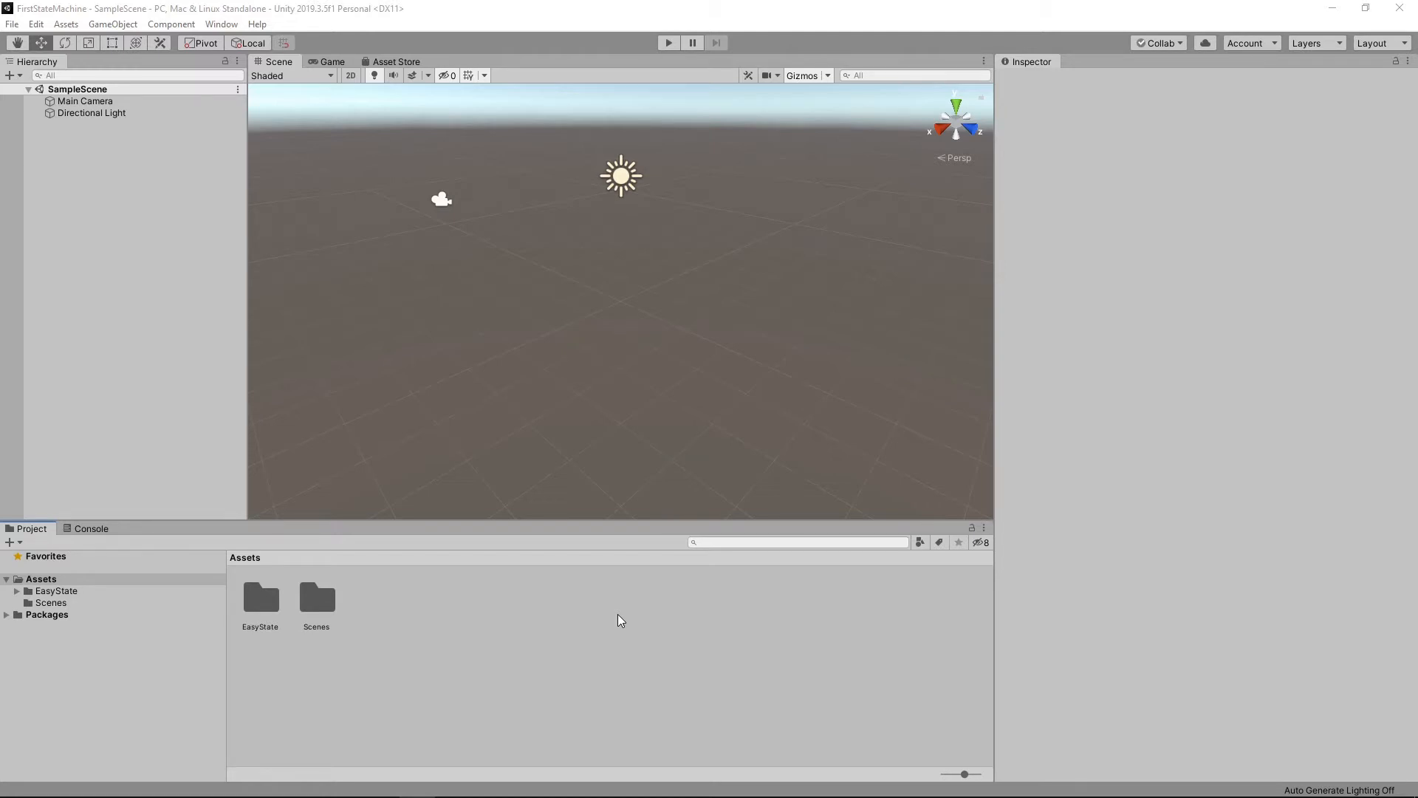
{"action": "mouse_move", "coordinate": [219, 409]}
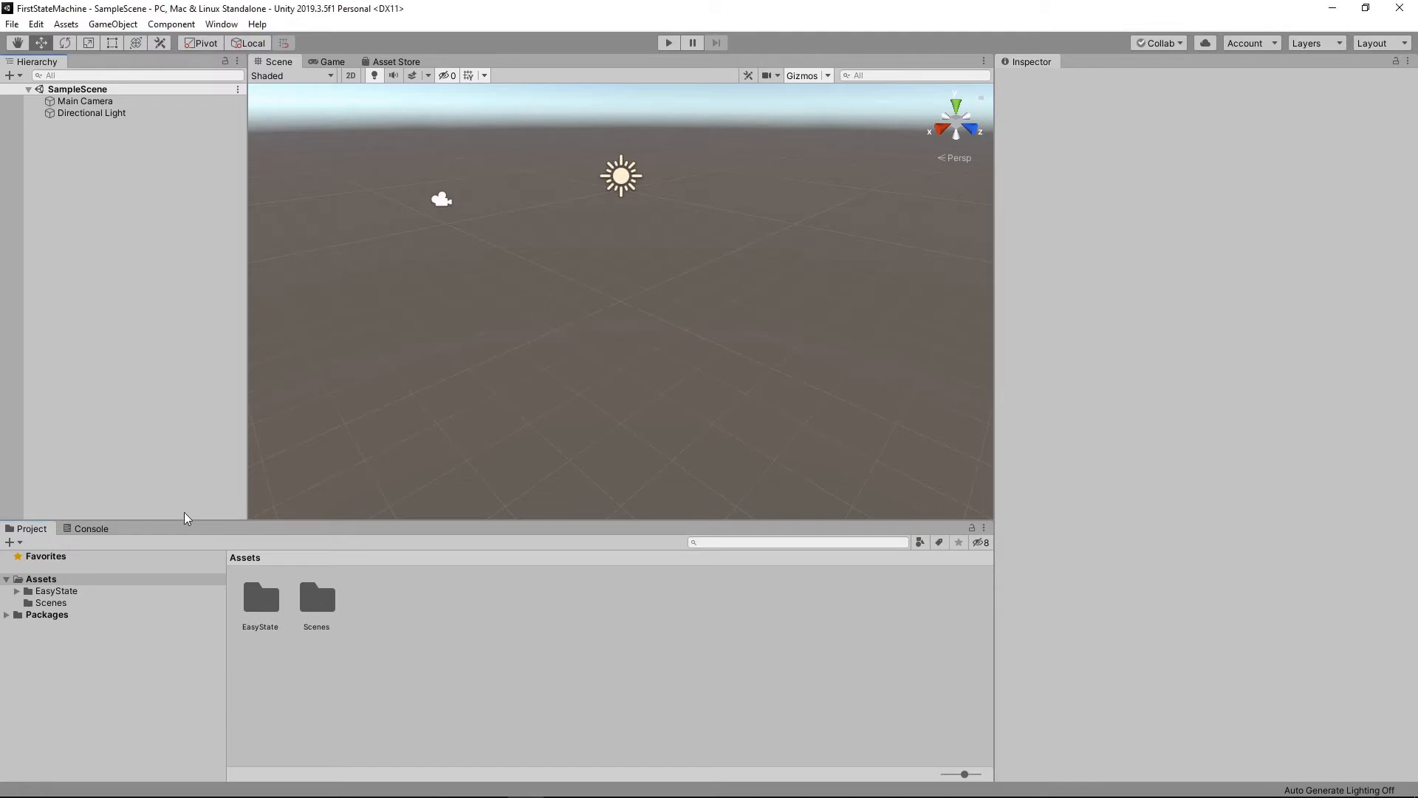
{"action": "mouse_move", "coordinate": [72, 603]}
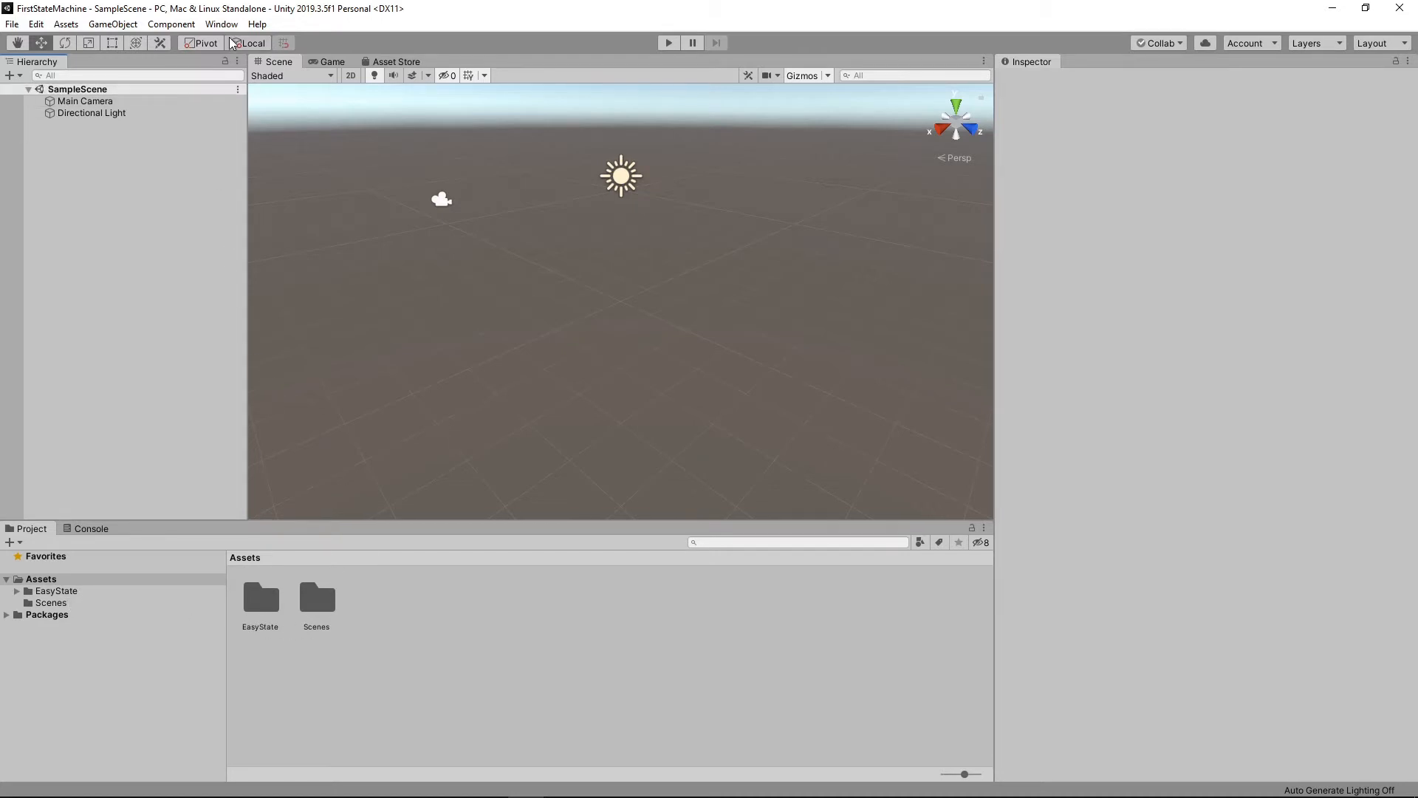
Create the FirstDataType data type in the Context Wizard with injected code 'public string Name;'.
{"action": "left_click", "coordinate": [222, 23]}
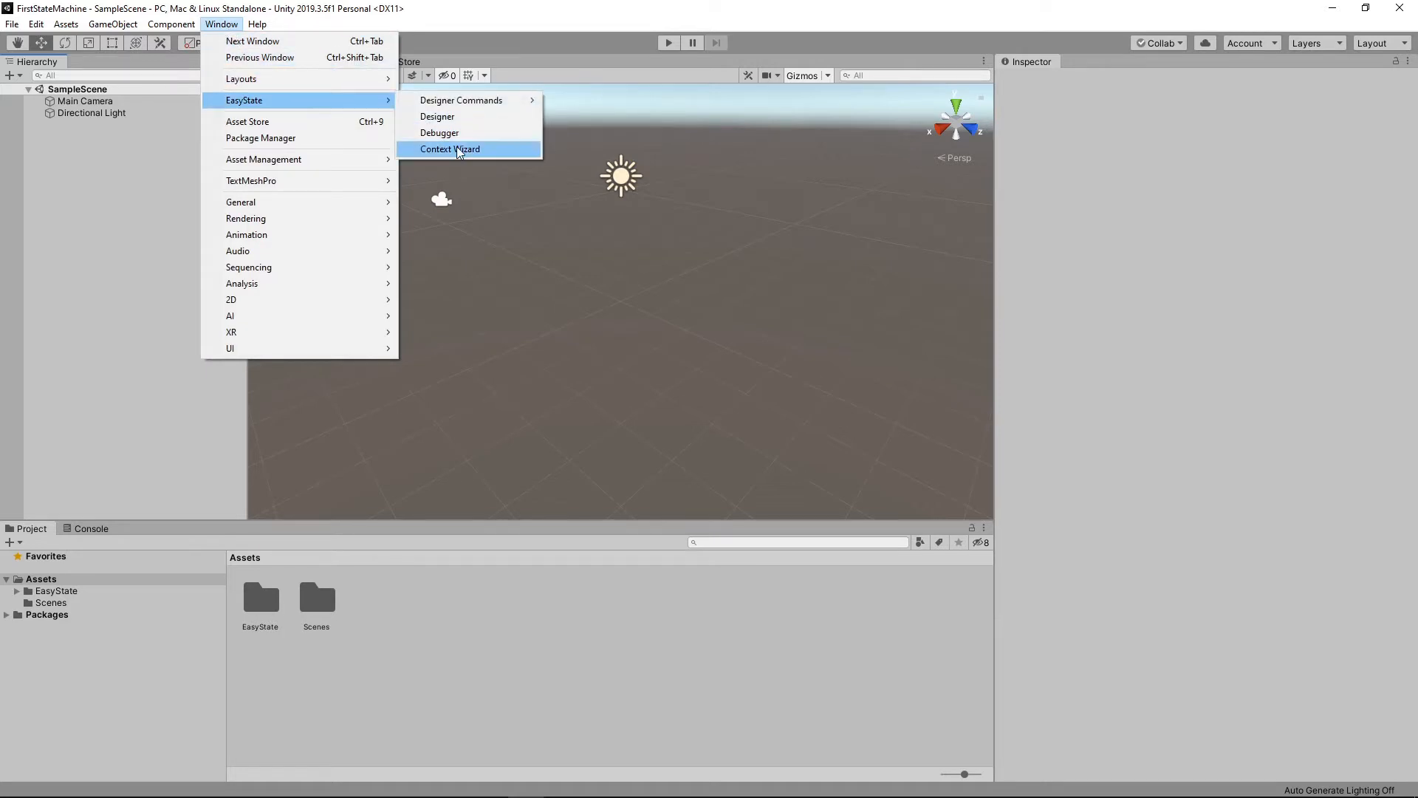
{"action": "left_click", "coordinate": [451, 148]}
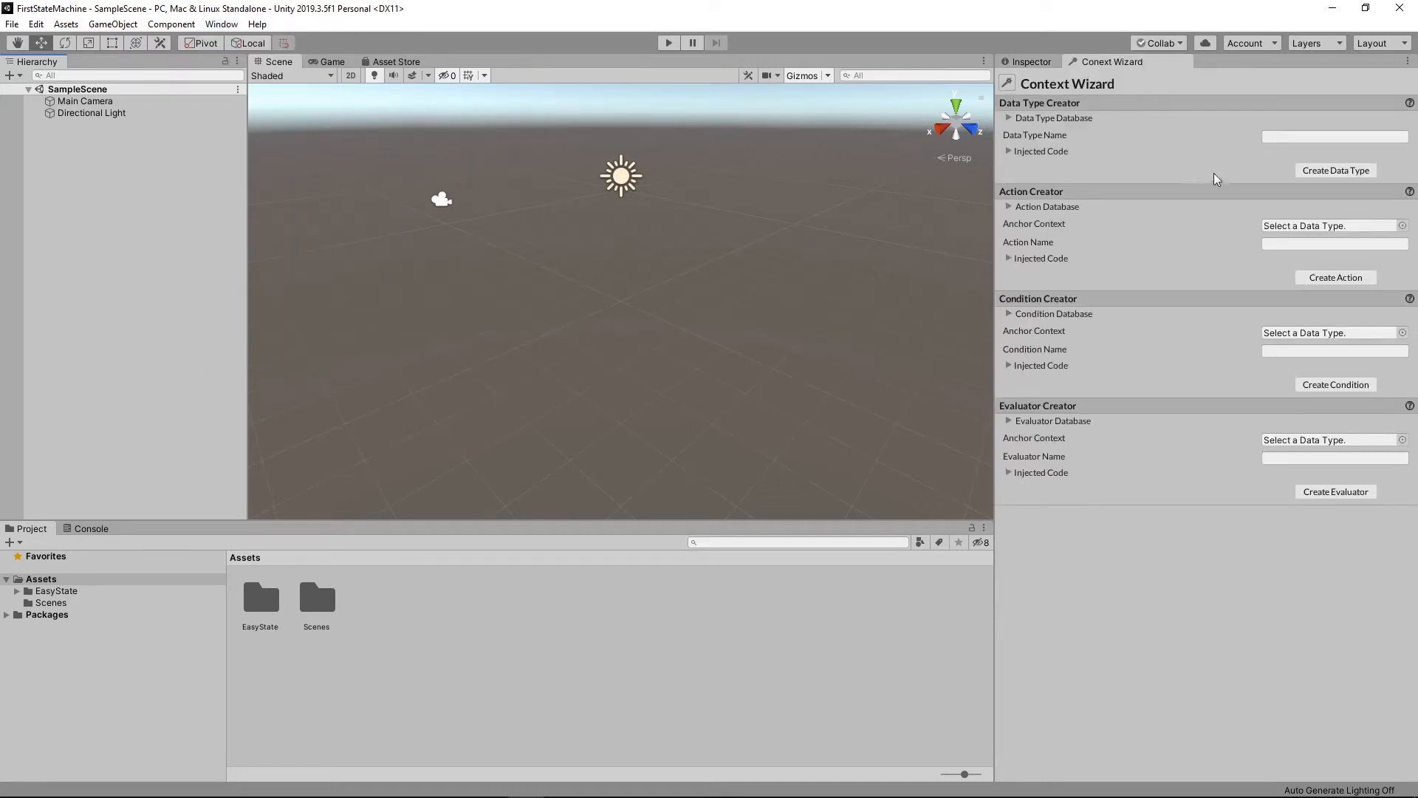
{"action": "left_click", "coordinate": [1332, 136]}
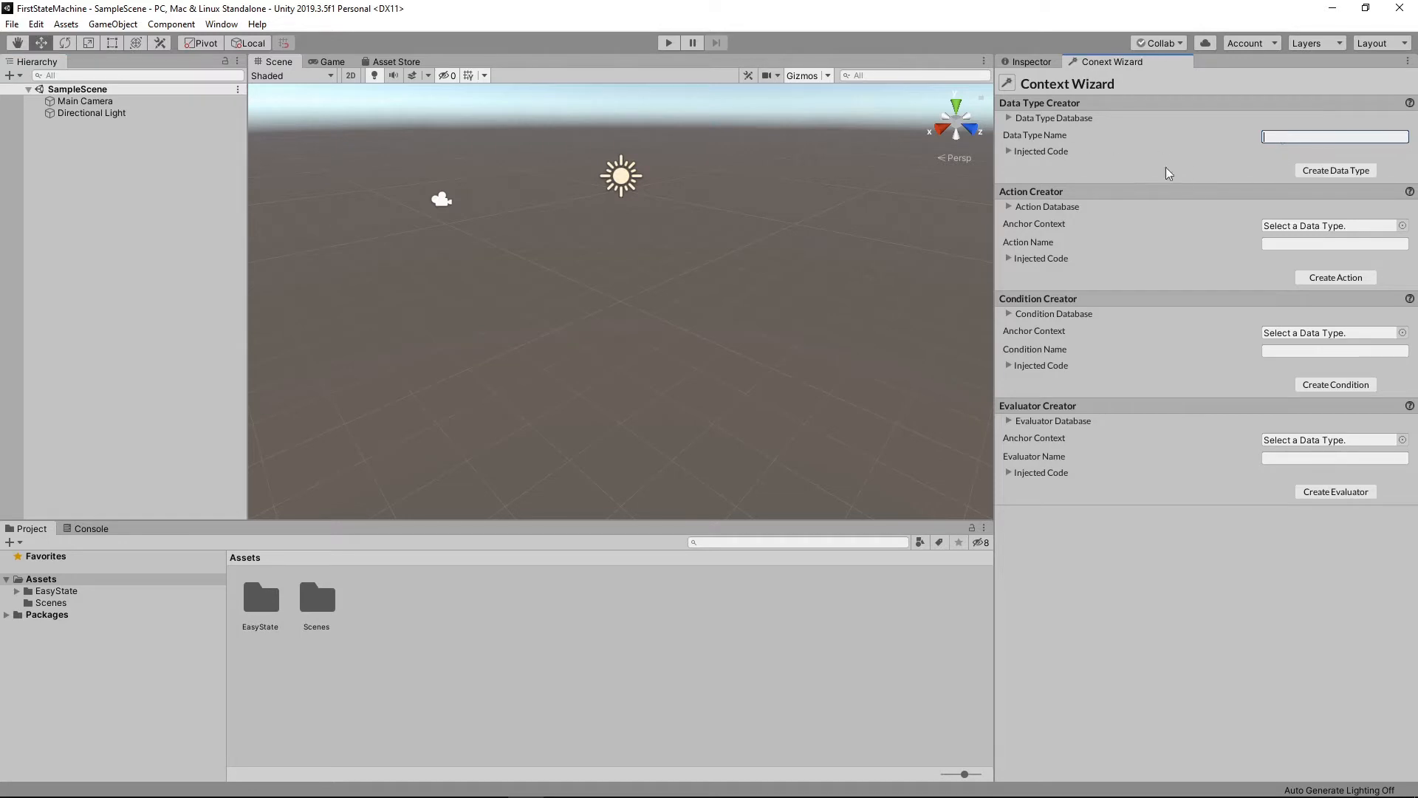
{"action": "type", "text": "FirstData"}
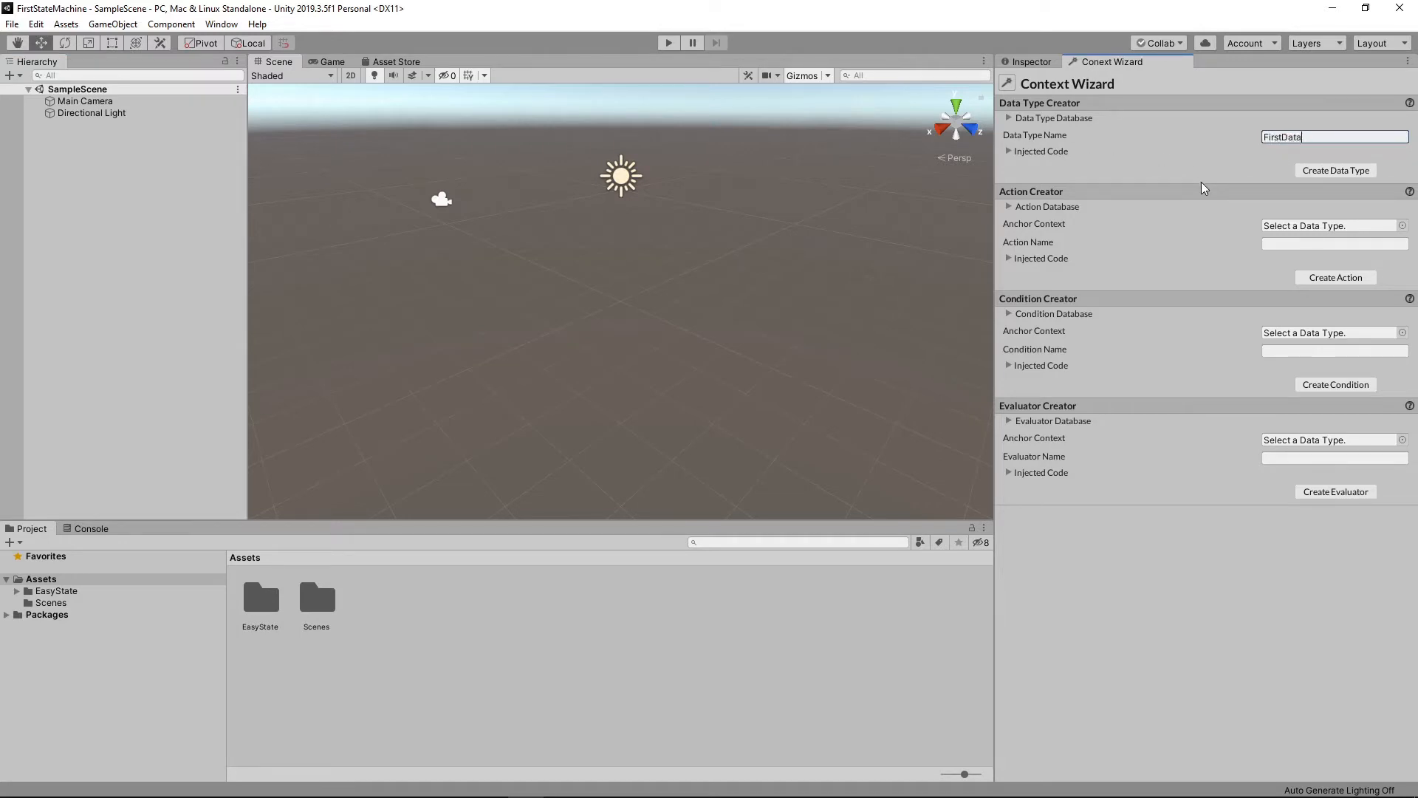
{"action": "type", "text": "Type"}
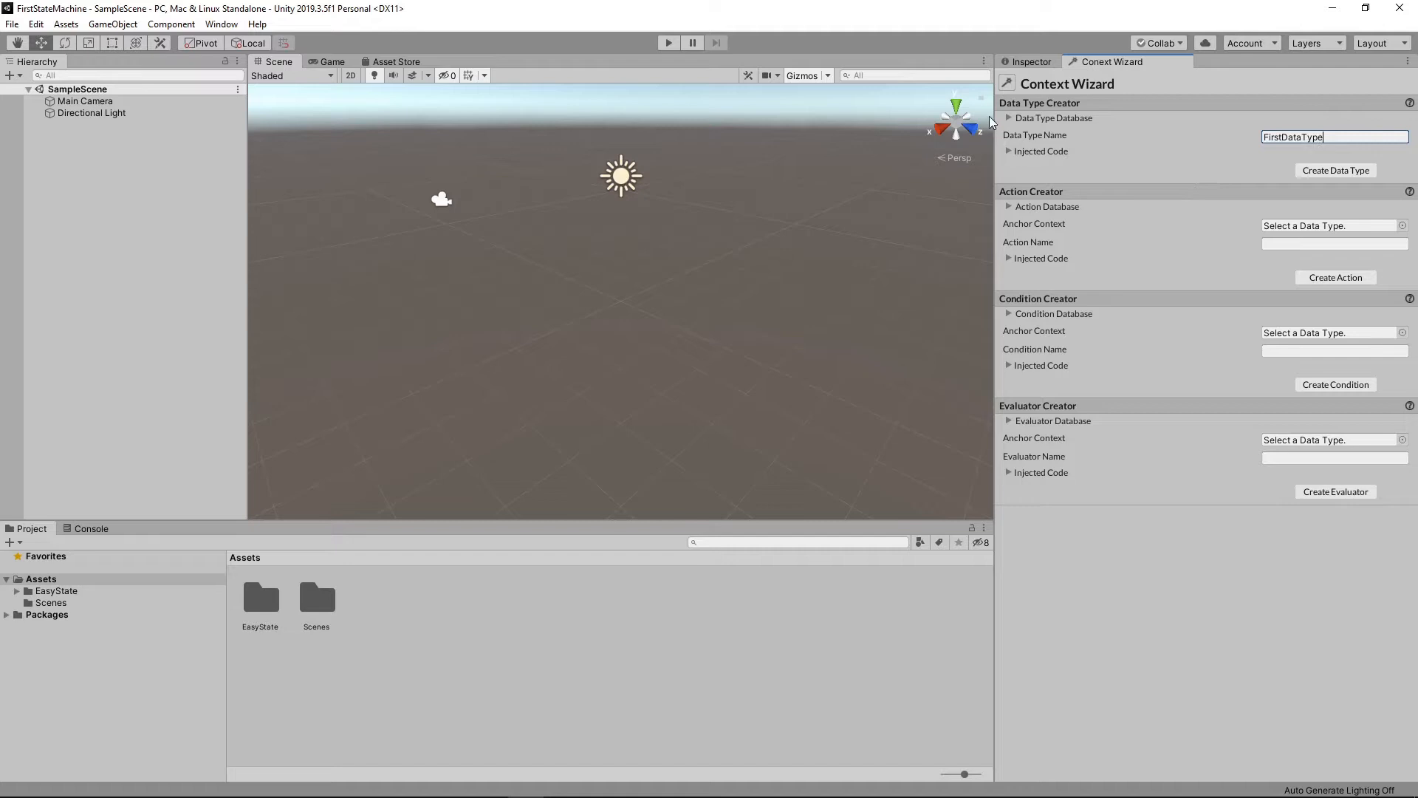
{"action": "left_click", "coordinate": [1009, 150]}
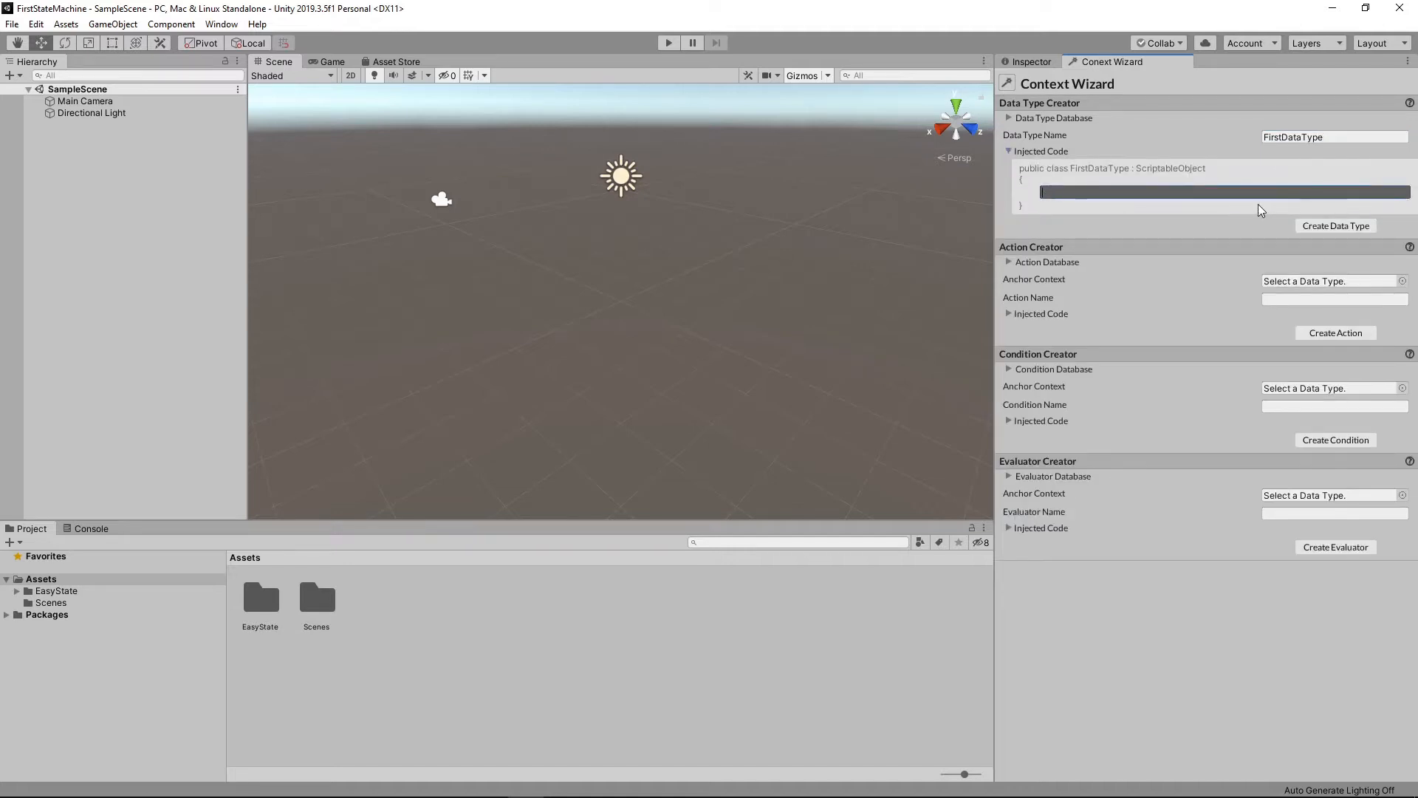
{"action": "type", "text": "public string Name;"}
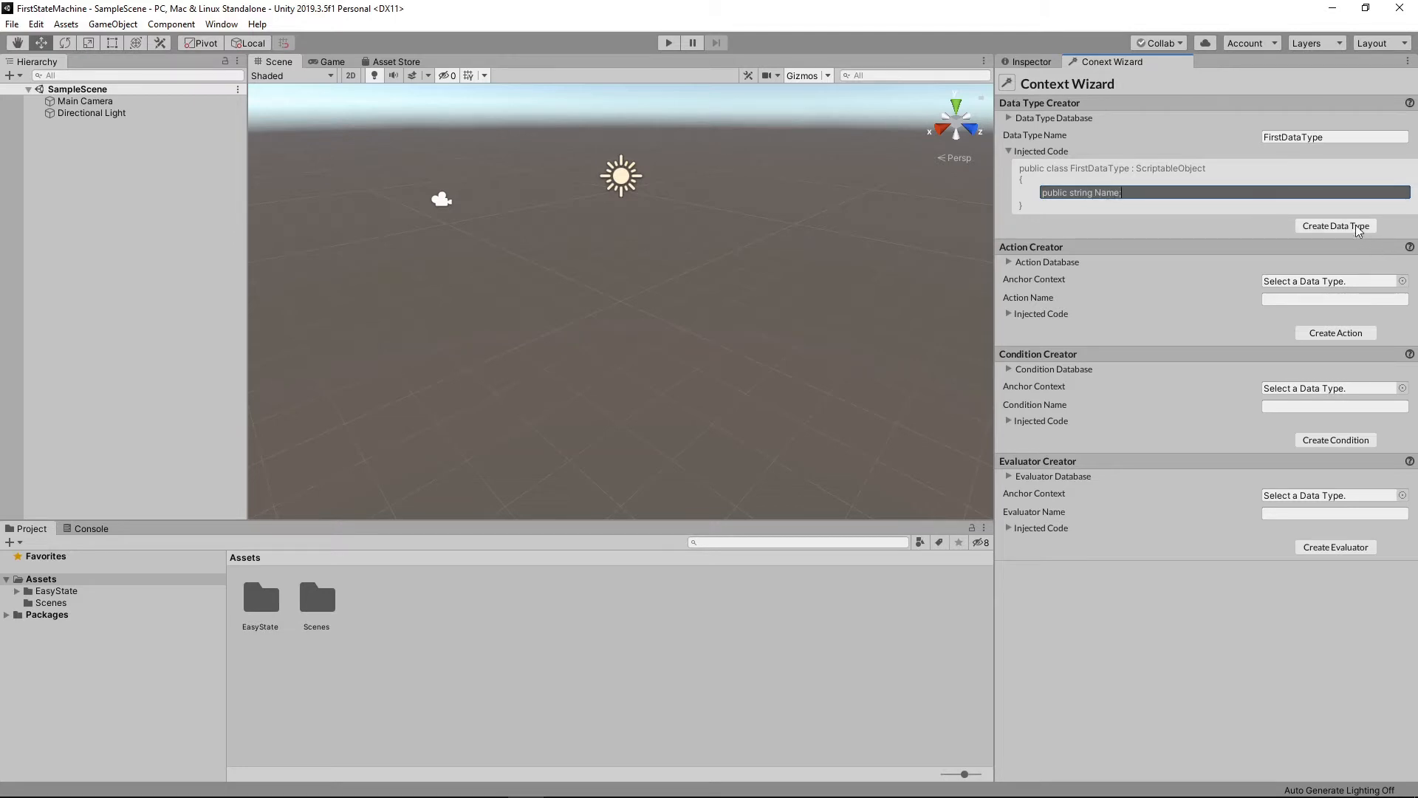
{"action": "left_click", "coordinate": [1335, 224]}
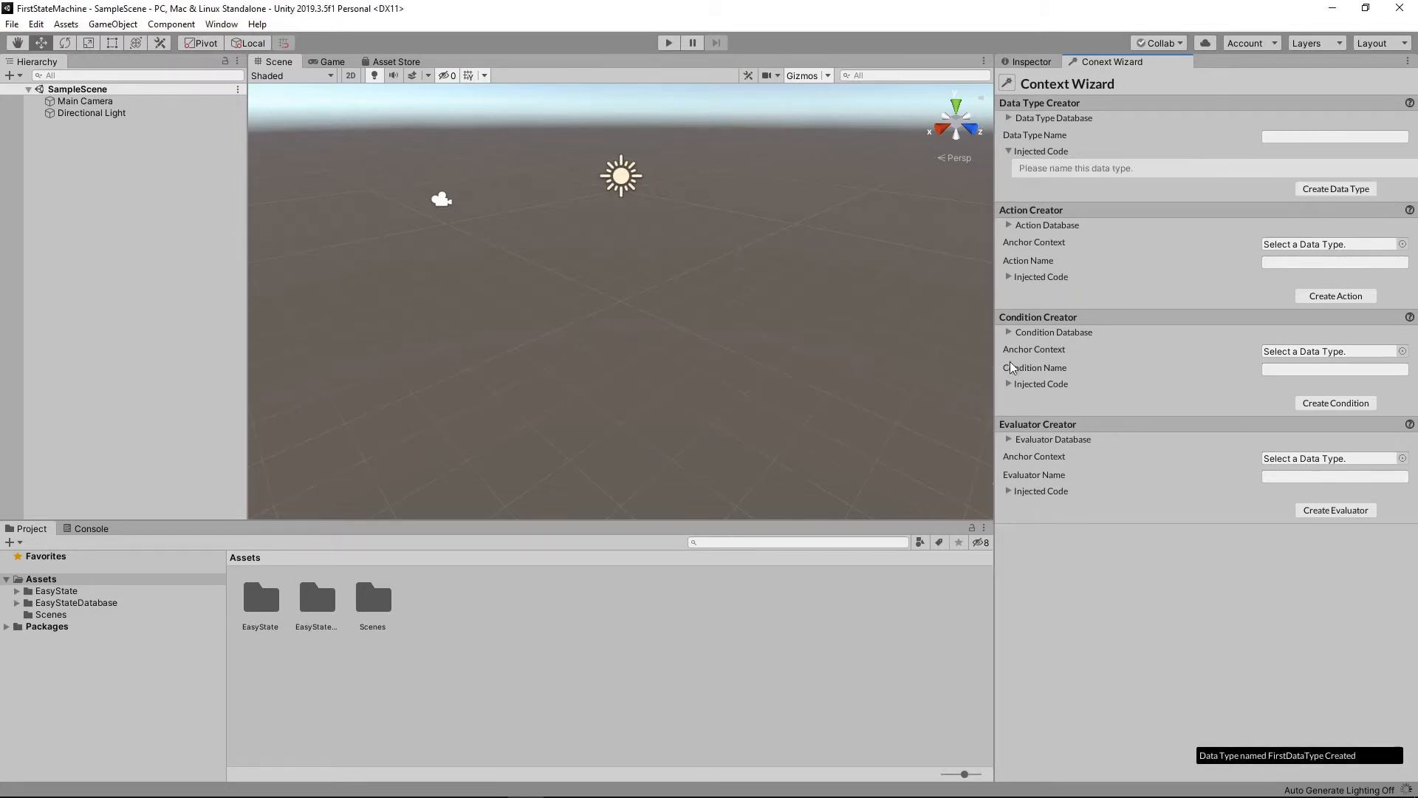
{"action": "mouse_move", "coordinate": [805, 715]}
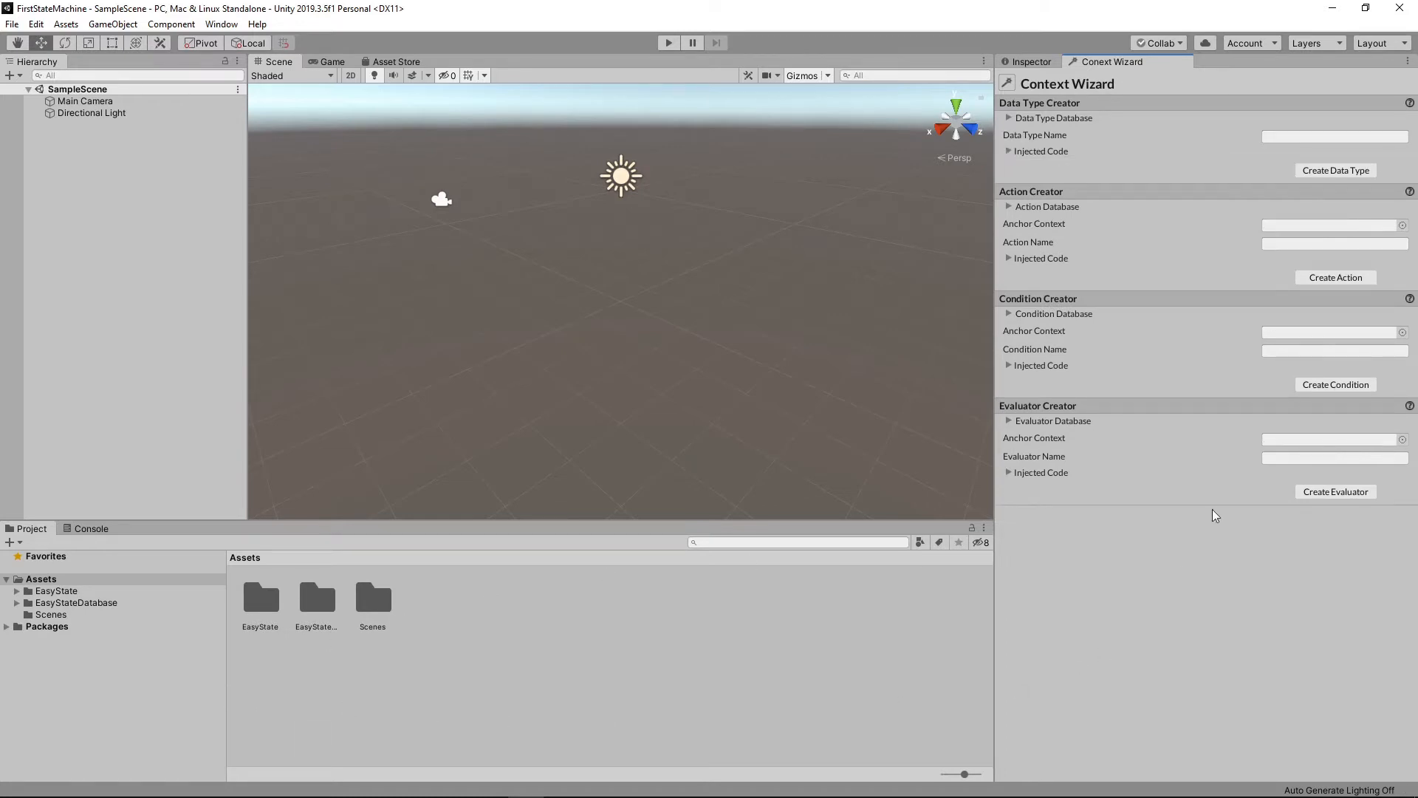
Define a Hello action on FirstDataType with code Debug.Log("Hello " + Name);.
{"action": "left_click", "coordinate": [1332, 223]}
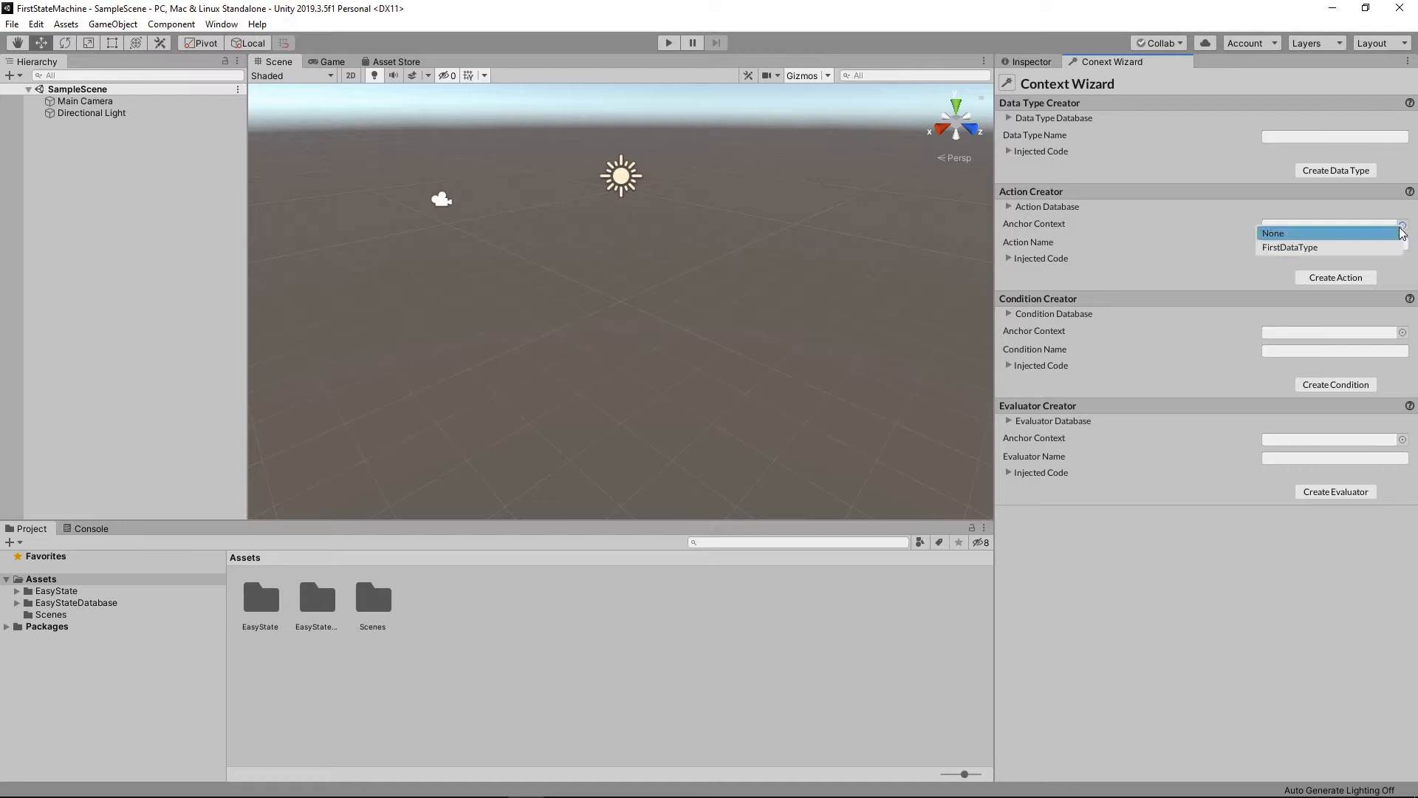
{"action": "left_click", "coordinate": [1289, 247]}
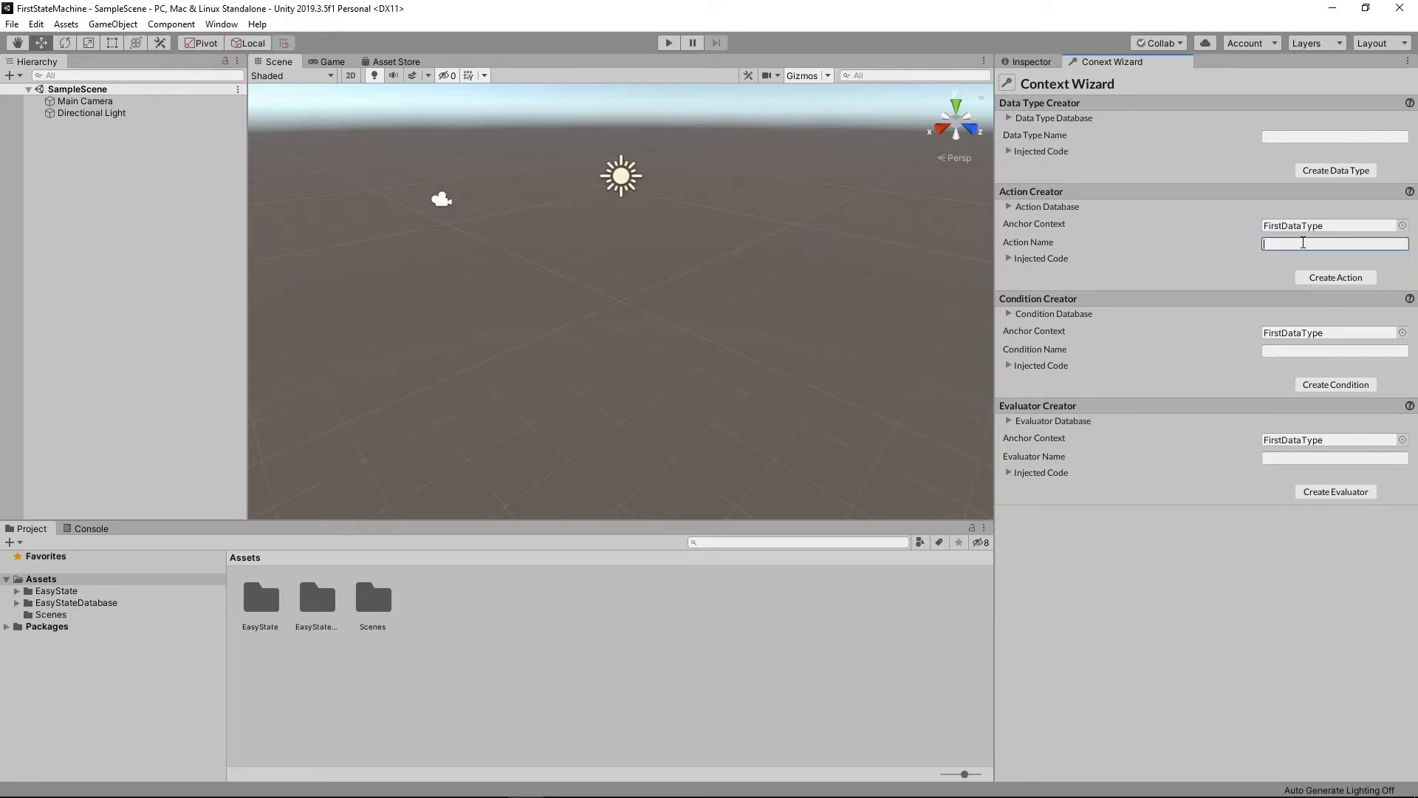
{"action": "type", "text": "Hello"}
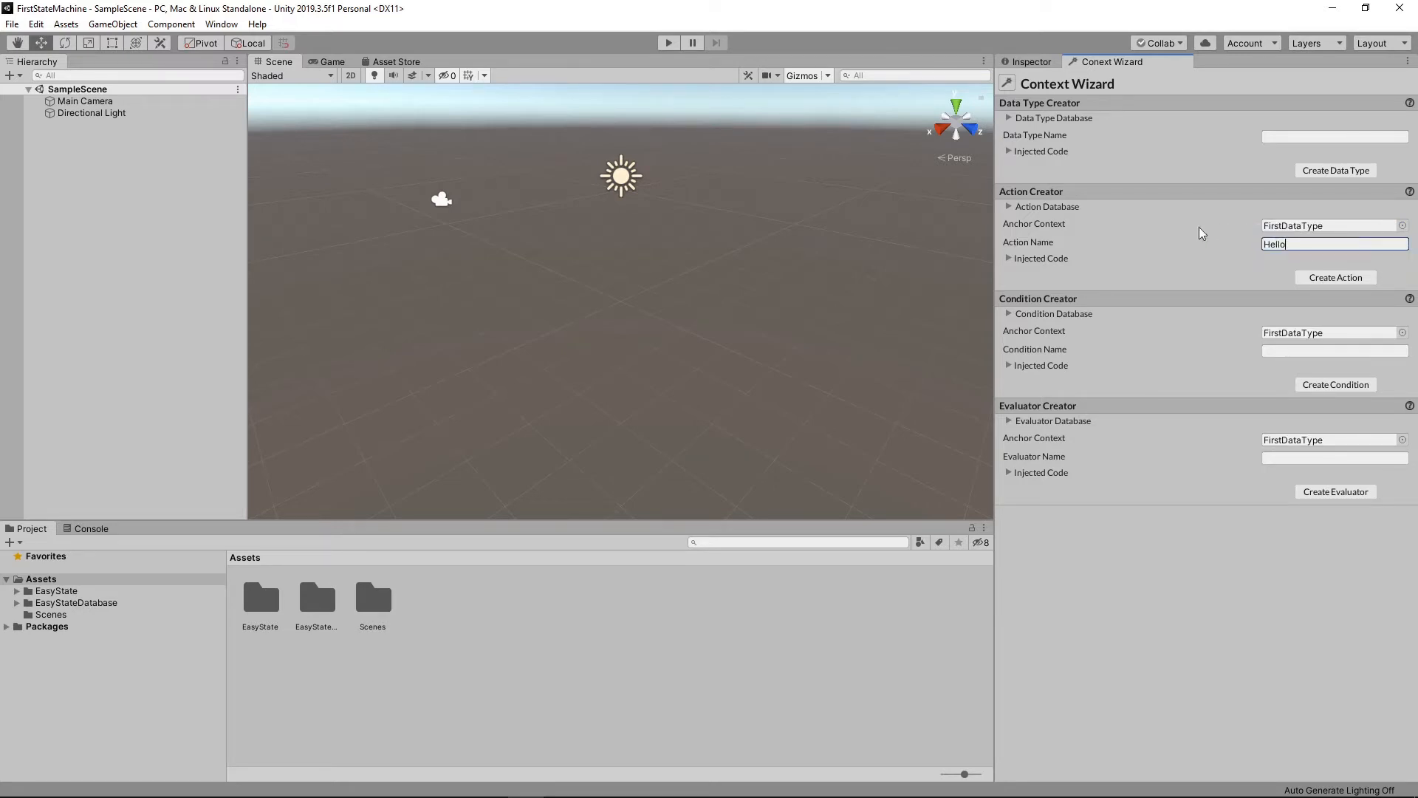
{"action": "left_click", "coordinate": [1007, 257]}
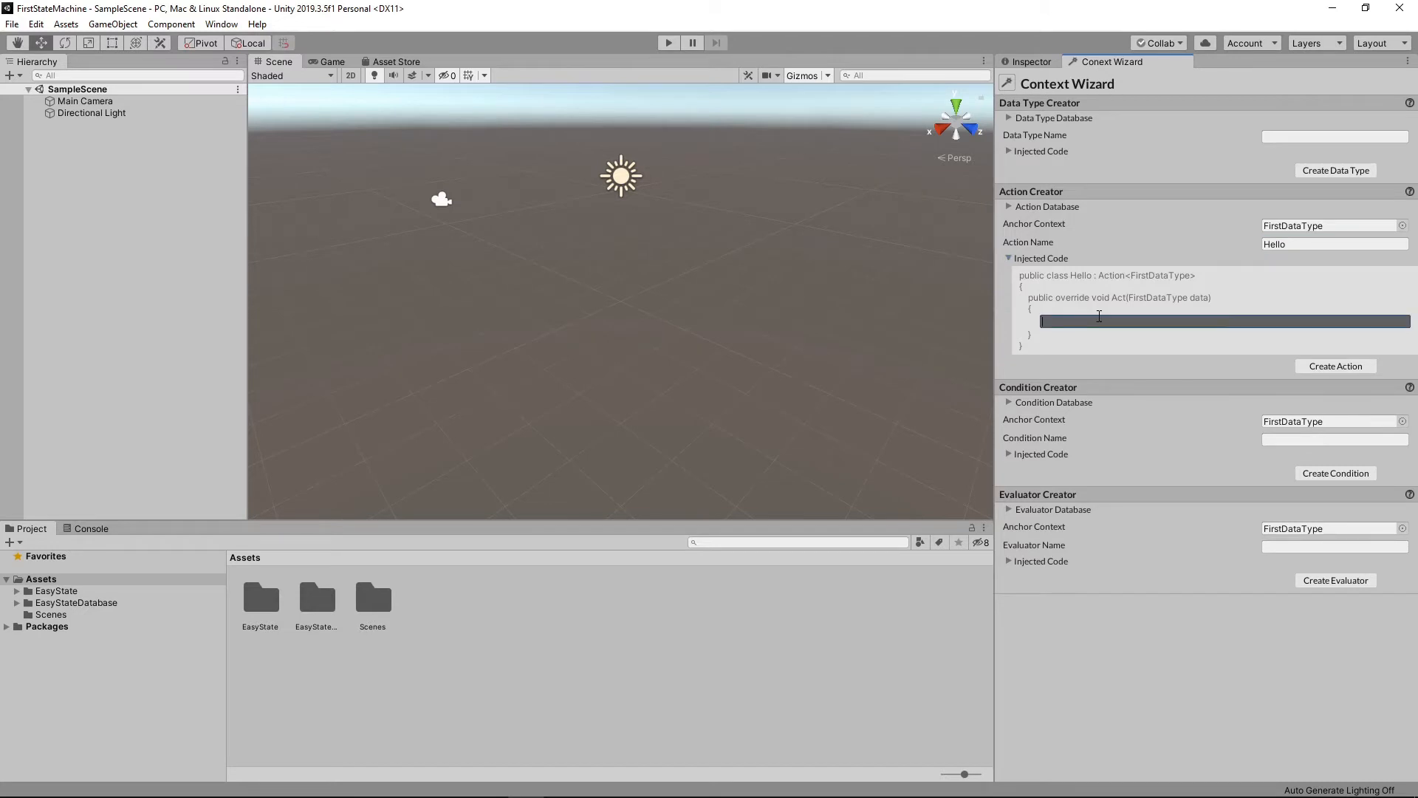
{"action": "type", "text": "Debug.L"}
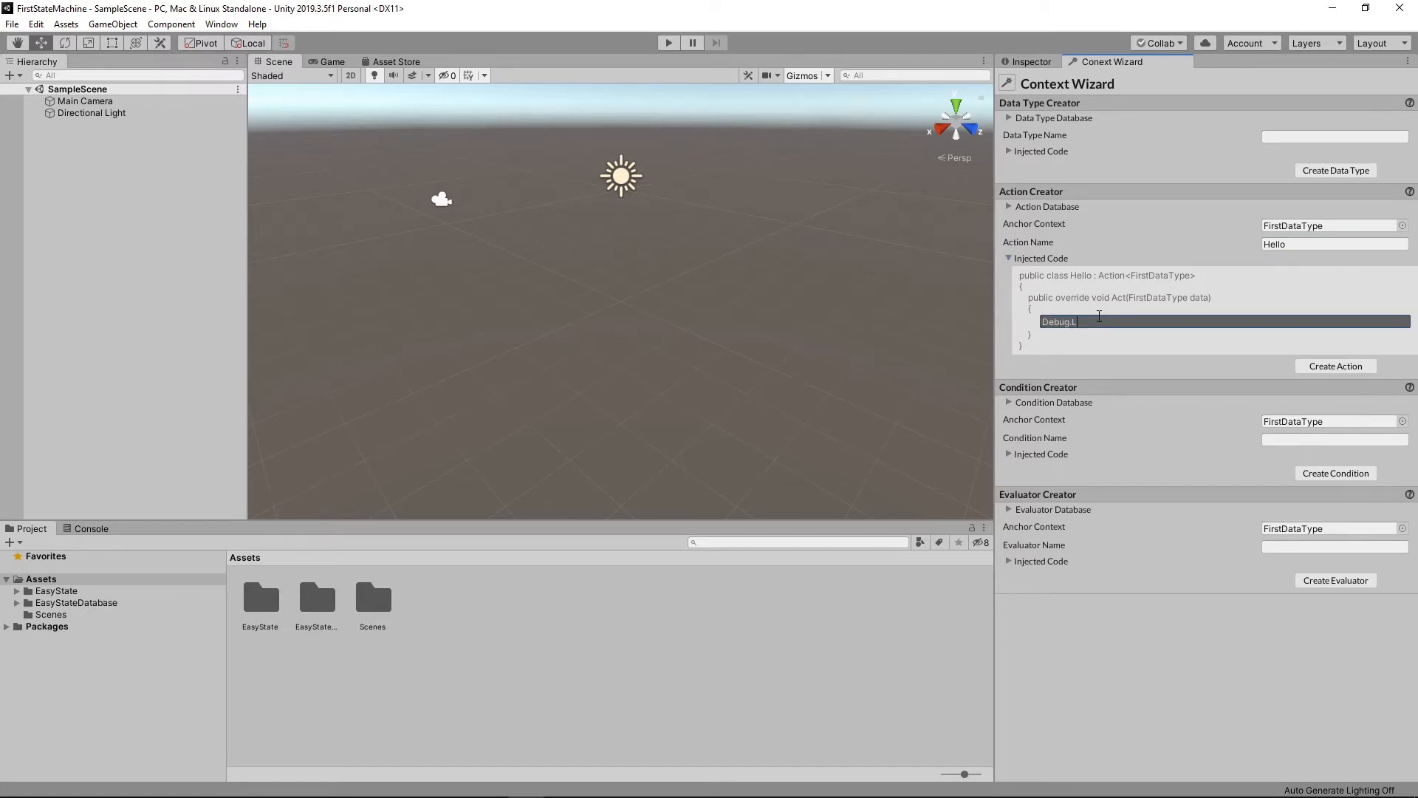
{"action": "type", "text": "og(\""}
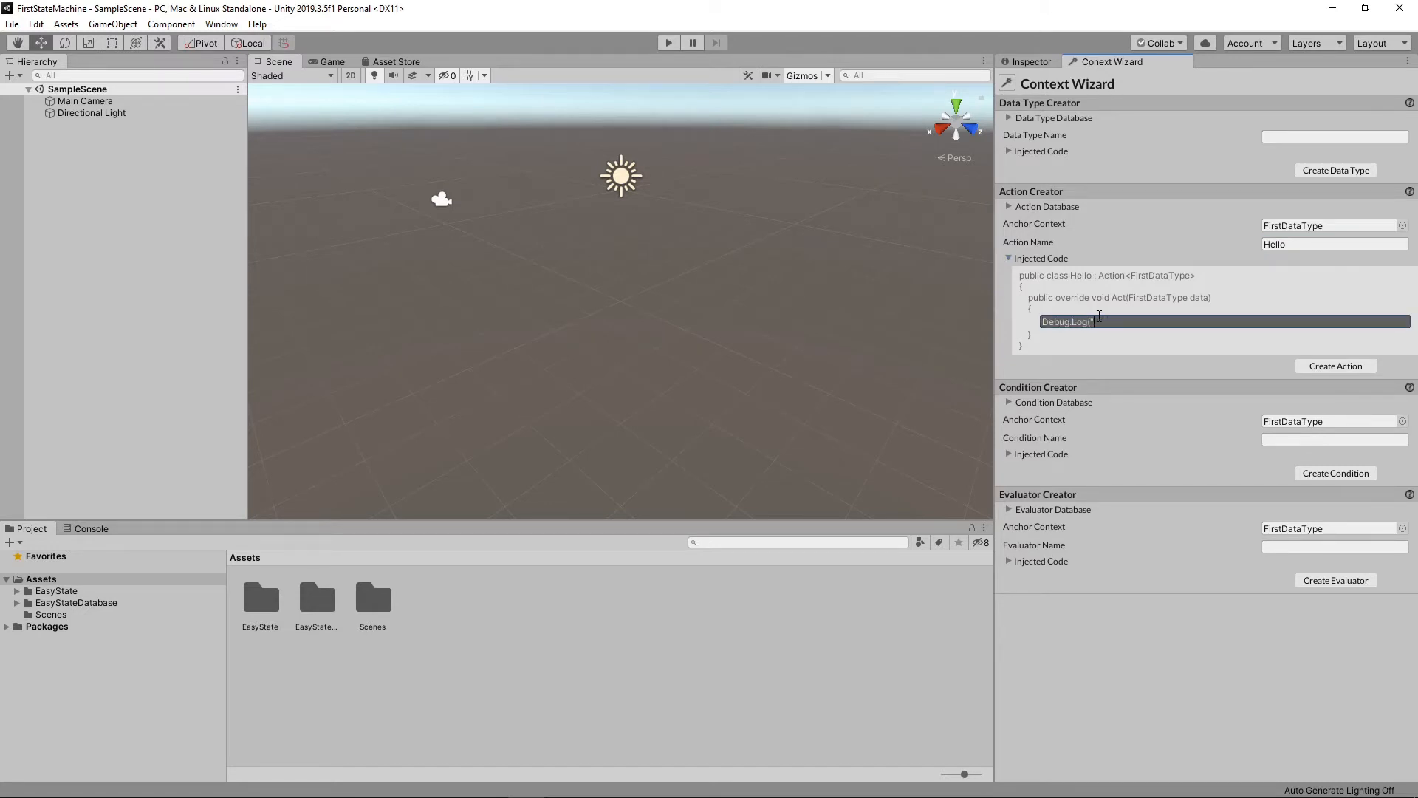
{"action": "type", "text": "hello \" + N"}
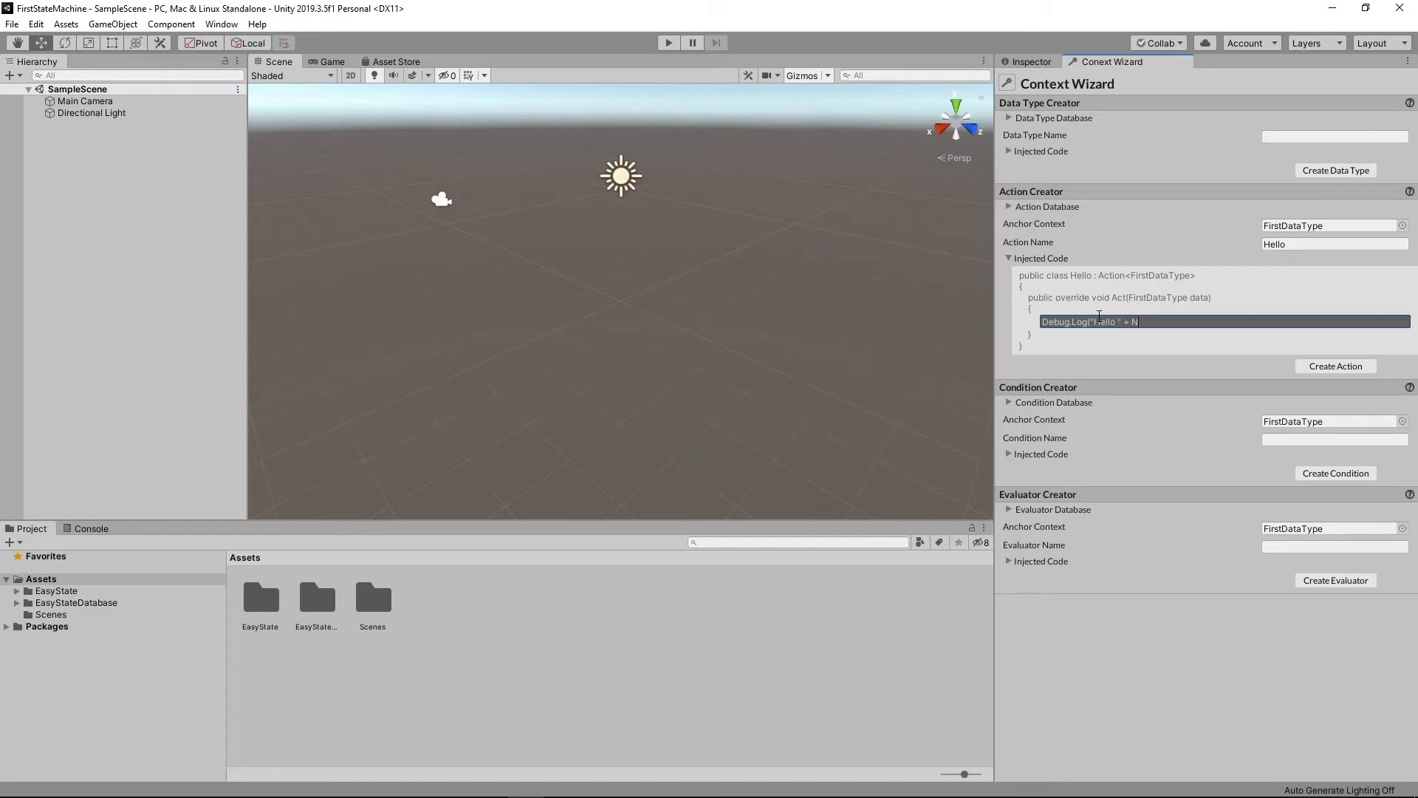
{"action": "type", "text": "ame);"}
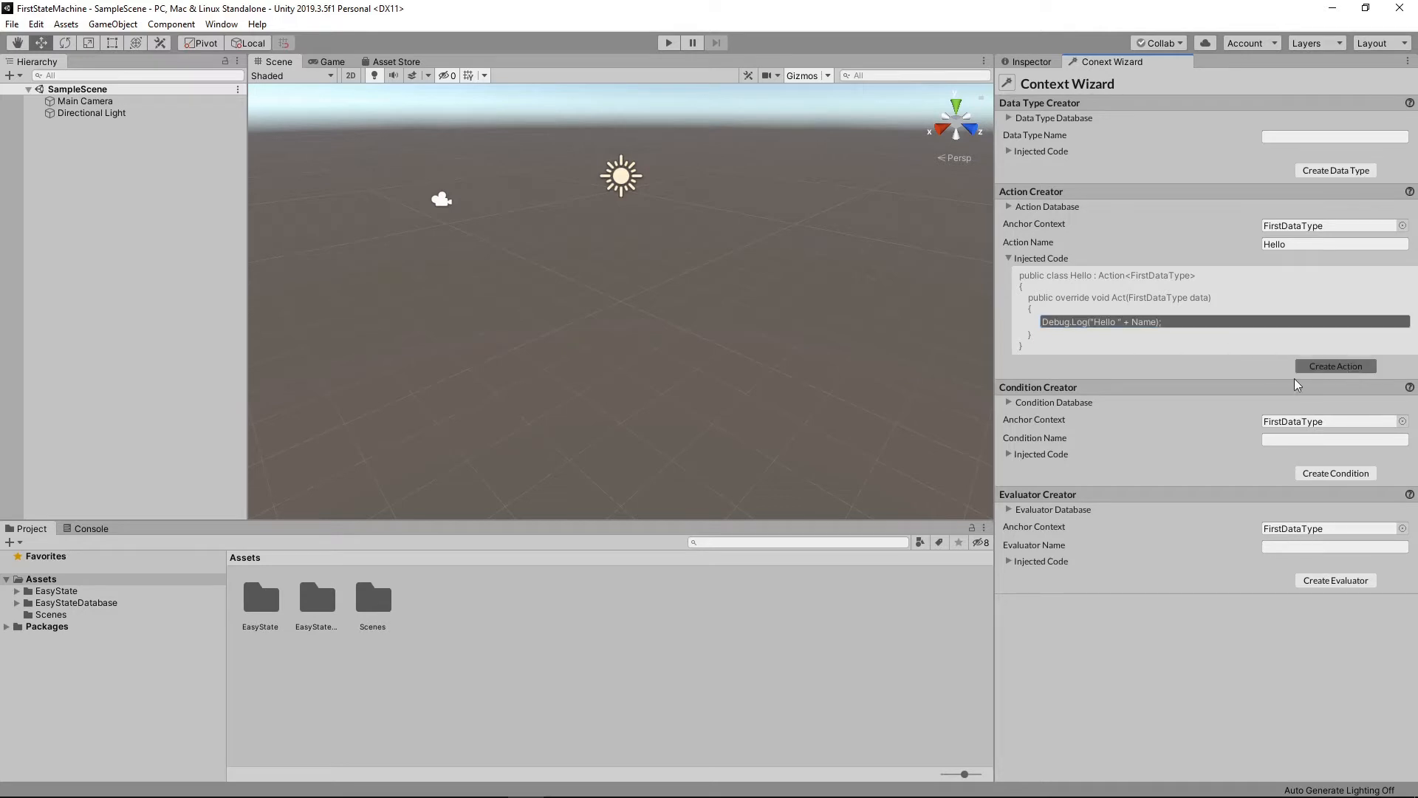
Create the Hello action anyway despite the compilation warning.
{"action": "left_click", "coordinate": [1335, 364]}
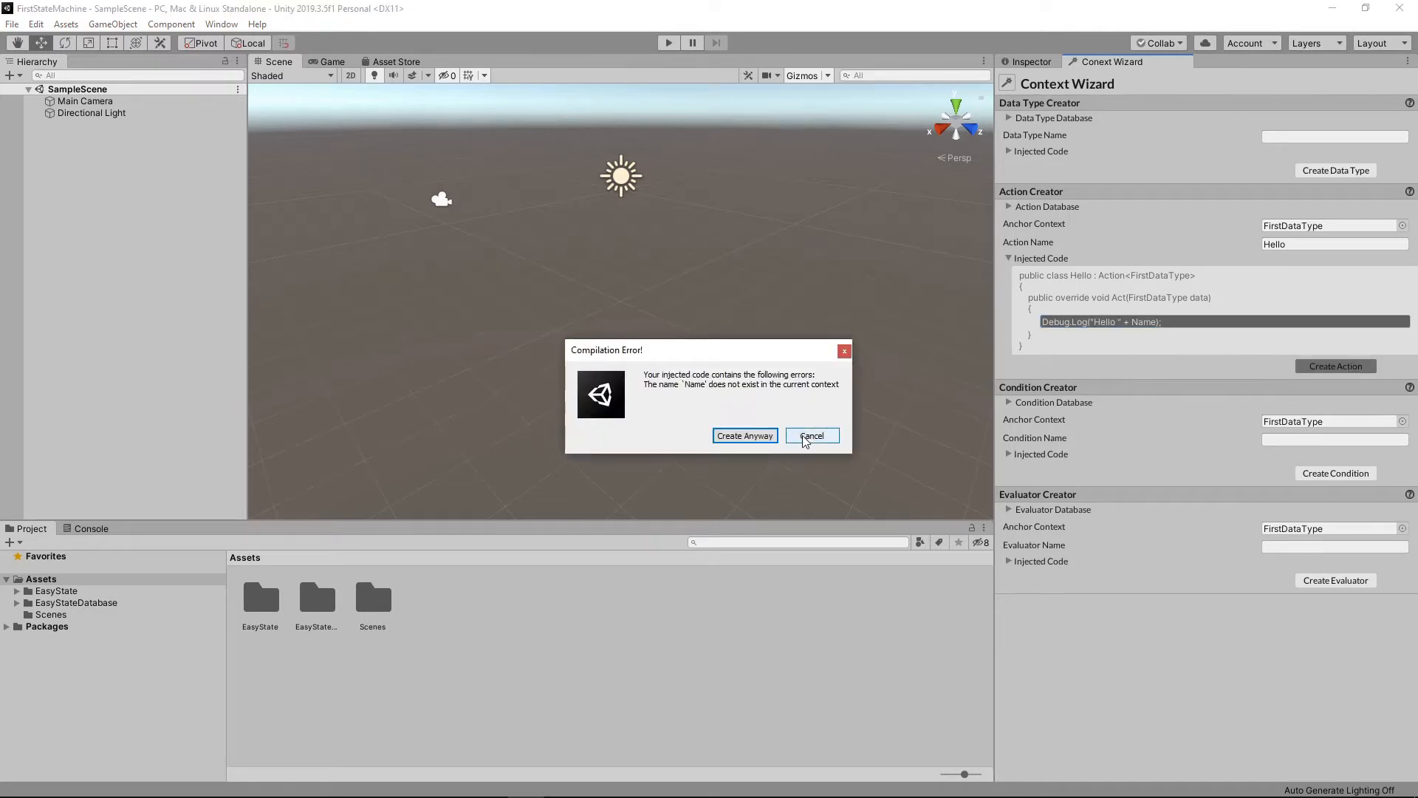
{"action": "left_click", "coordinate": [811, 434]}
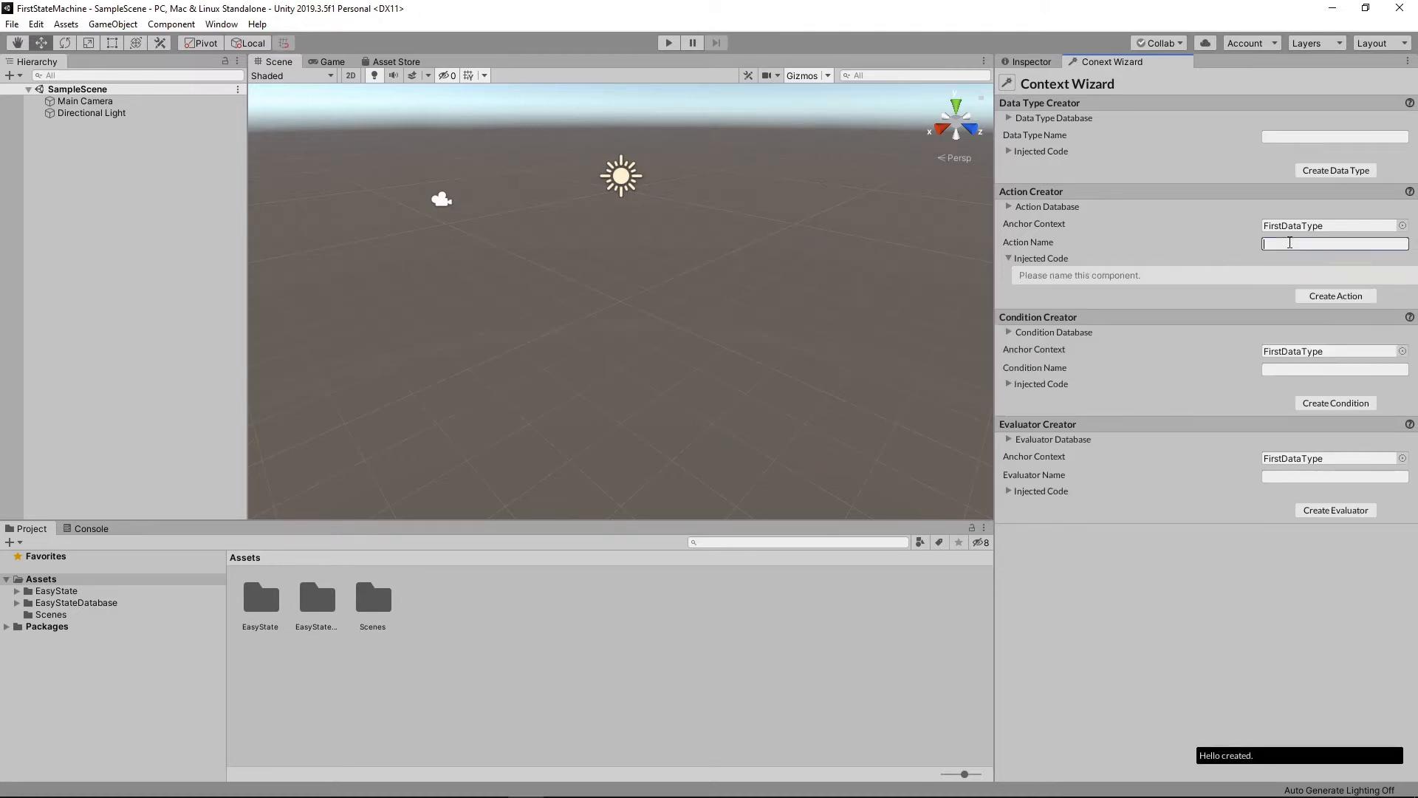
Create a Goodbye action with code Debug.Log("Goodbye " + data.Name);.
{"action": "type", "text": "Goodbye"}
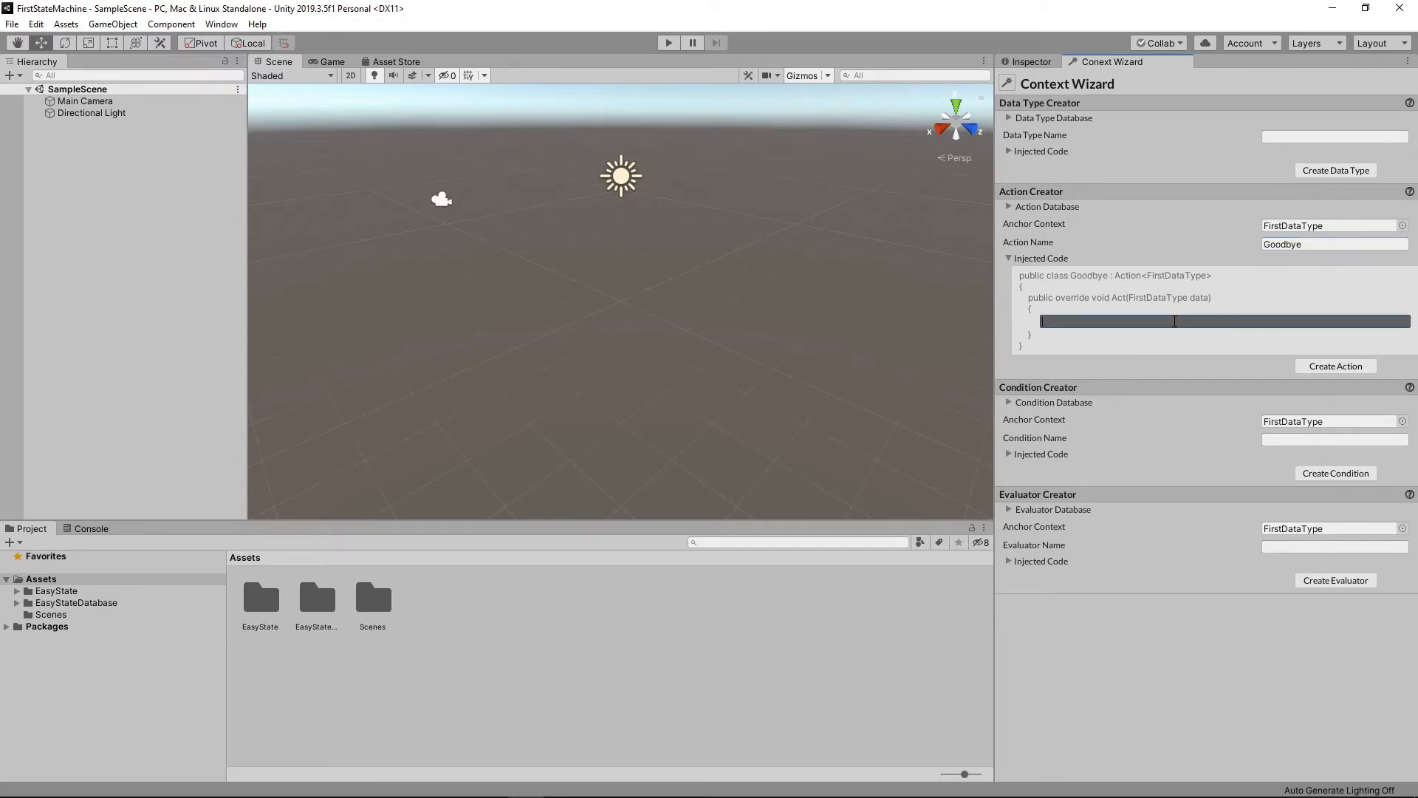
{"action": "type", "text": "Debug"}
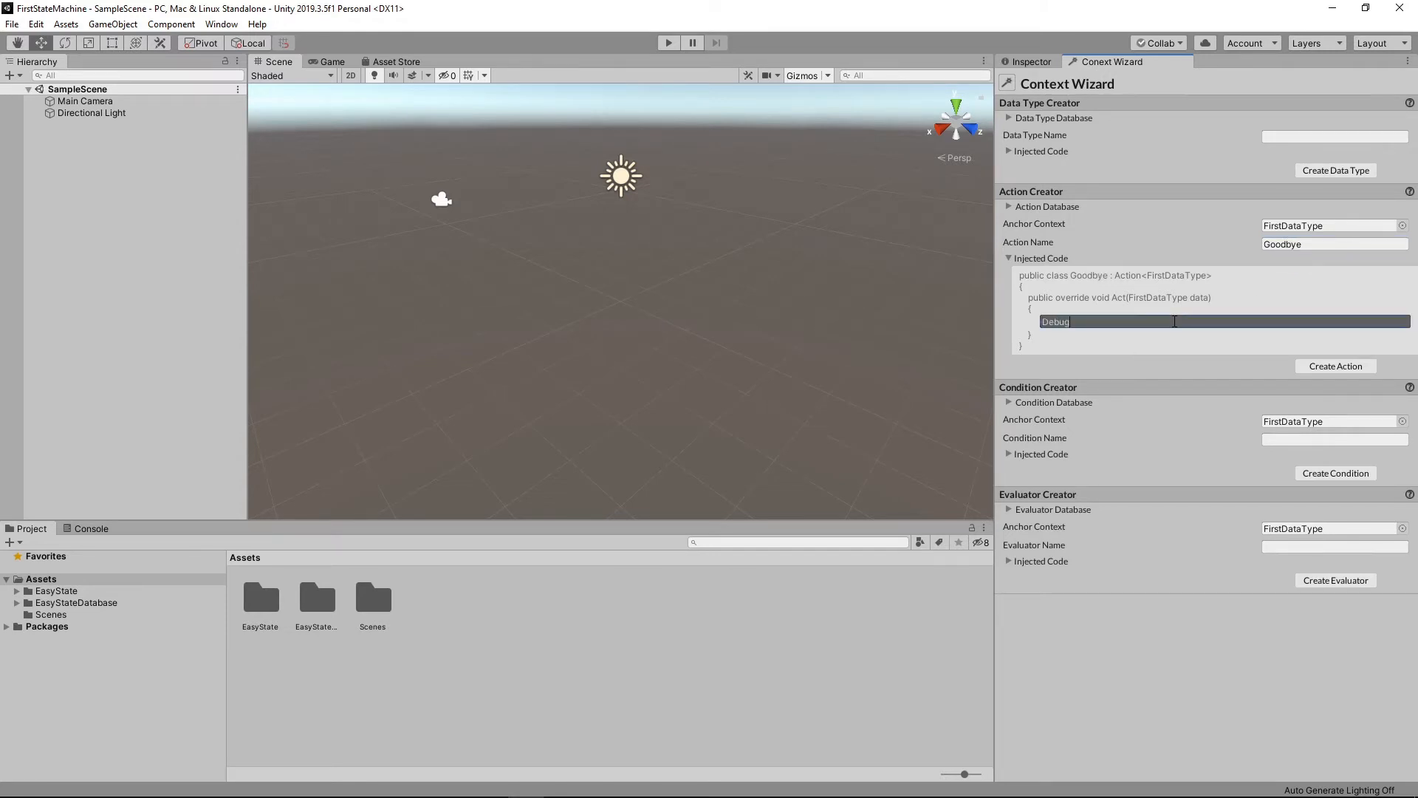
{"action": "type", "text": ".Log"}
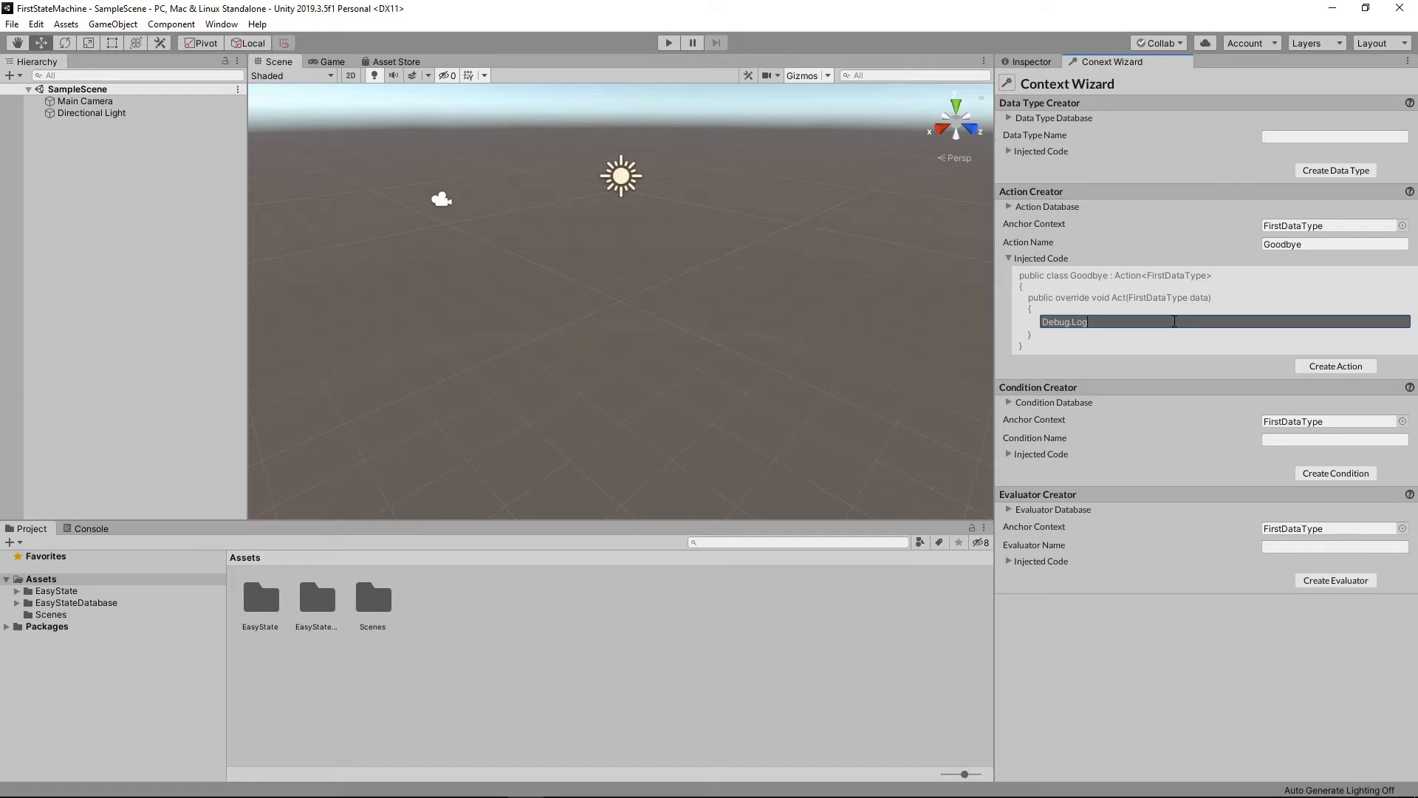
{"action": "type", "text": "\"Goodbye \" + data.N"}
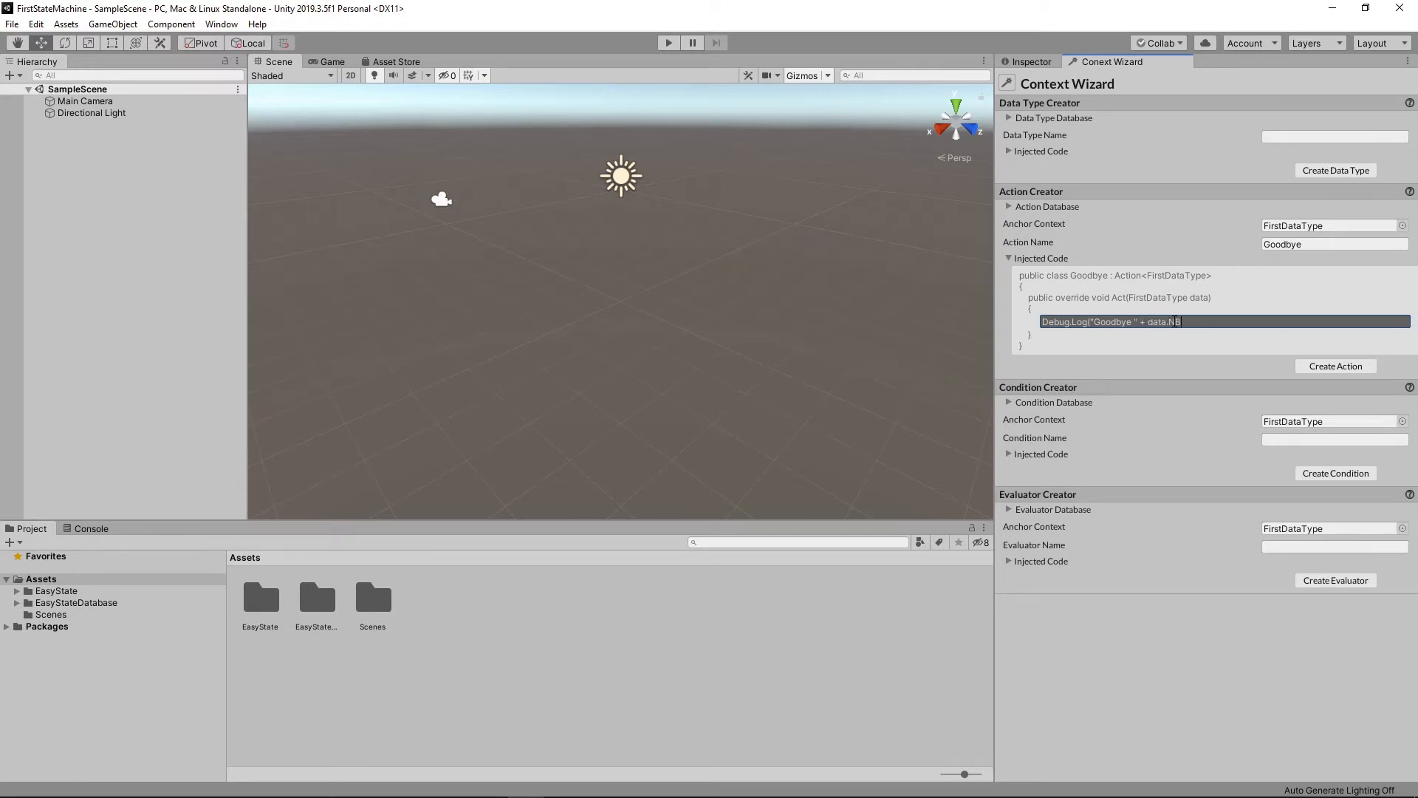
{"action": "type", "text": "ame);"}
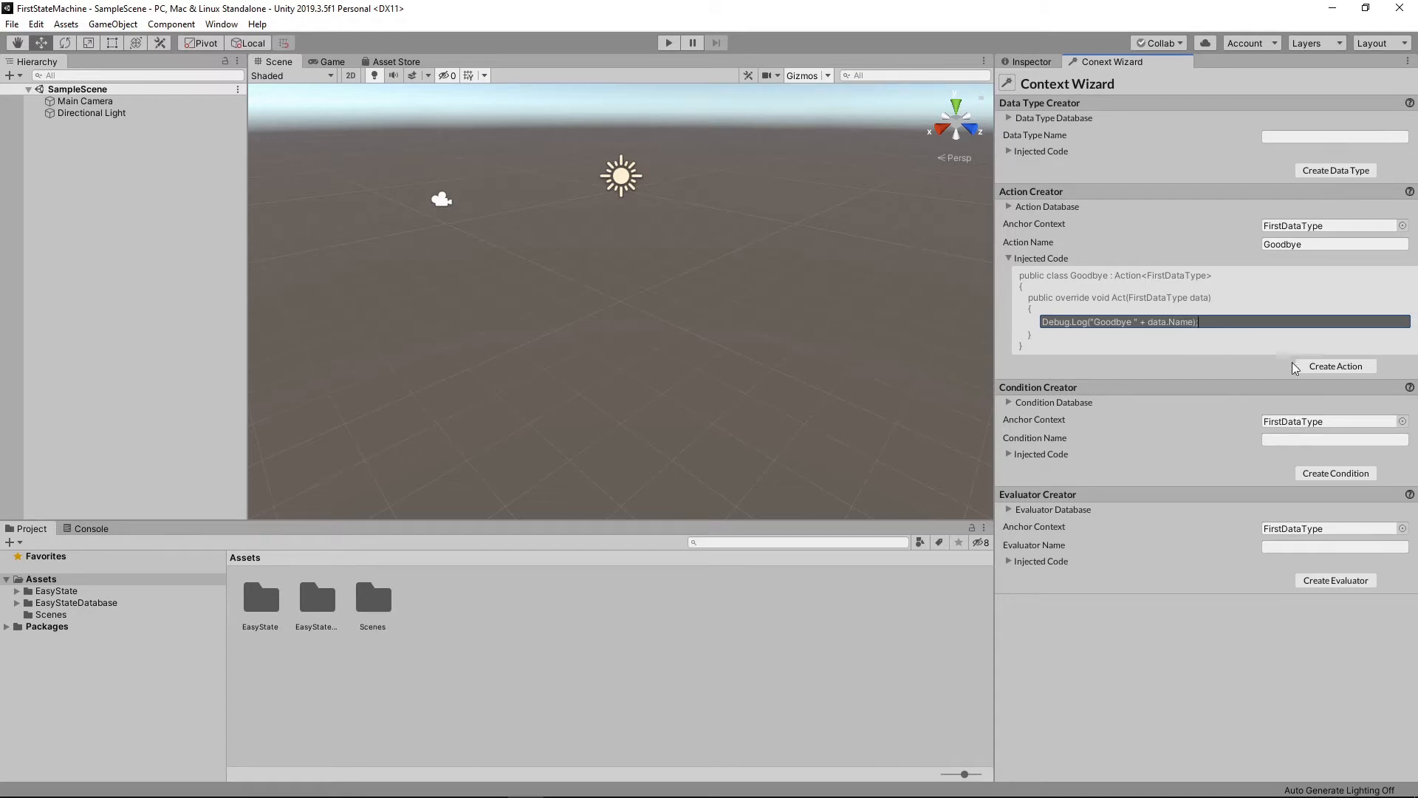
{"action": "left_click", "coordinate": [1335, 365]}
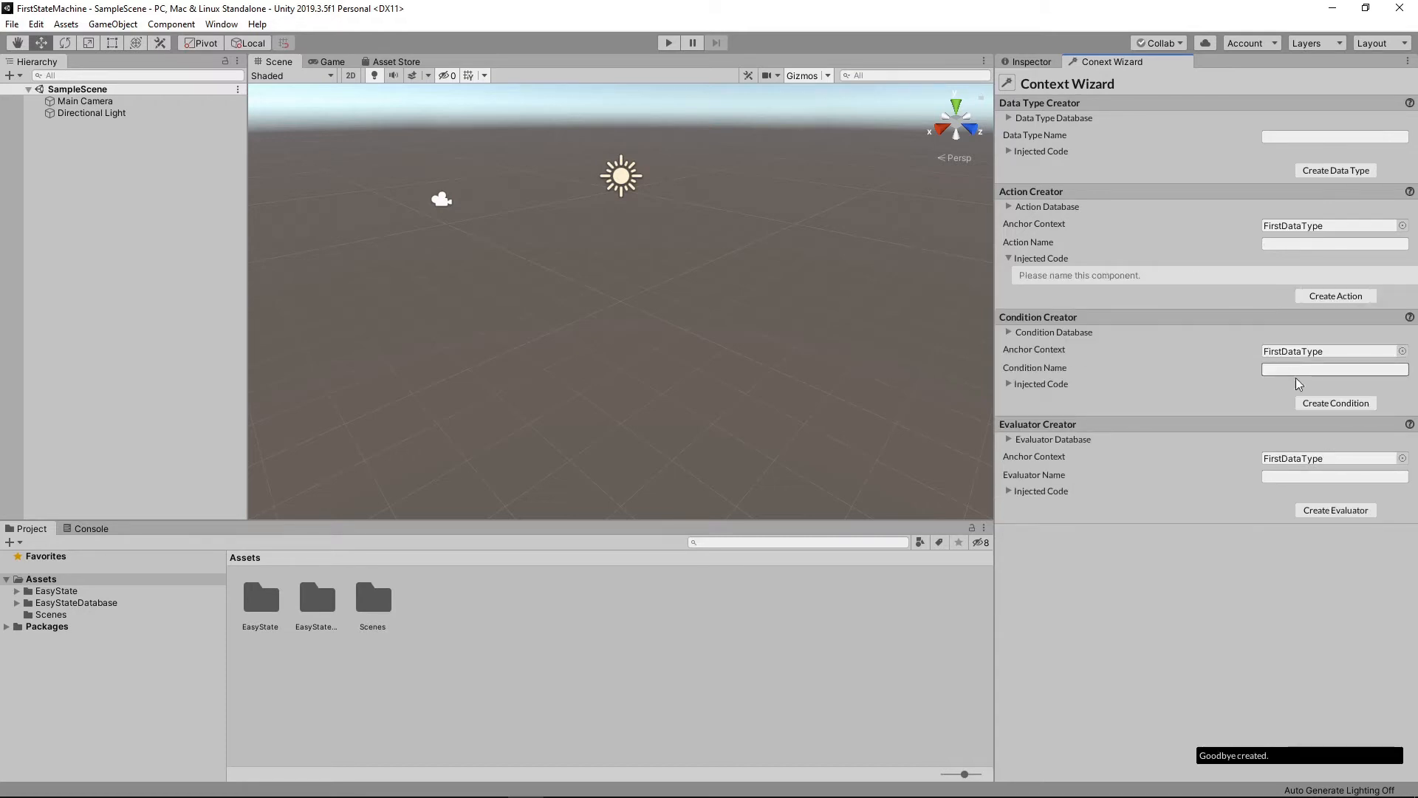
Create the FiftyFifty condition returning Random.Range(0f,1f) > .5f.
{"action": "left_click", "coordinate": [1334, 369]}
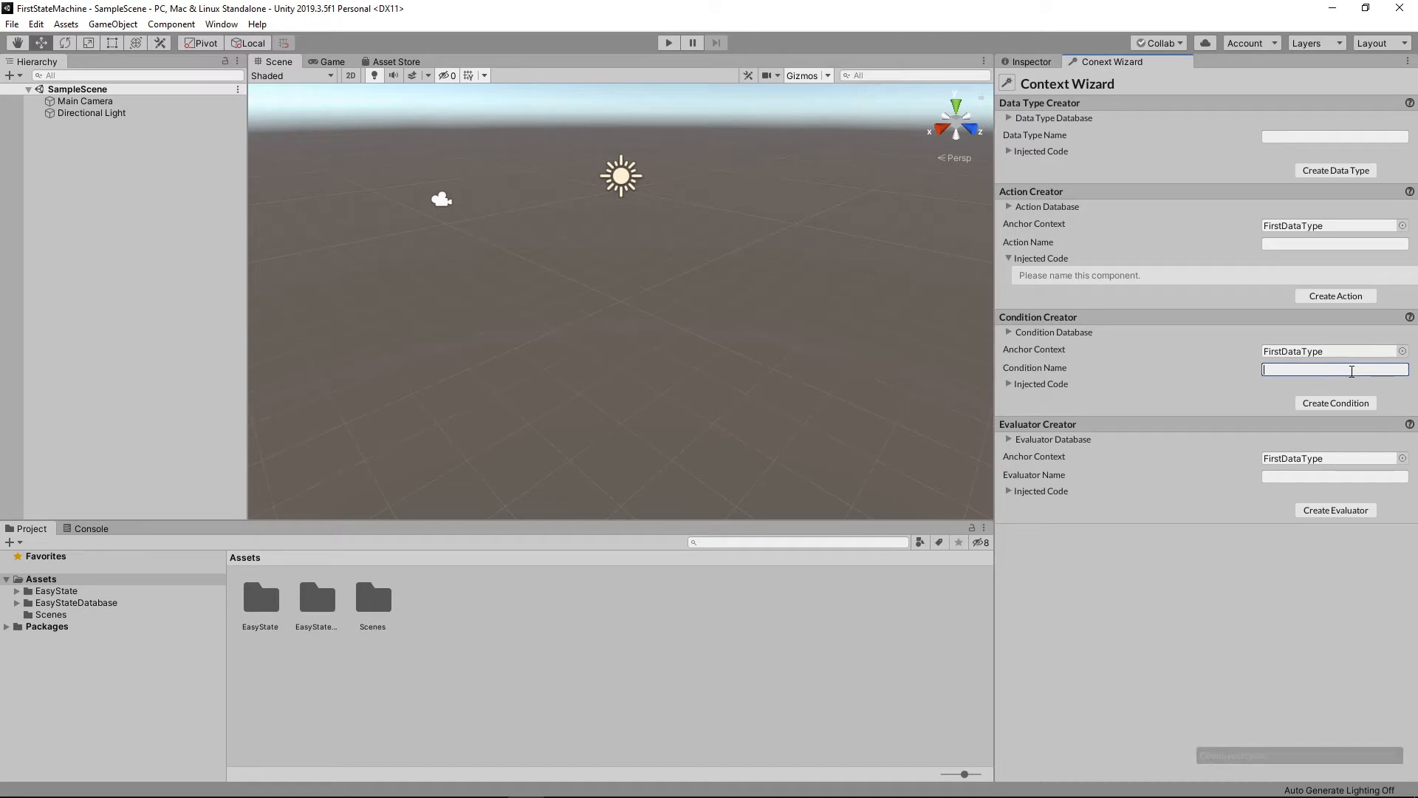
{"action": "type", "text": "FiftyFifty"}
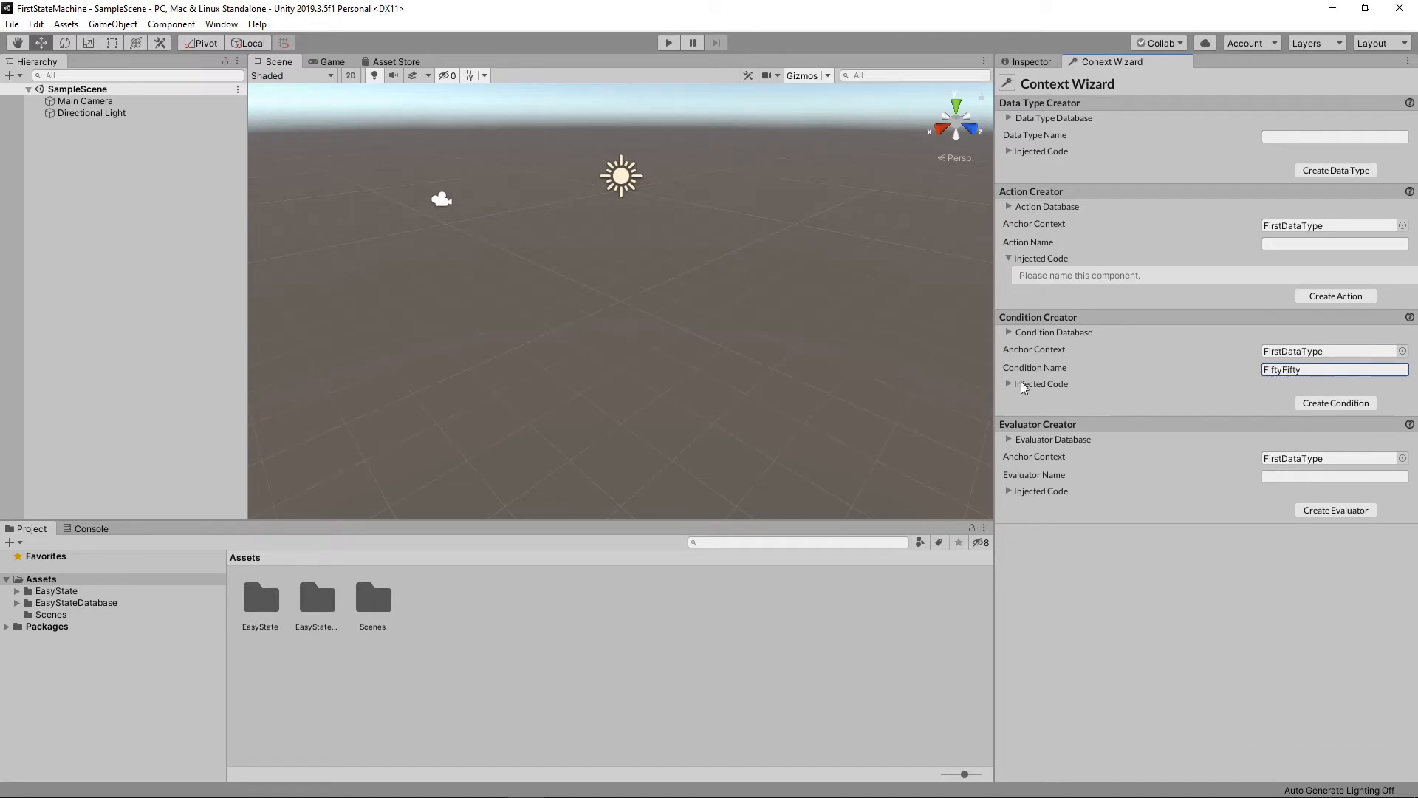
{"action": "left_click", "coordinate": [1008, 384]}
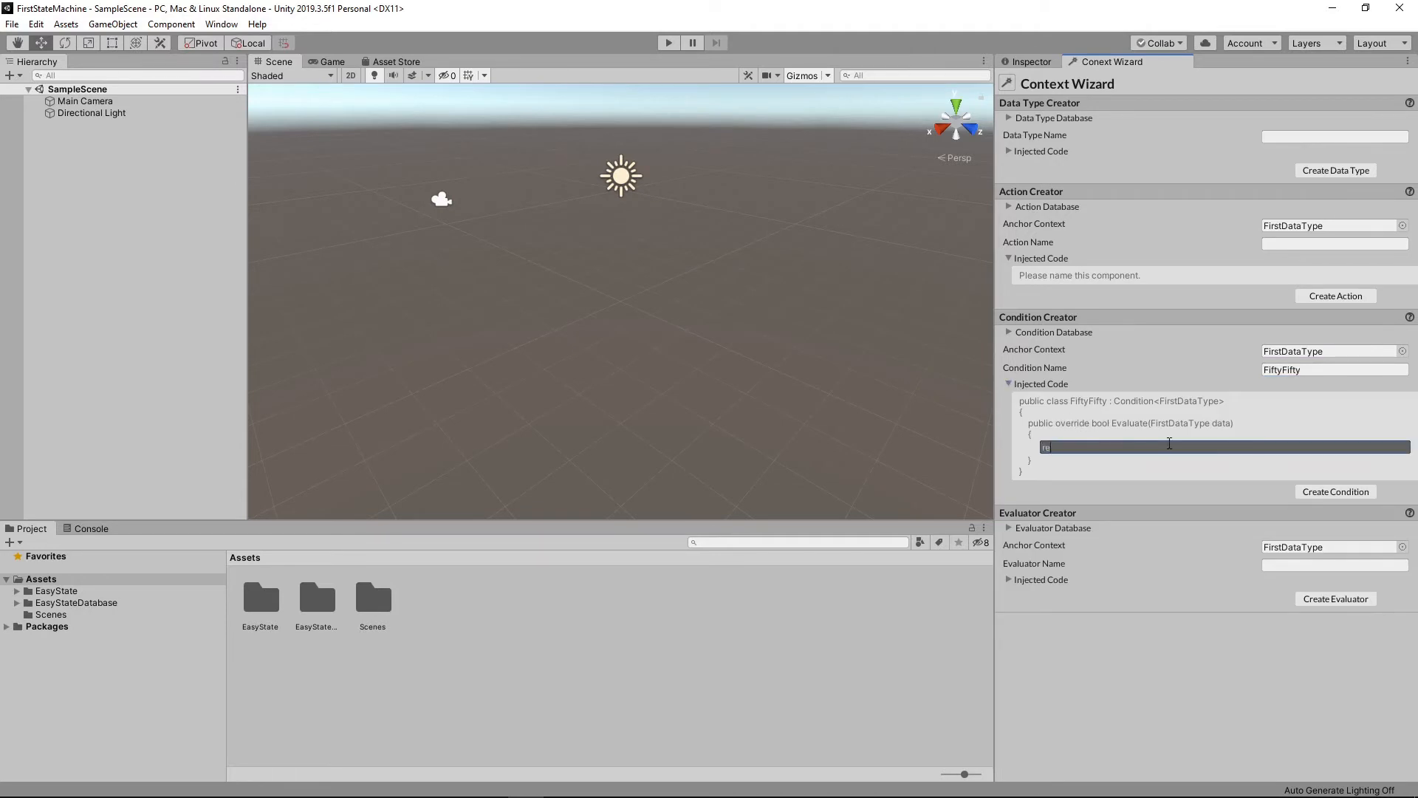
{"action": "type", "text": "return Random.Range(0f,1f)>.5f;"}
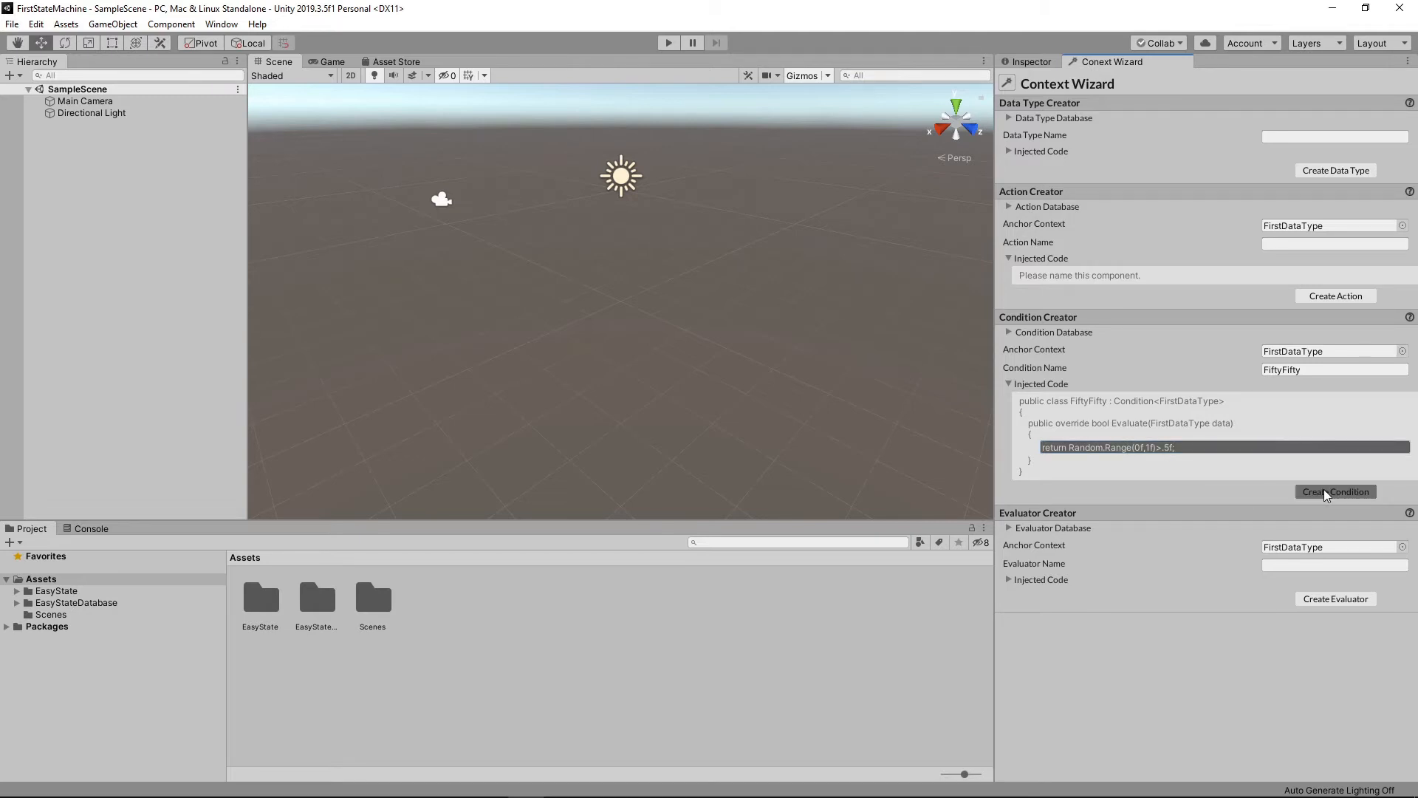
{"action": "left_click", "coordinate": [1335, 491]}
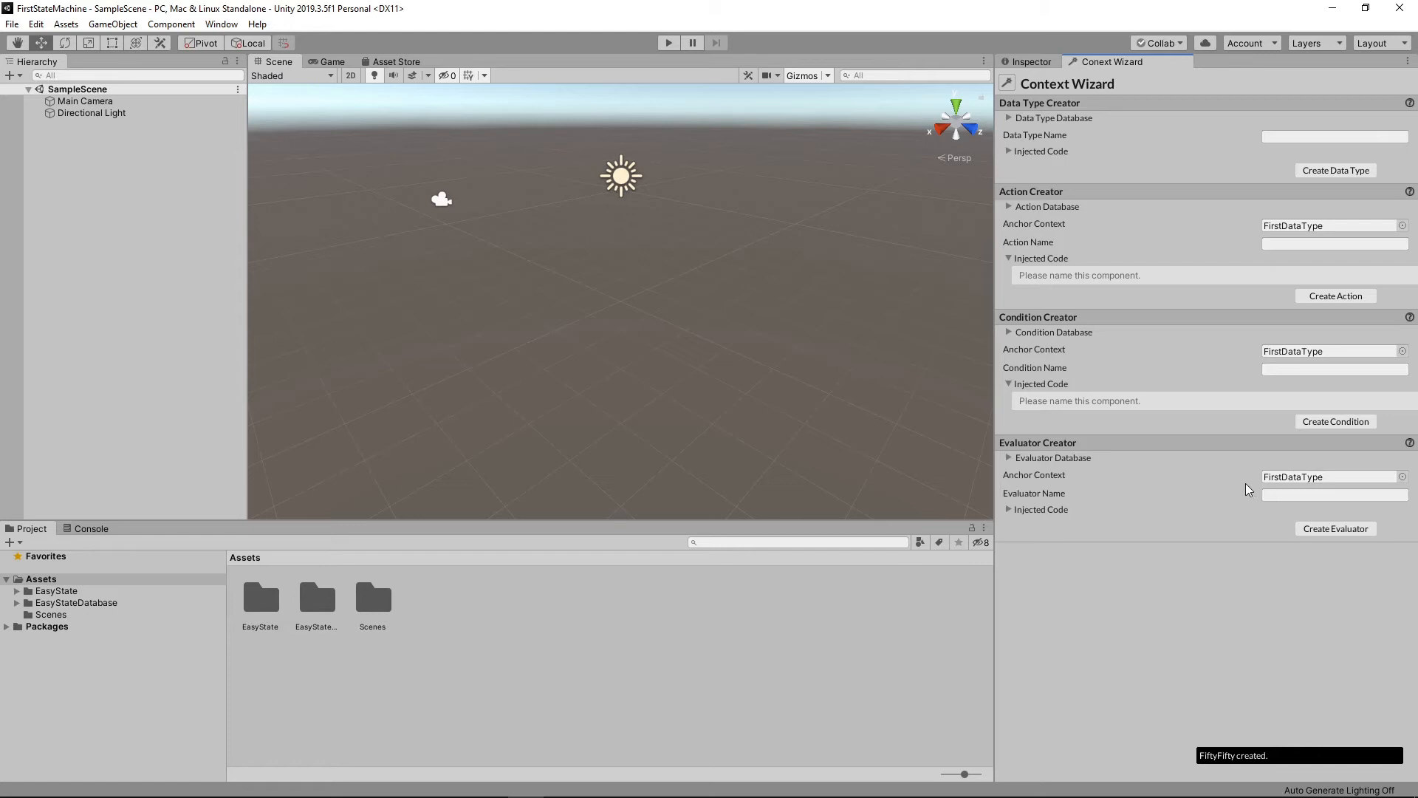
{"action": "left_click", "coordinate": [222, 24]}
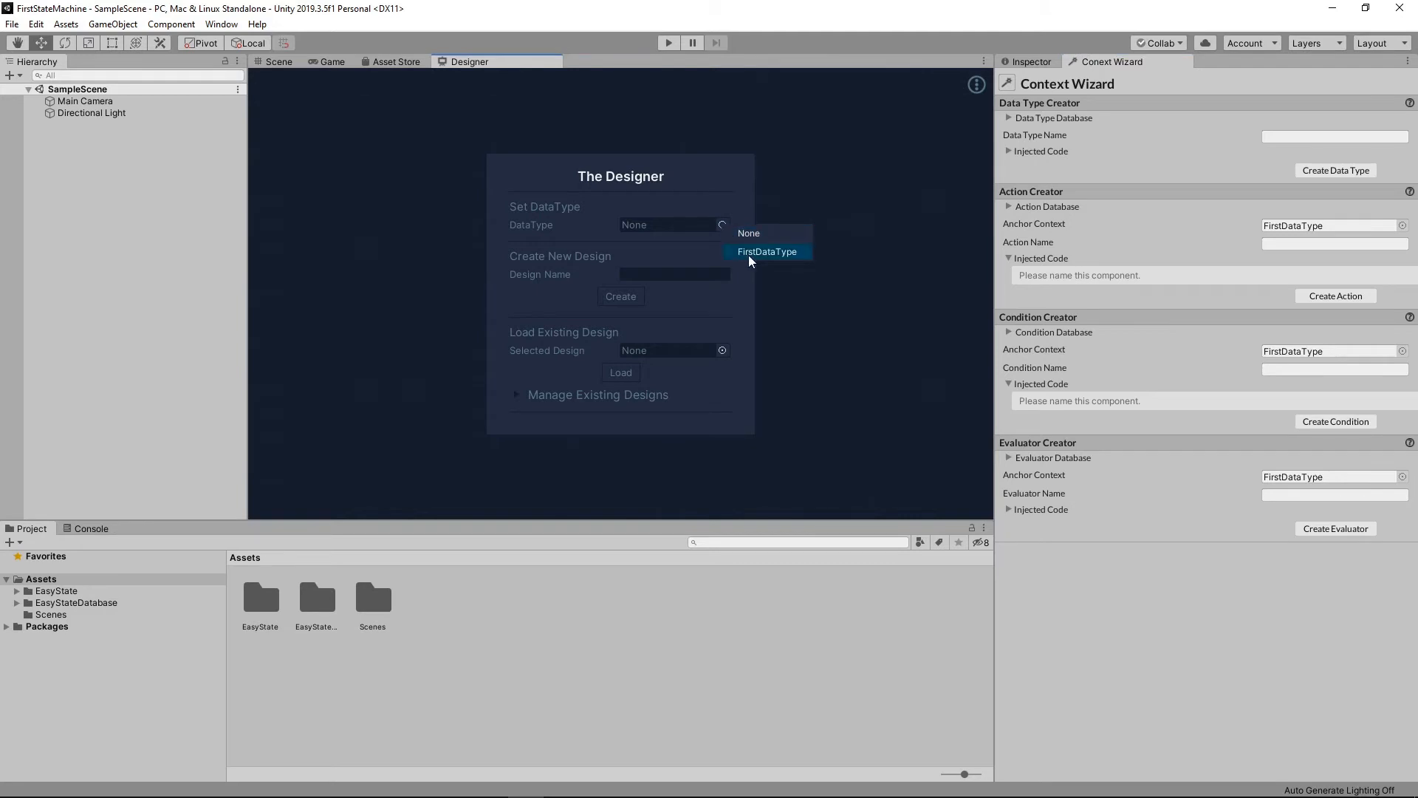
Set the design's data type to FirstDataType and name the first state node Hello with an action.
{"action": "left_click", "coordinate": [766, 251]}
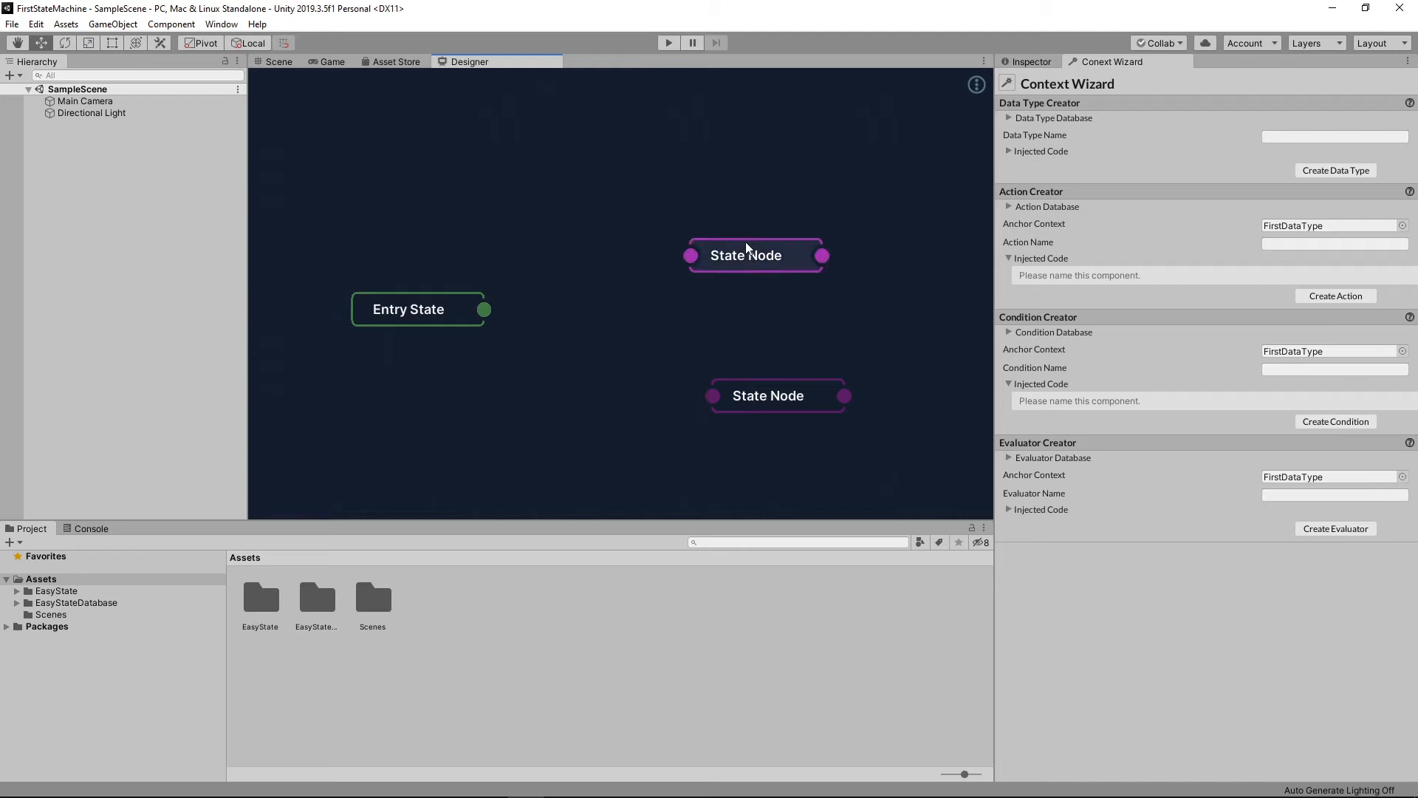
{"action": "double_click", "coordinate": [744, 254]}
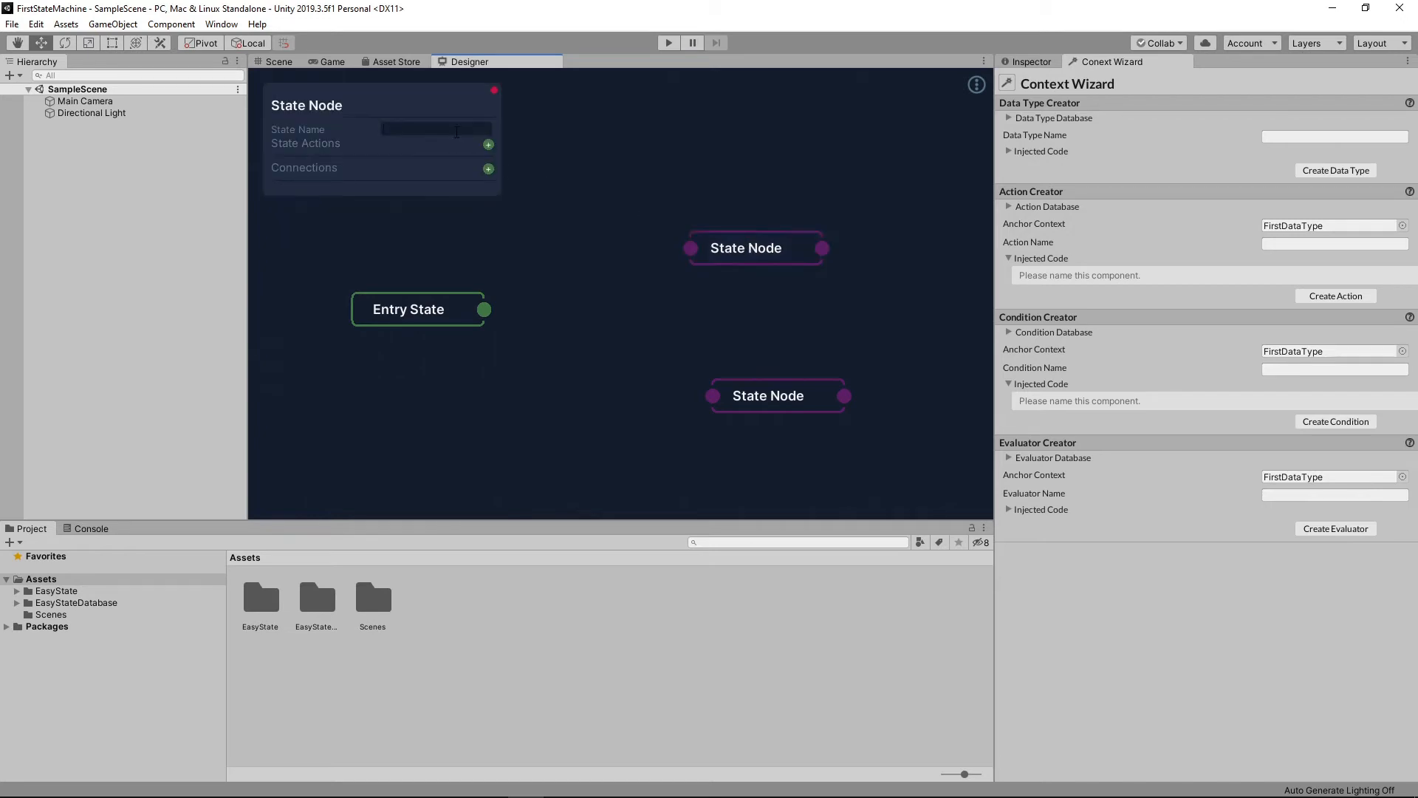
{"action": "type", "text": "Hello"}
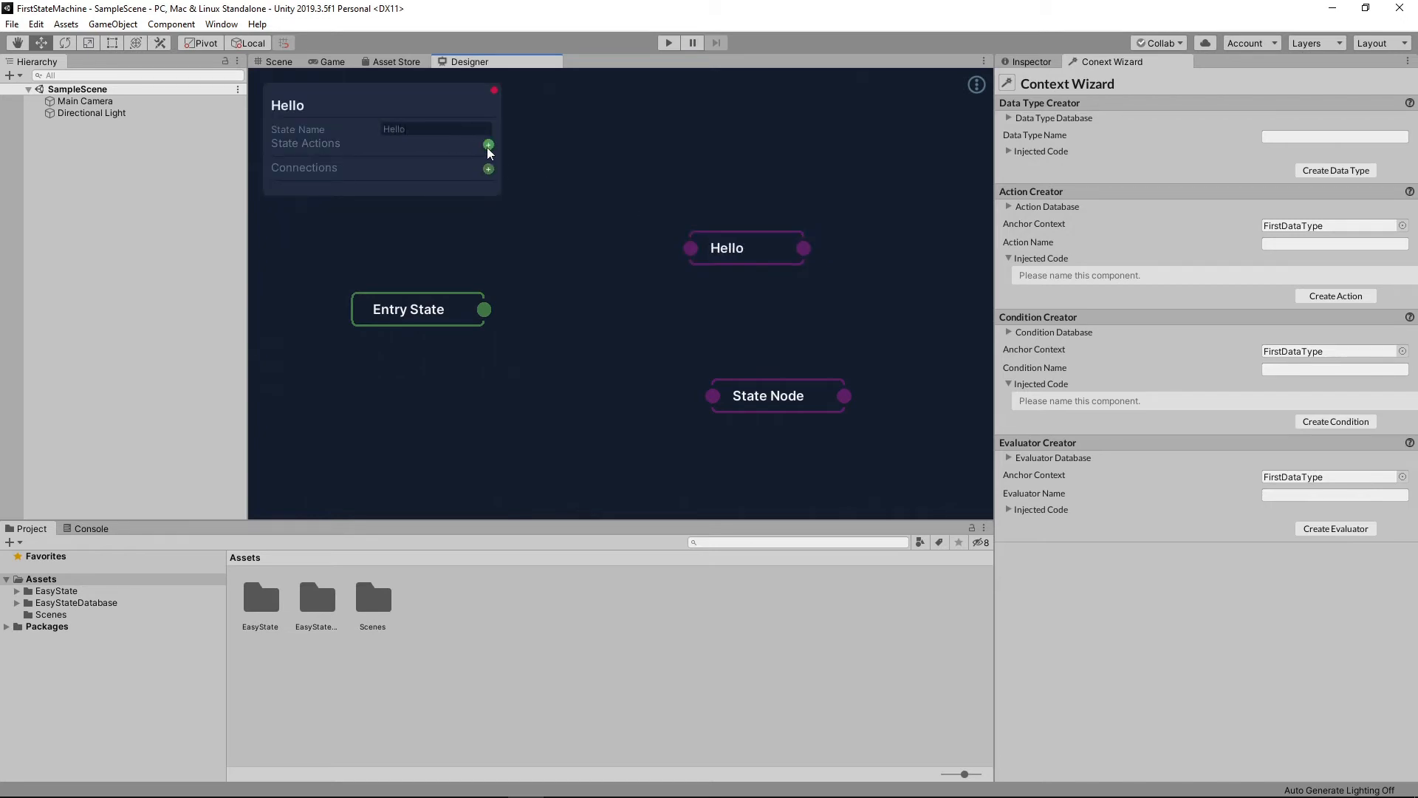
{"action": "left_click", "coordinate": [489, 145]}
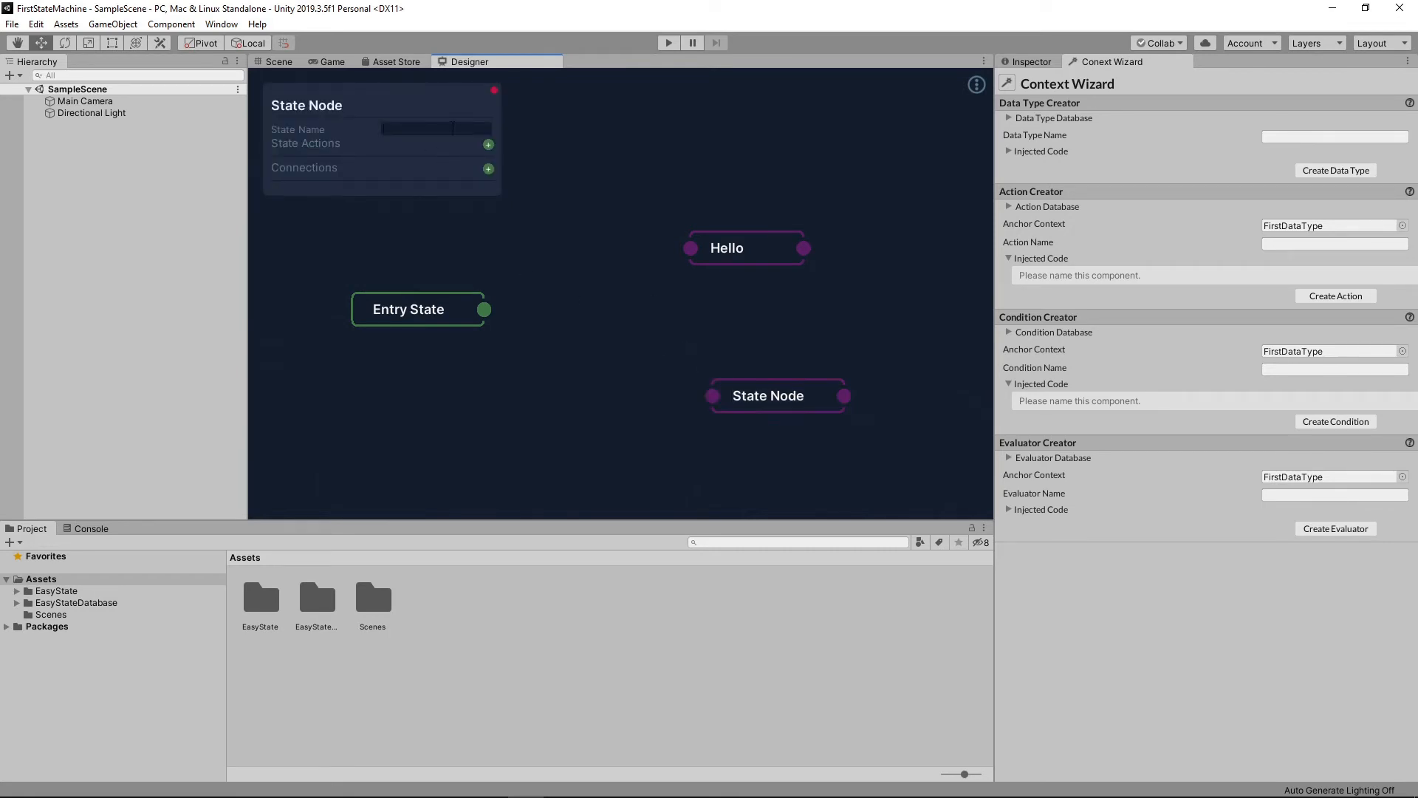
Name the second state node Goodbye and assign the Goodbye action to it.
{"action": "type", "text": "Goodbty"}
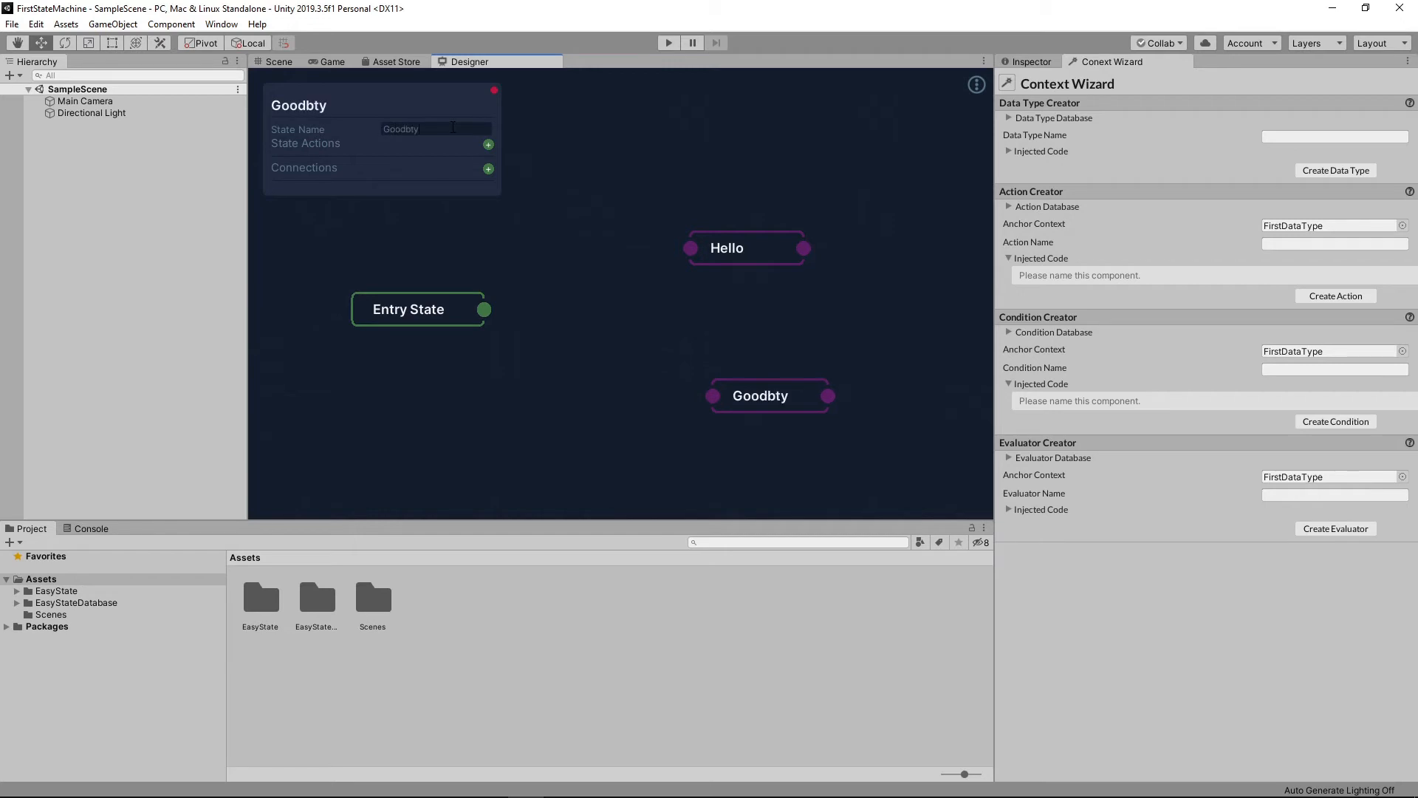
{"action": "type", "text": "Goodbye"}
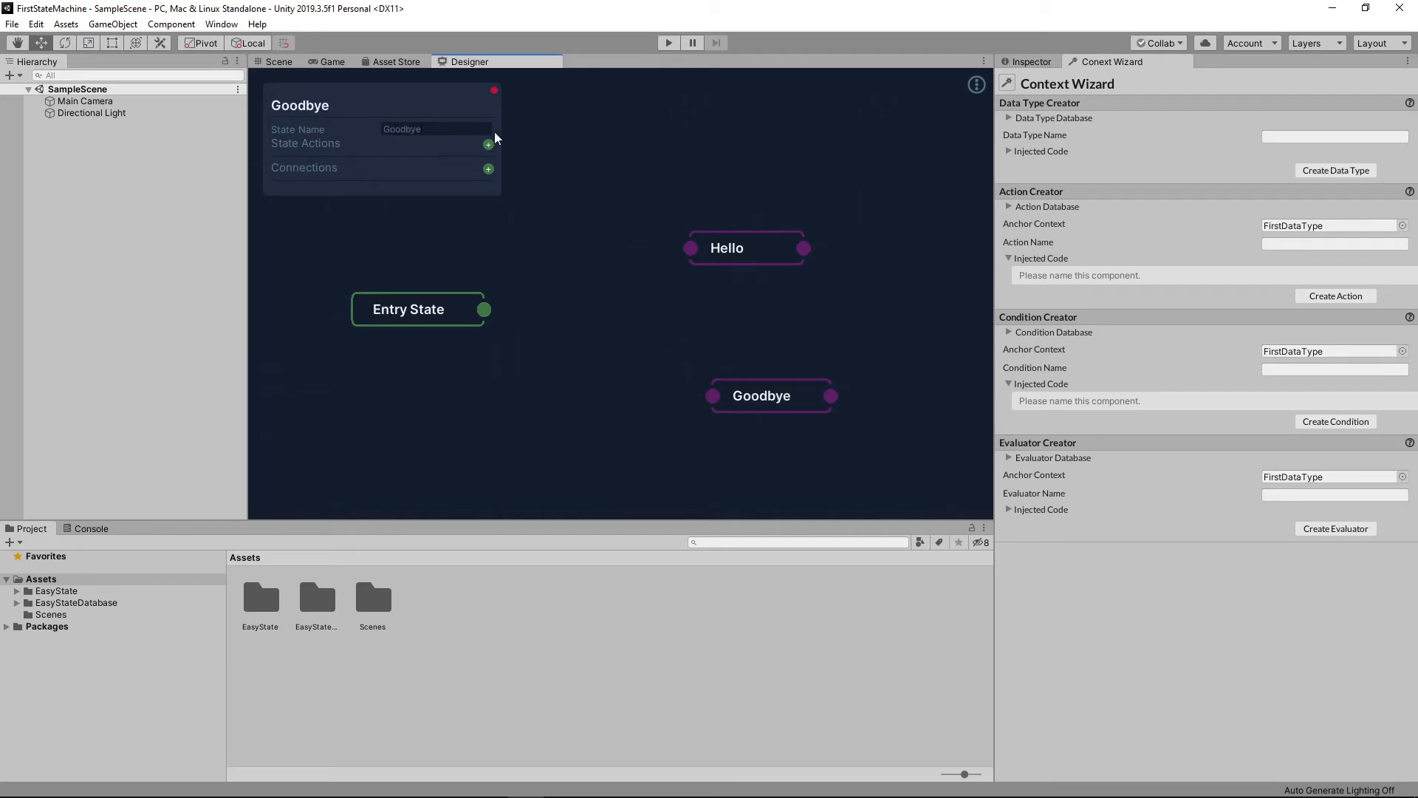
{"action": "left_click", "coordinate": [489, 144]}
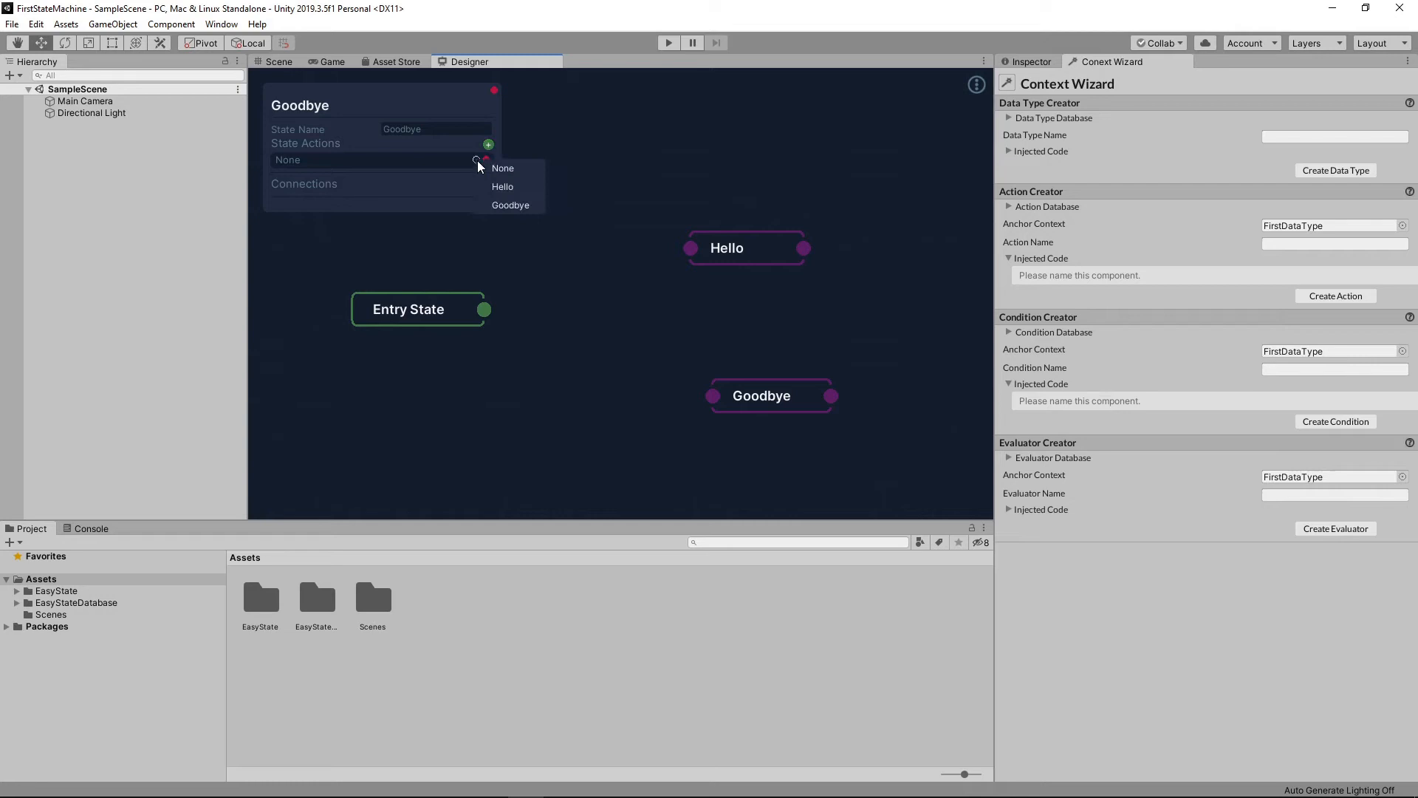
{"action": "left_click", "coordinate": [510, 204]}
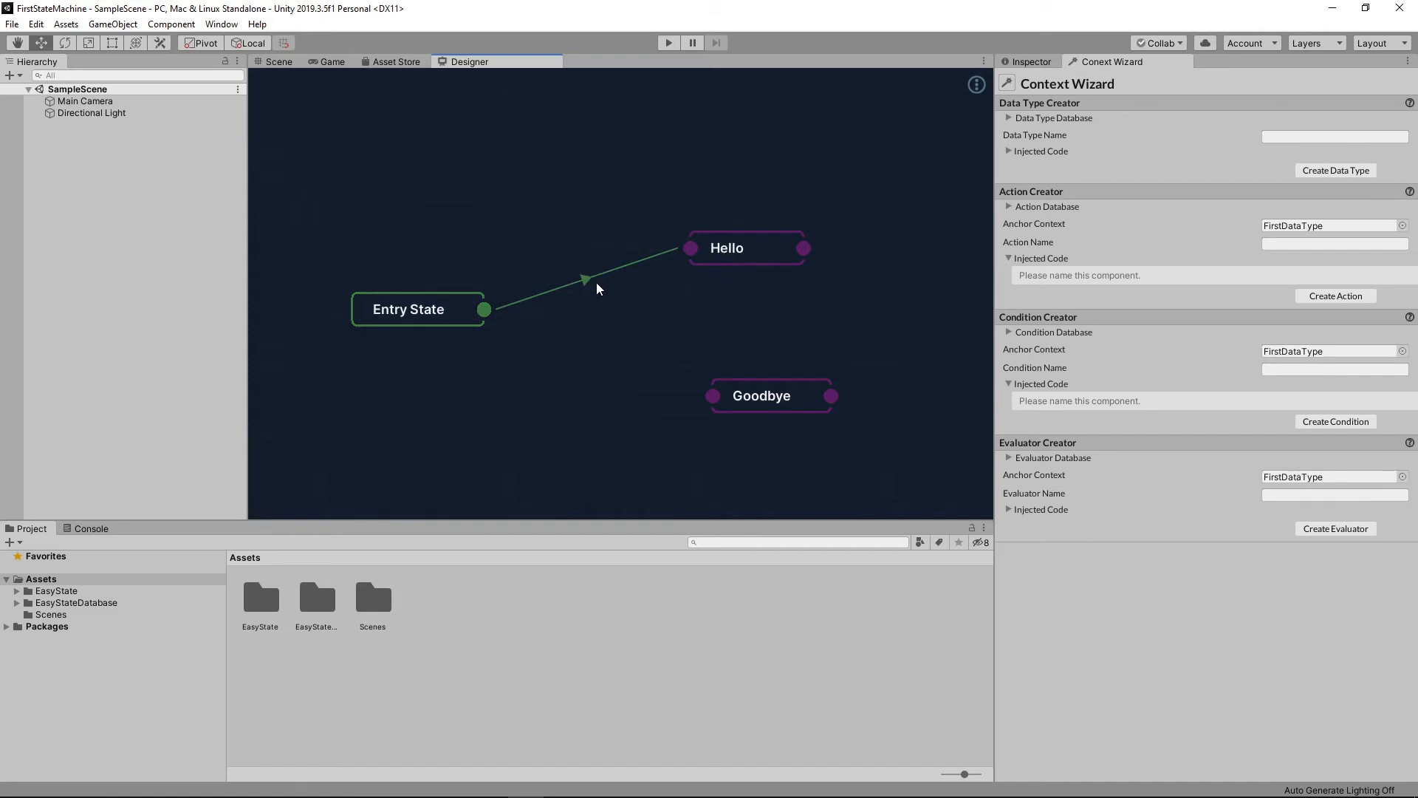
Add a branch connection from Entry State leading to Hello and Goodbye.
{"action": "right_click", "coordinate": [587, 279]}
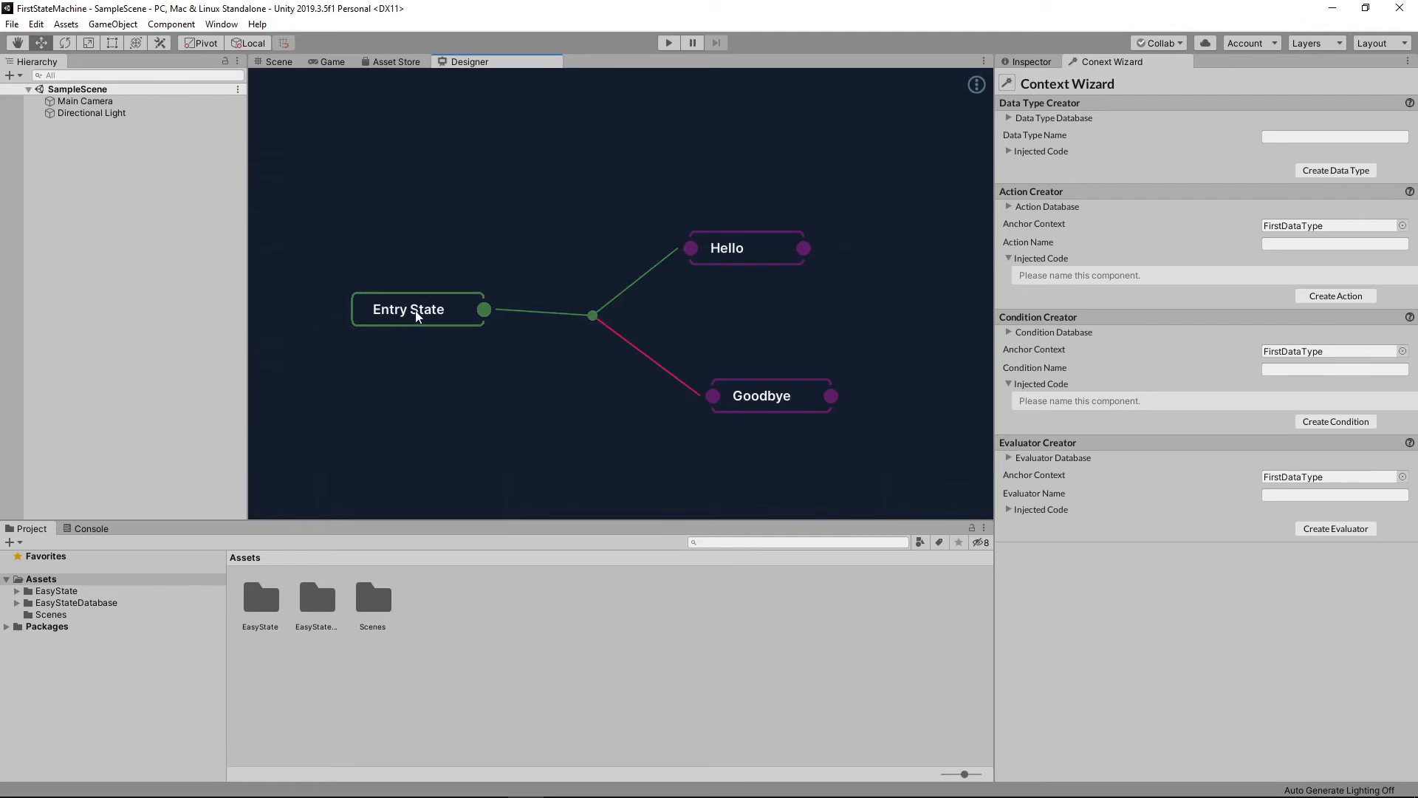
{"action": "left_click", "coordinate": [408, 309]}
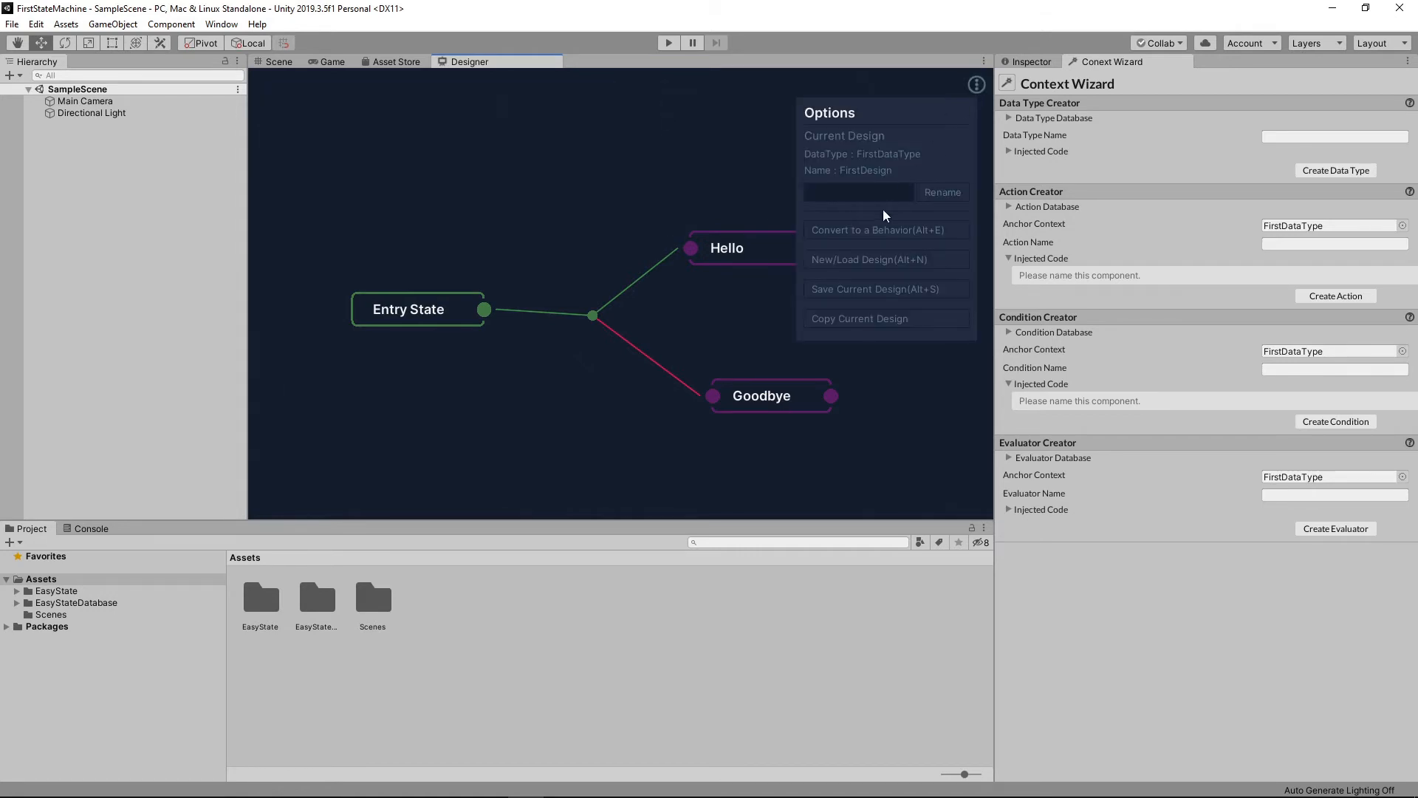
Convert FirstDesign to a behaviour, confirming the save, which adds a GameObject to the scene.
{"action": "left_click", "coordinate": [885, 231]}
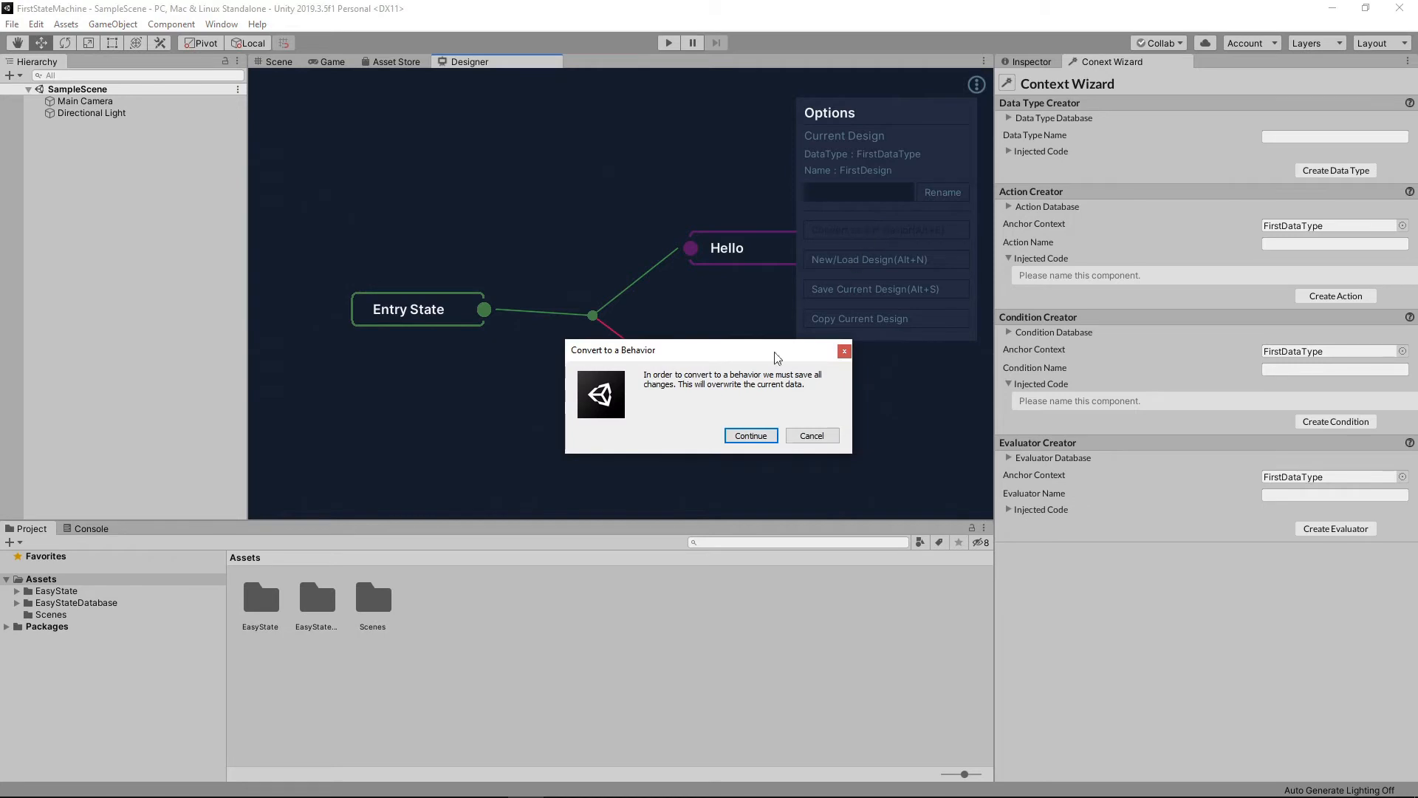
{"action": "left_click", "coordinate": [750, 434]}
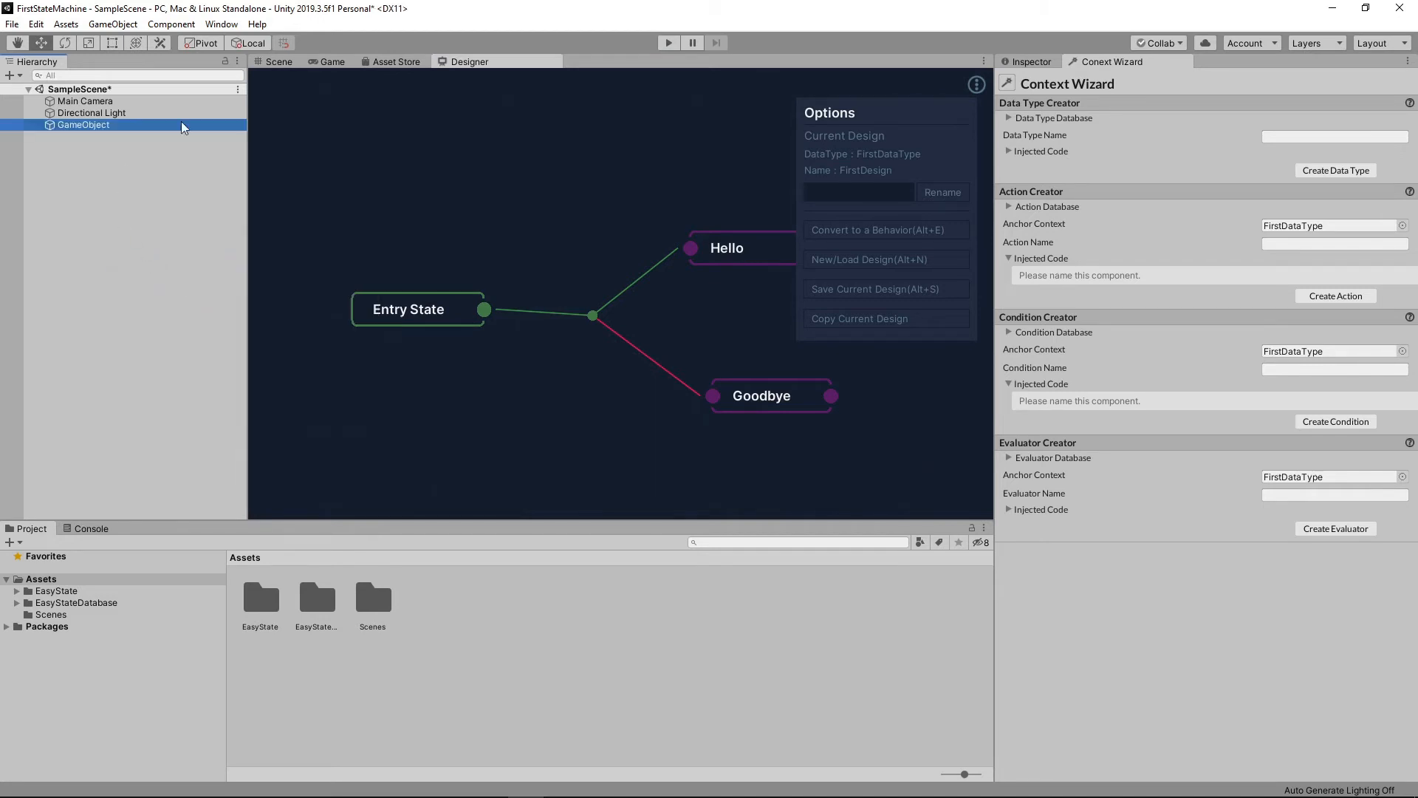
Add the Easy State Machine component from Pigeon Studios to the new GameObject.
{"action": "left_click", "coordinate": [274, 62]}
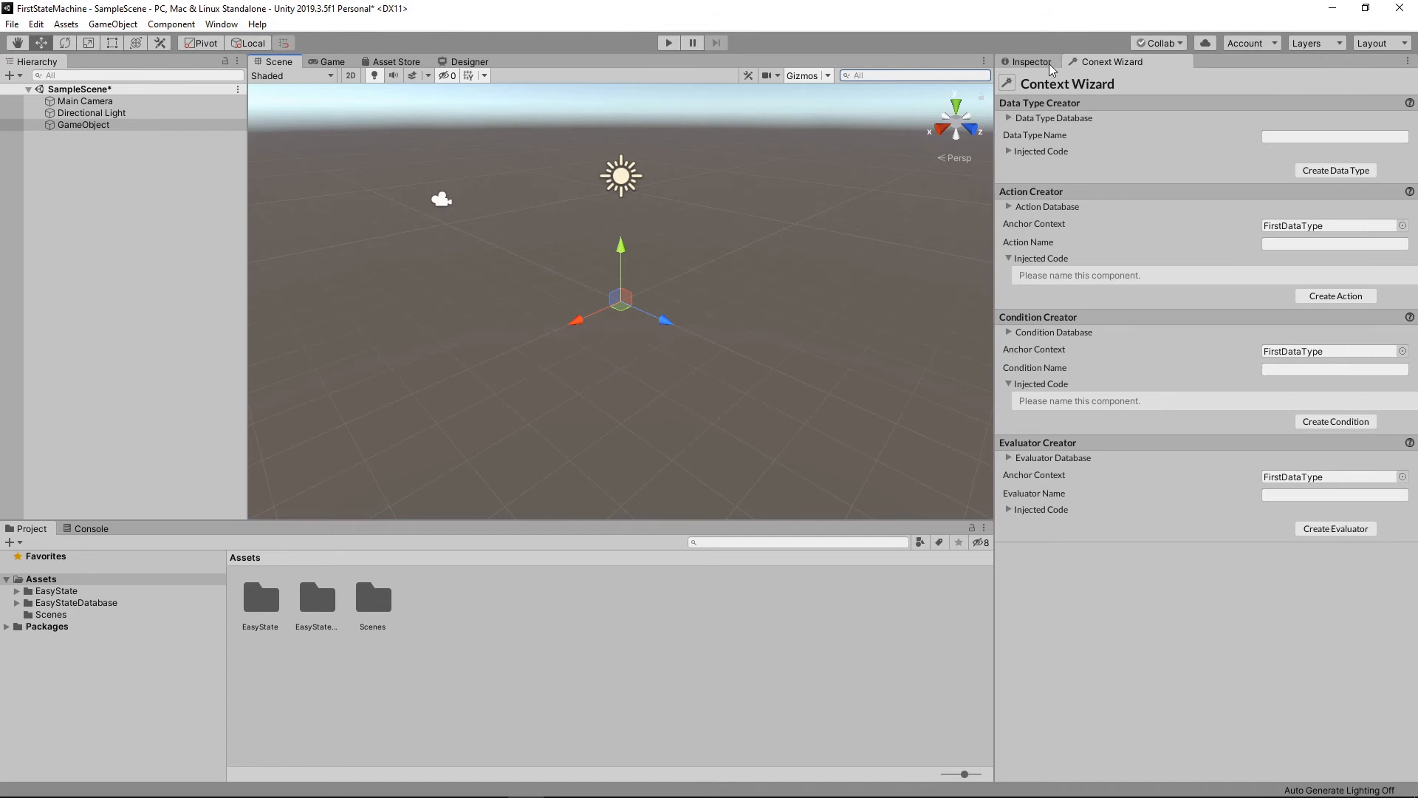
{"action": "left_click", "coordinate": [1027, 62]}
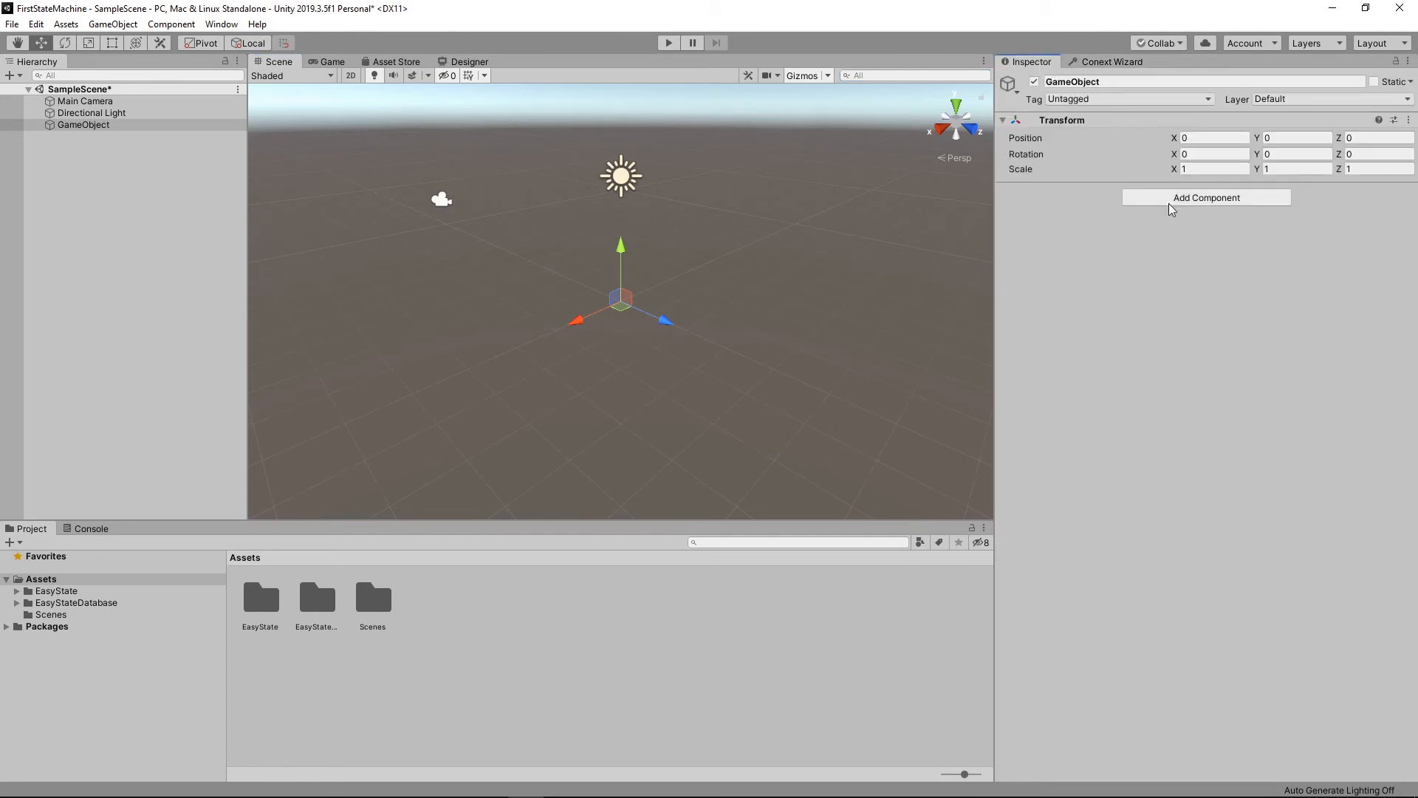
{"action": "left_click", "coordinate": [1206, 197]}
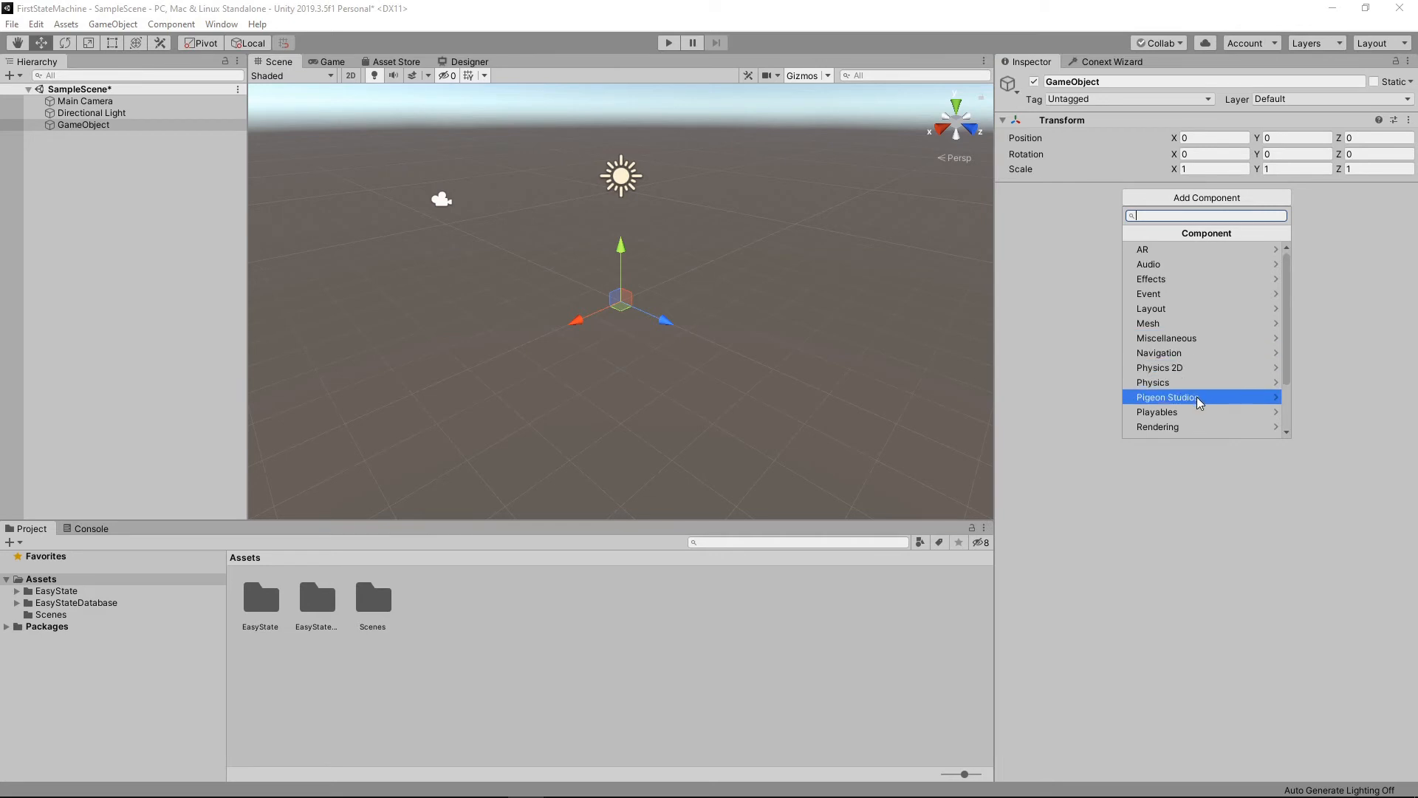
{"action": "left_click", "coordinate": [1167, 396]}
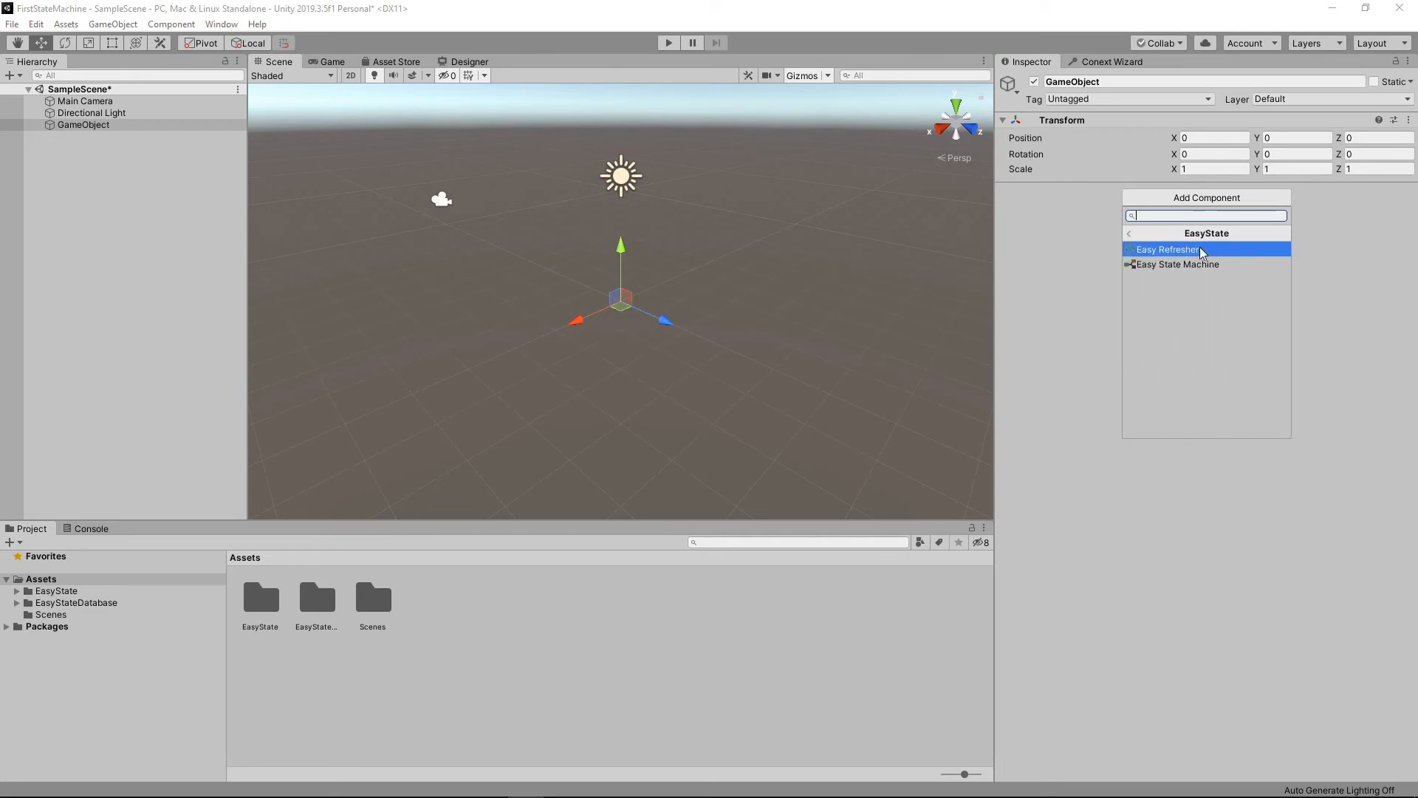
{"action": "left_click", "coordinate": [1179, 263]}
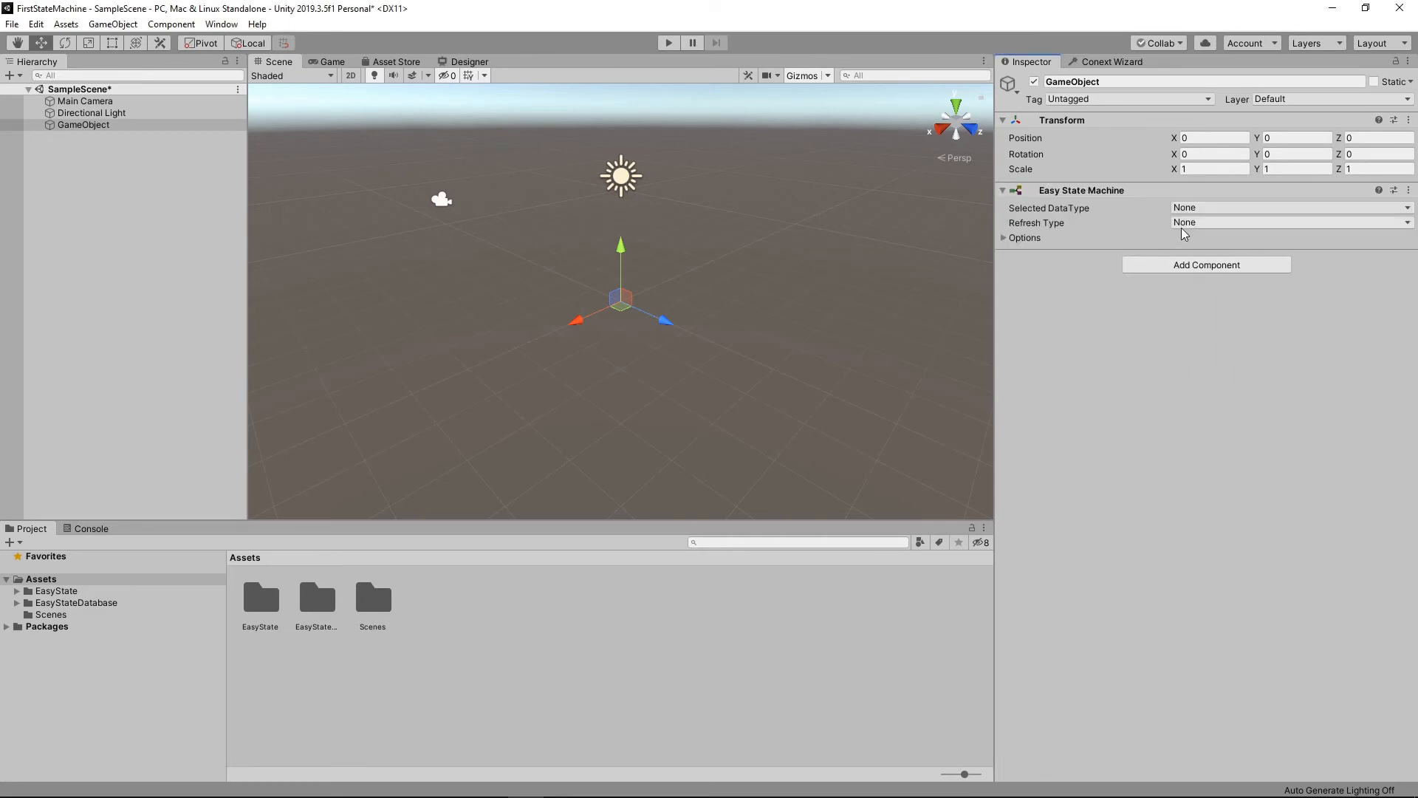
Set the machine to FirstDataType, FirstDesign behaviour and Update refresh, with a new data asset.
{"action": "left_click", "coordinate": [1288, 207]}
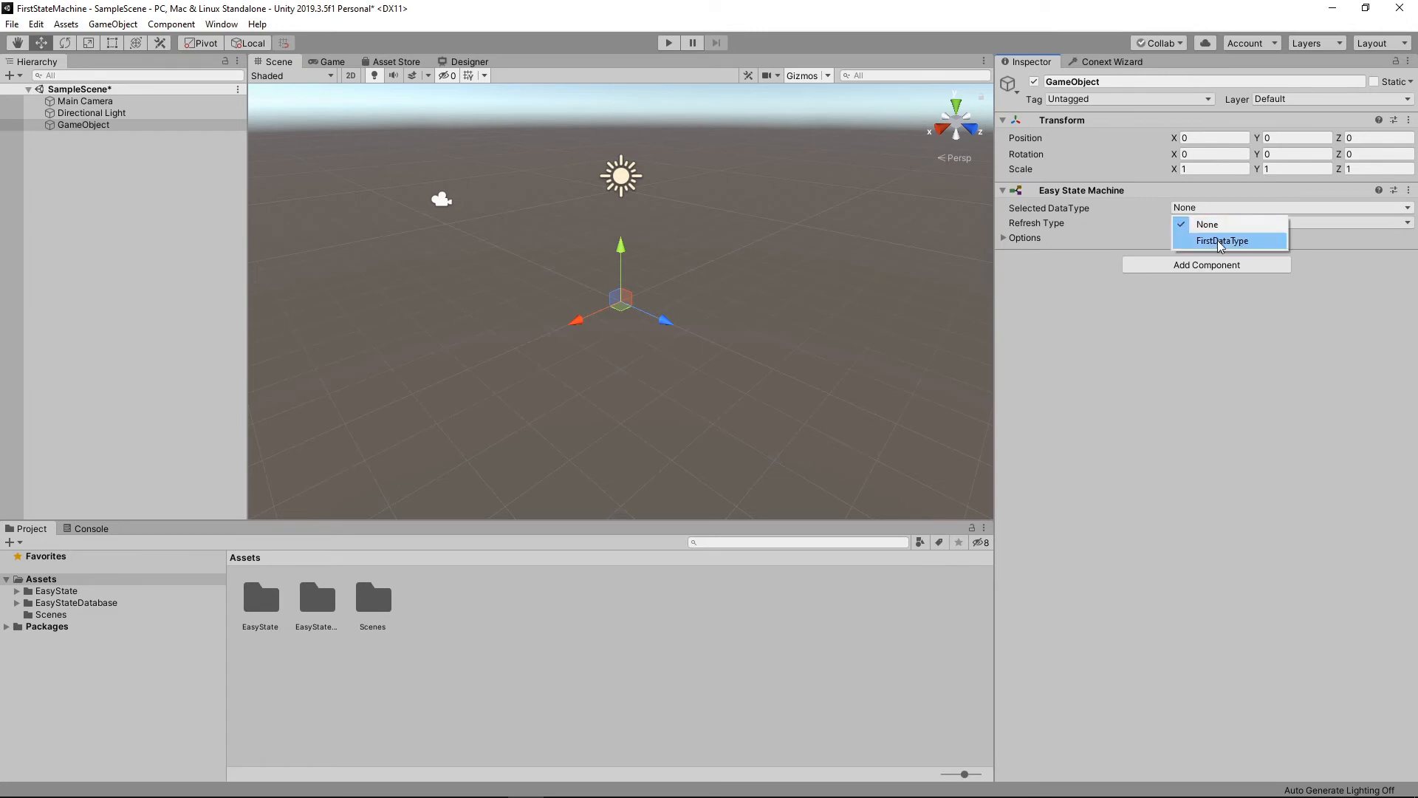
{"action": "left_click", "coordinate": [1221, 241]}
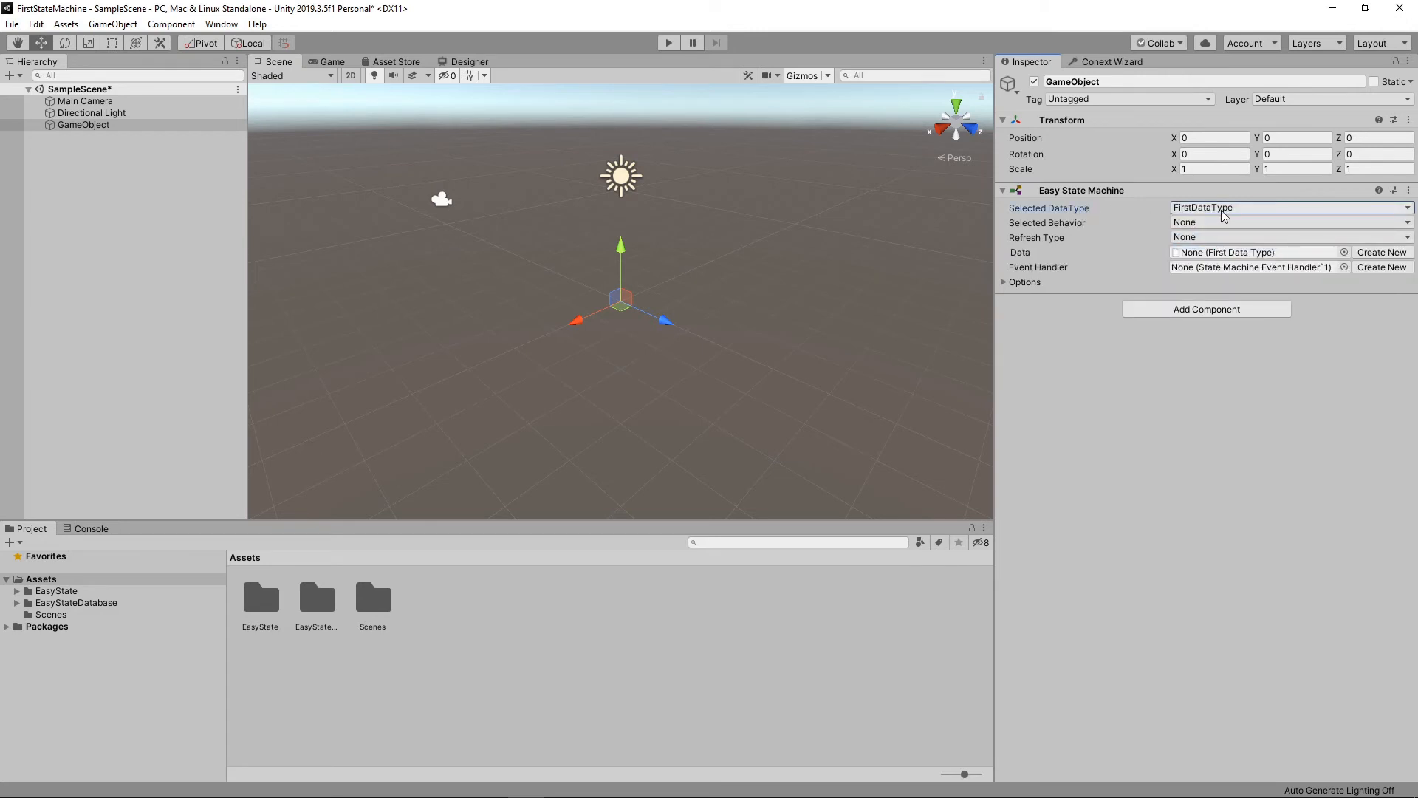
{"action": "left_click", "coordinate": [1288, 223]}
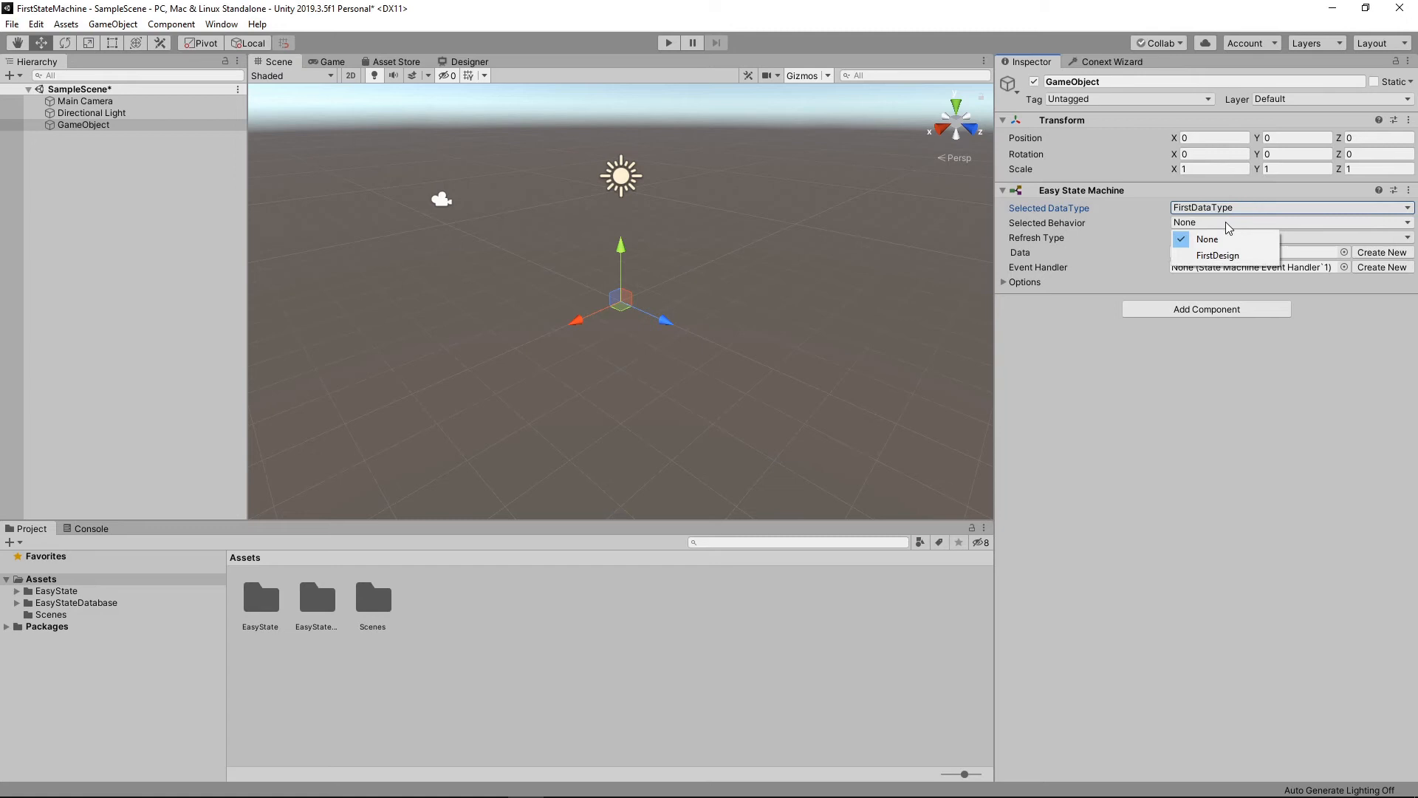
{"action": "left_click", "coordinate": [1219, 255]}
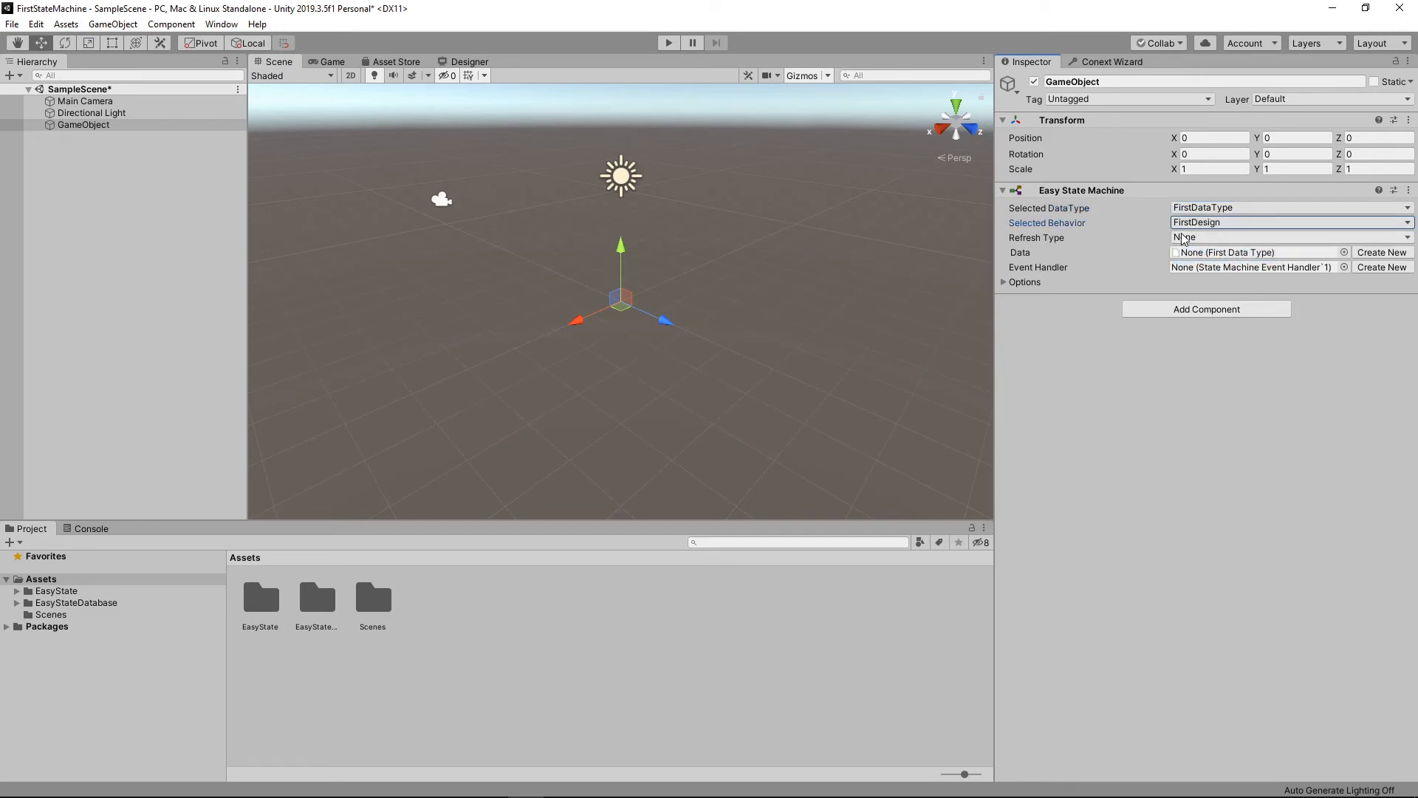
{"action": "left_click", "coordinate": [1288, 236]}
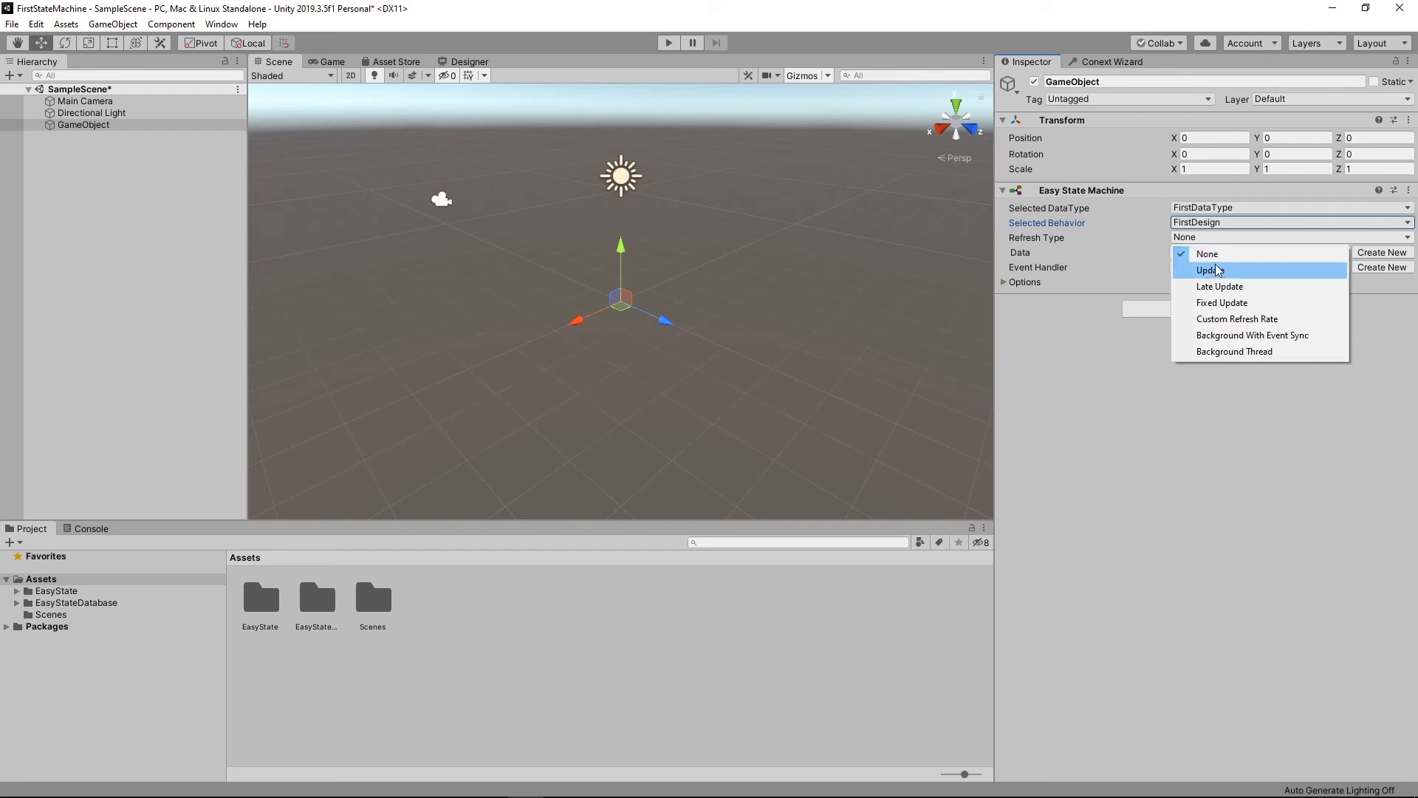
{"action": "left_click", "coordinate": [1208, 269]}
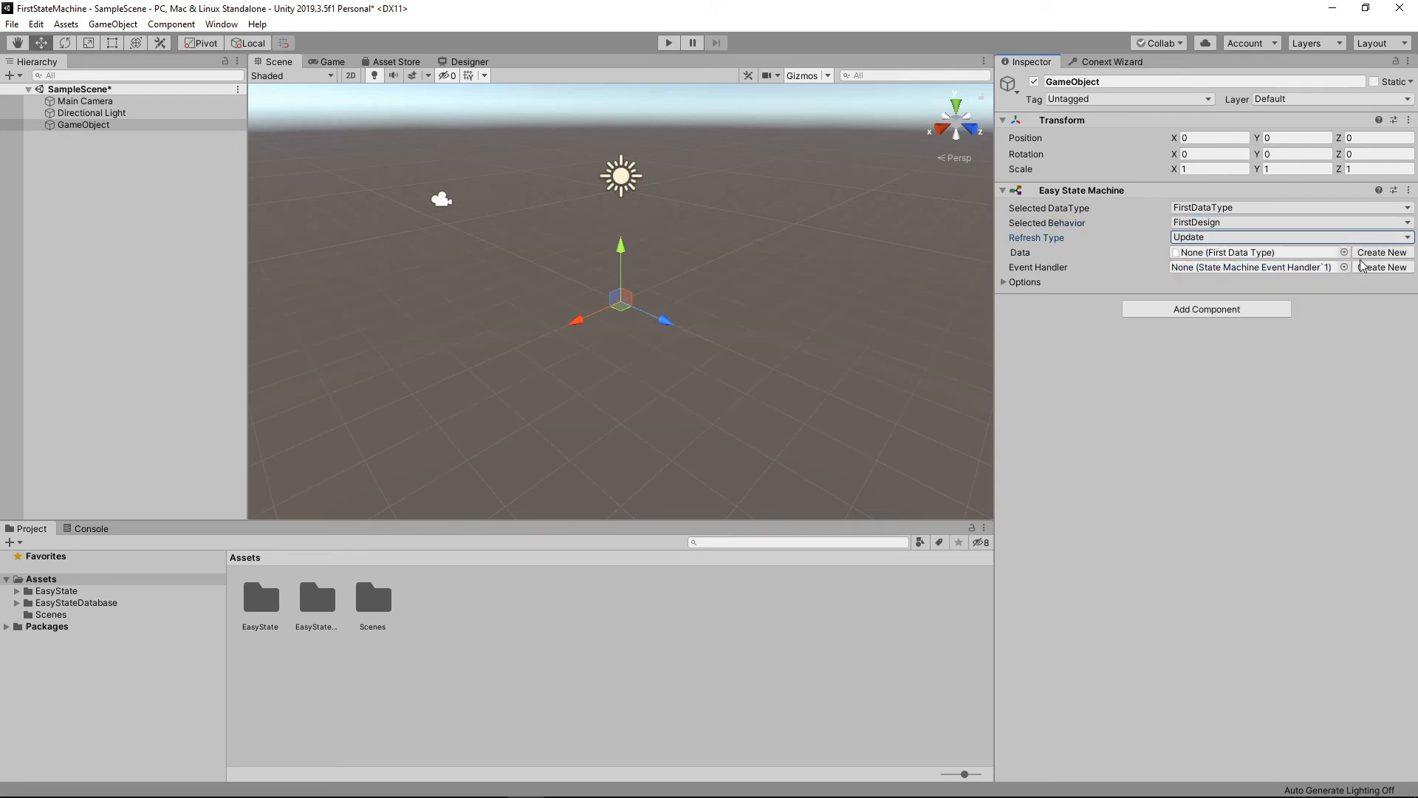
{"action": "left_click", "coordinate": [1381, 251]}
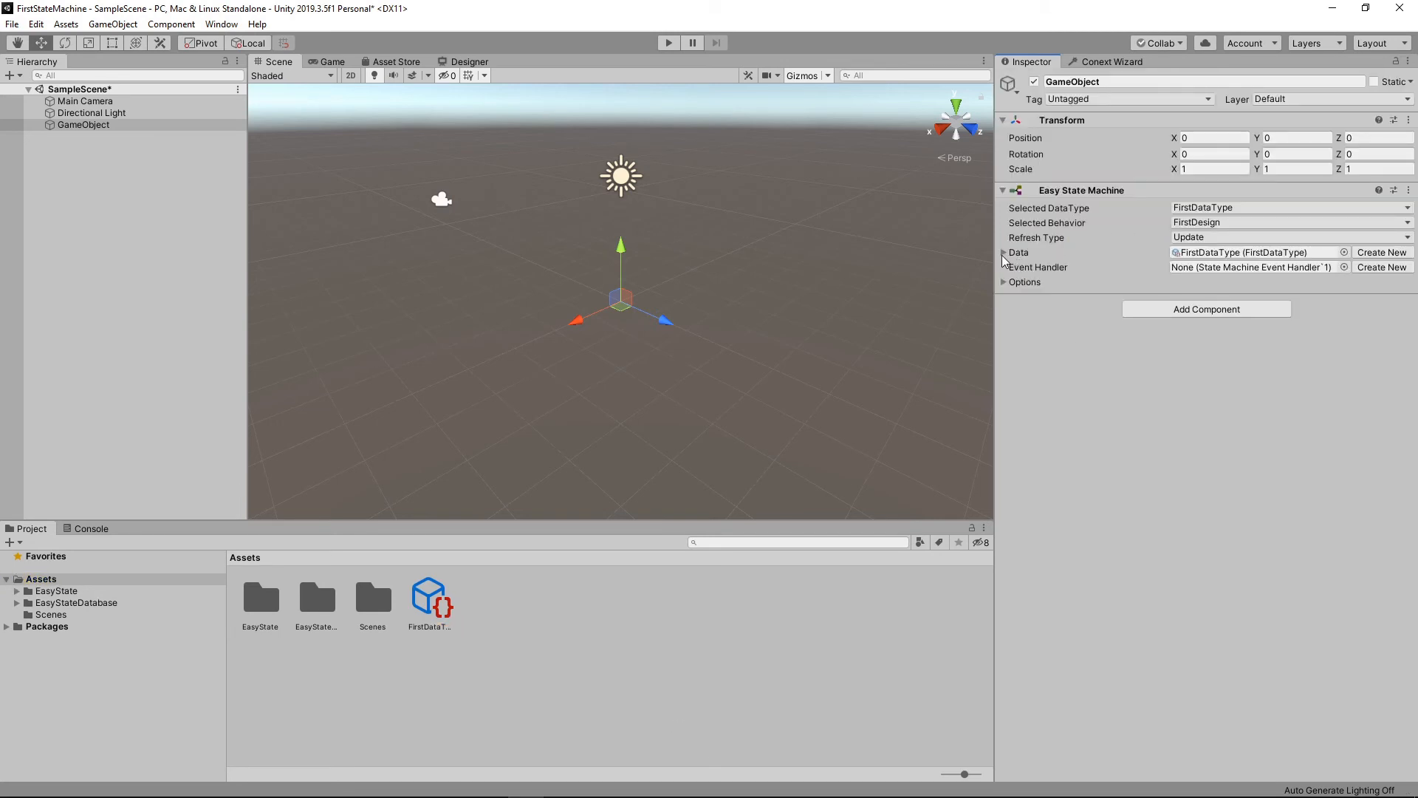
Name the data asset Chuck Norris and review the machine's Options and Events sections.
{"action": "left_click", "coordinate": [1003, 251]}
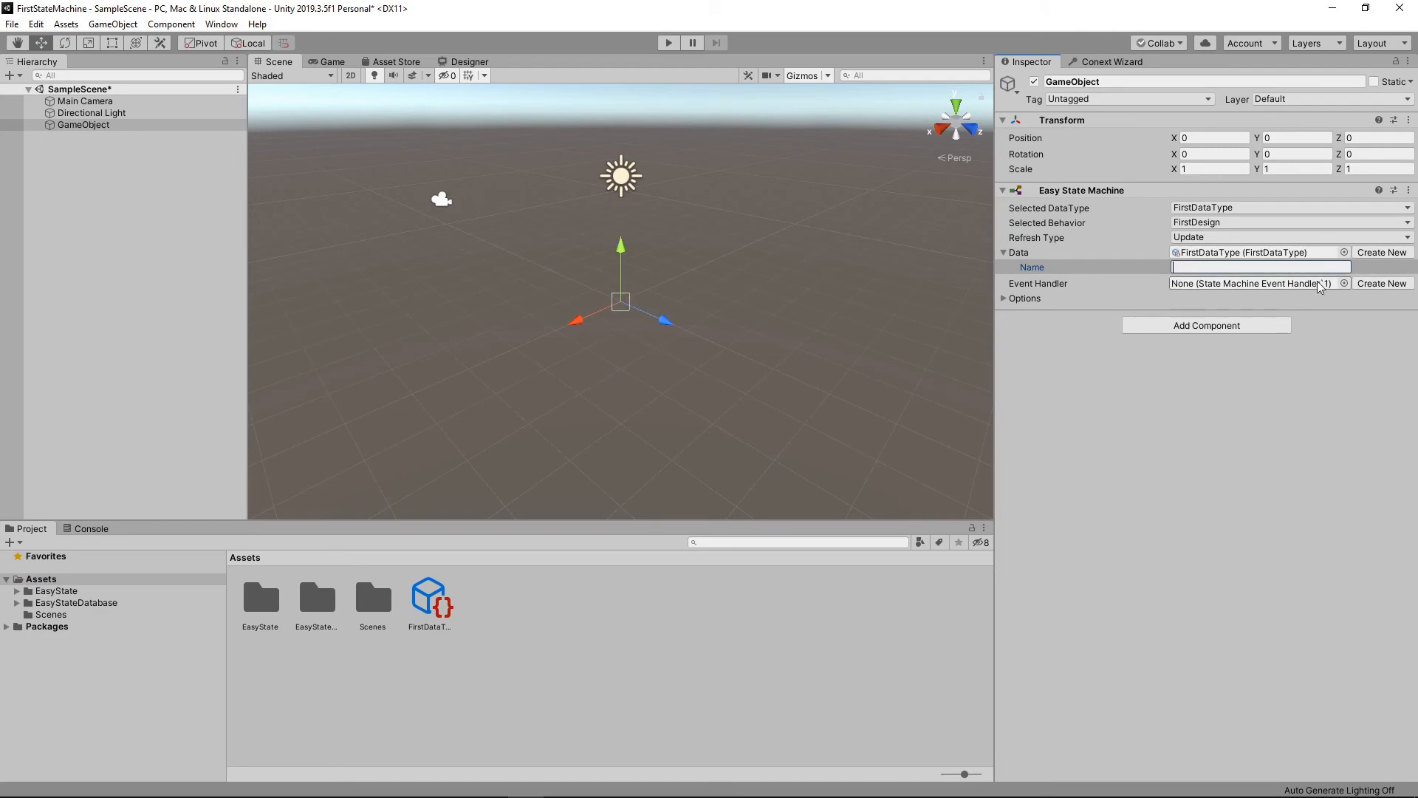
{"action": "type", "text": "Chuck Norris"}
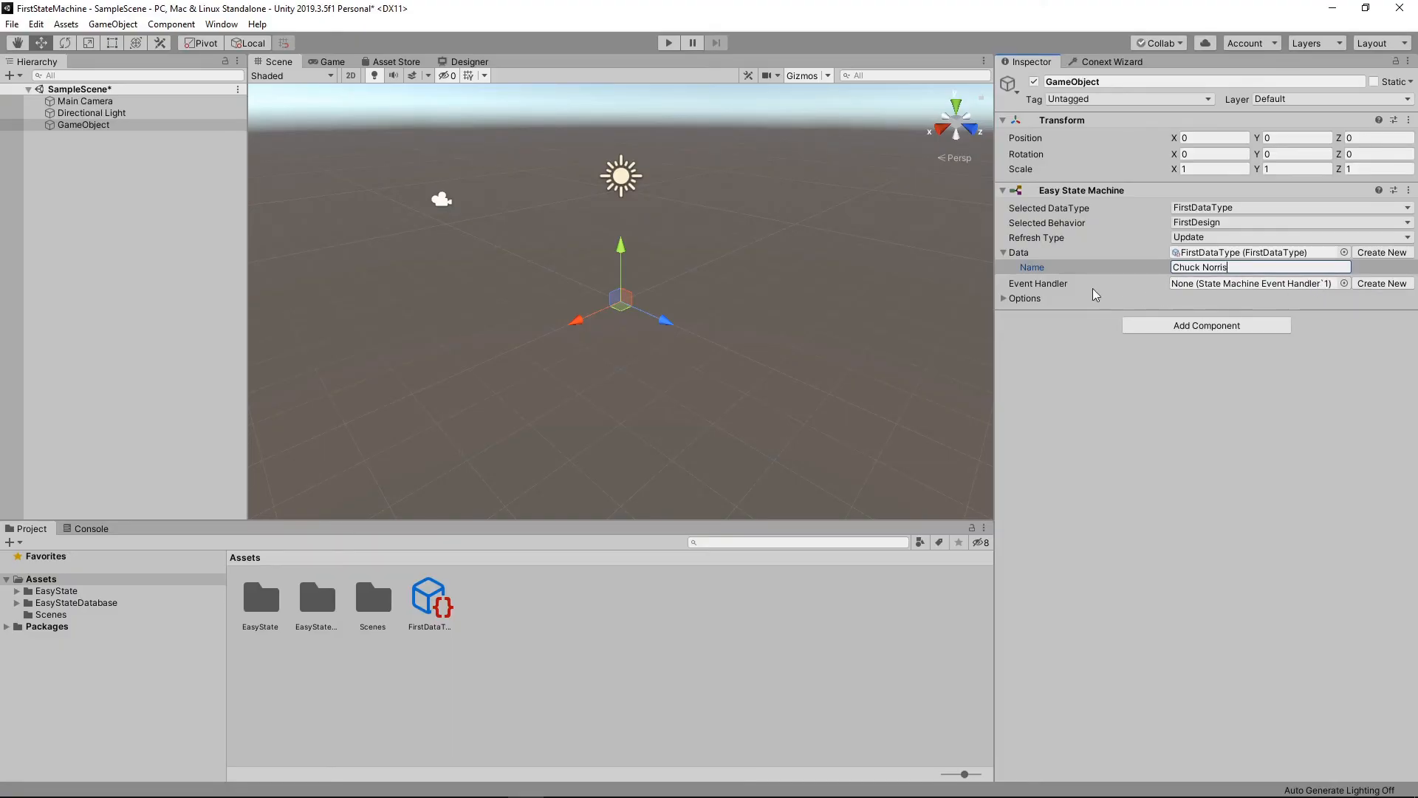
{"action": "mouse_move", "coordinate": [1112, 294]}
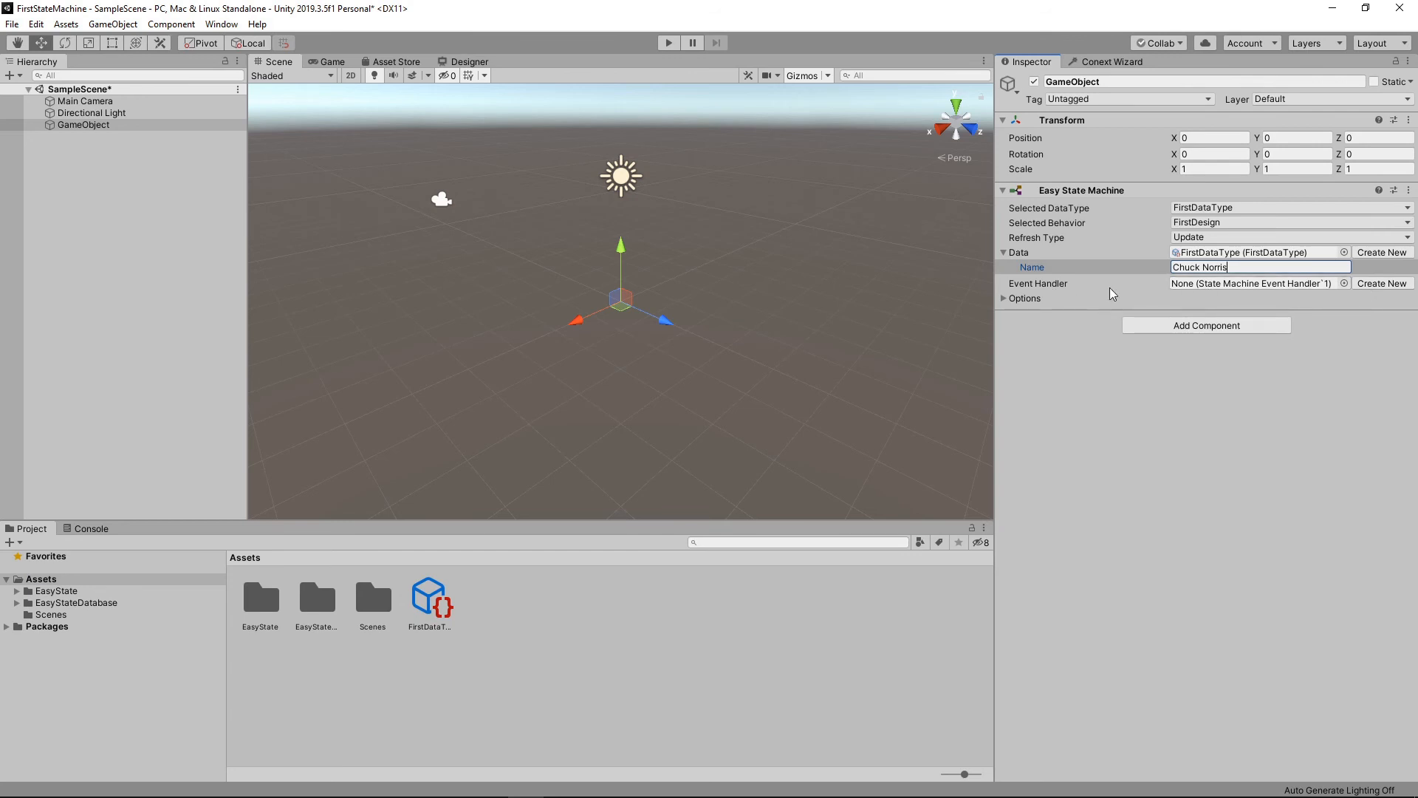
{"action": "left_click", "coordinate": [1005, 297]}
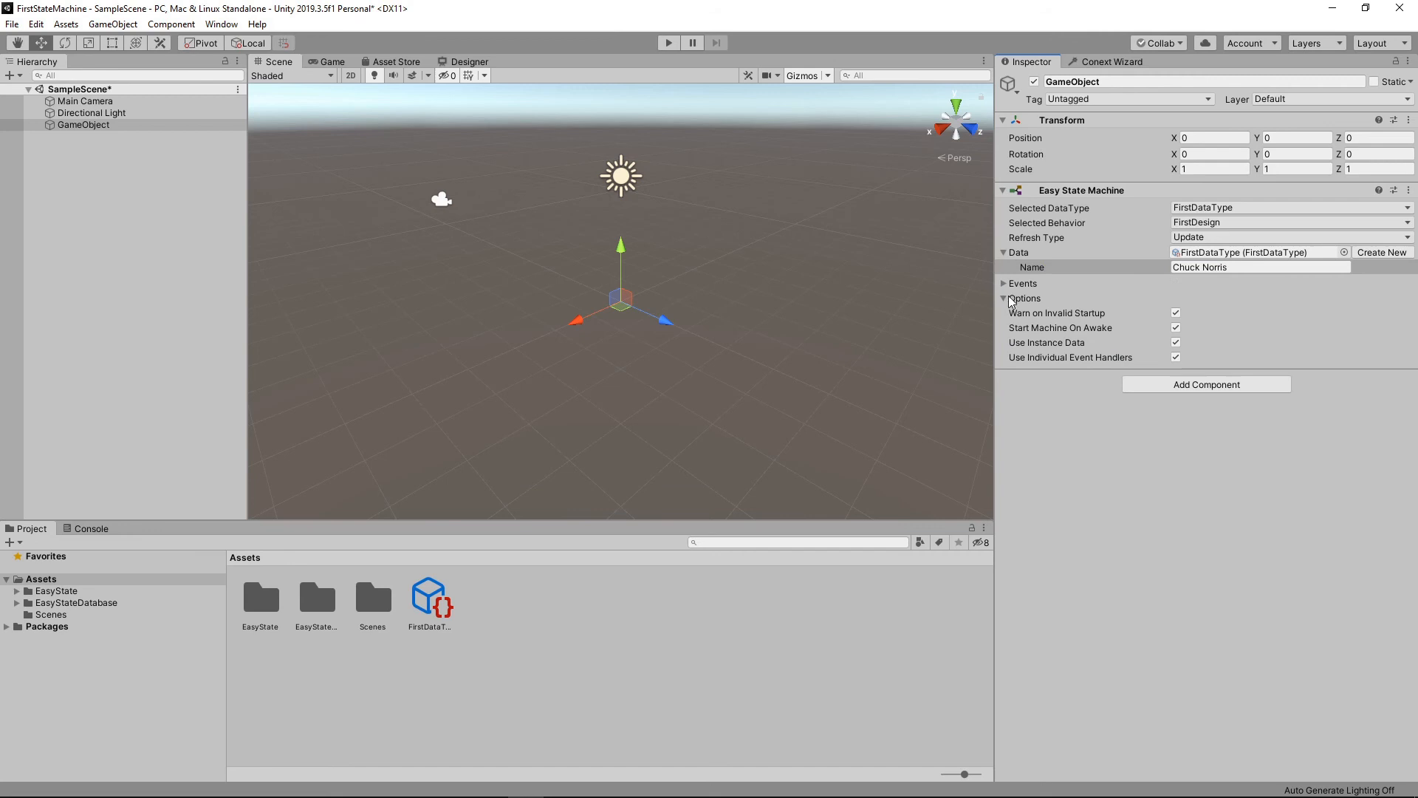
{"action": "left_click", "coordinate": [1003, 284]}
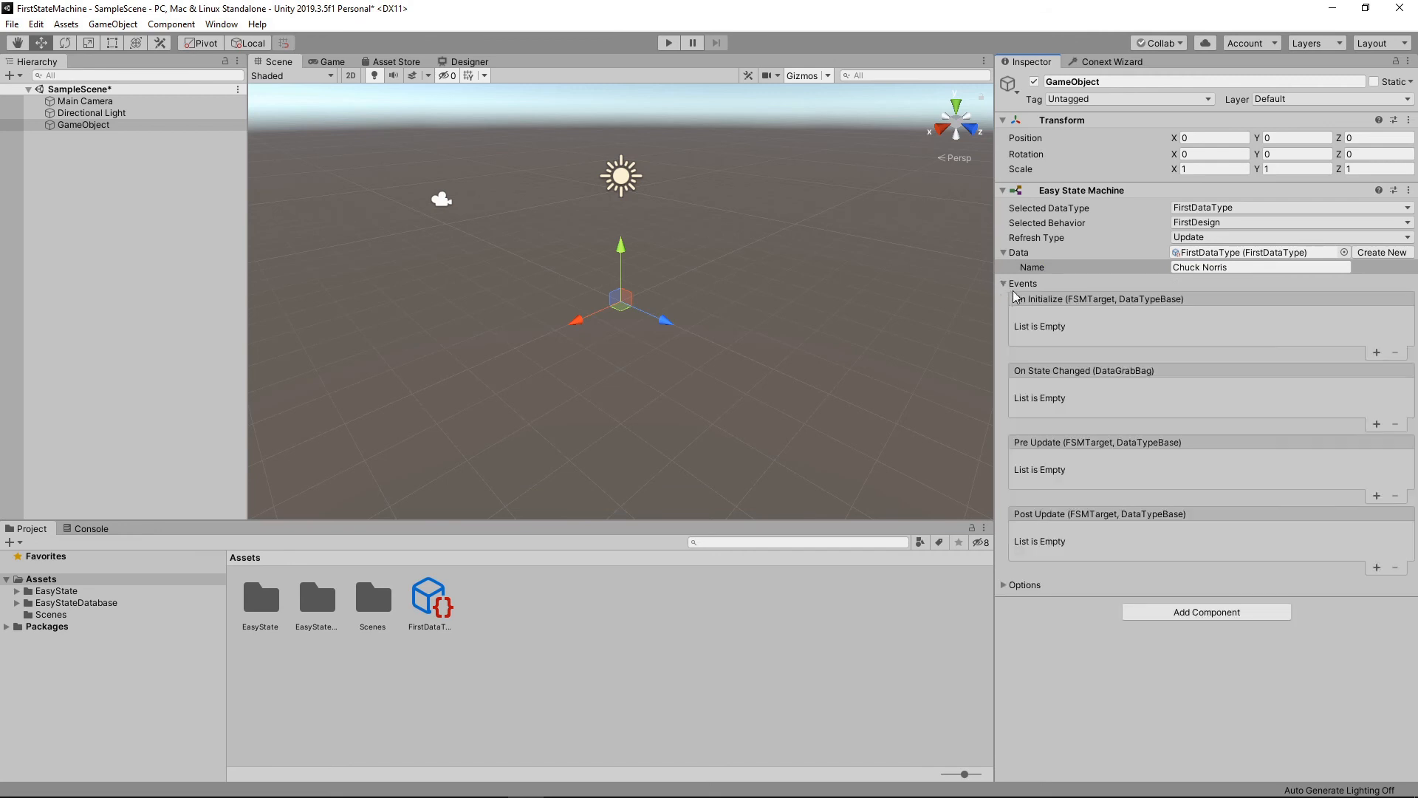
{"action": "mouse_move", "coordinate": [1049, 351]}
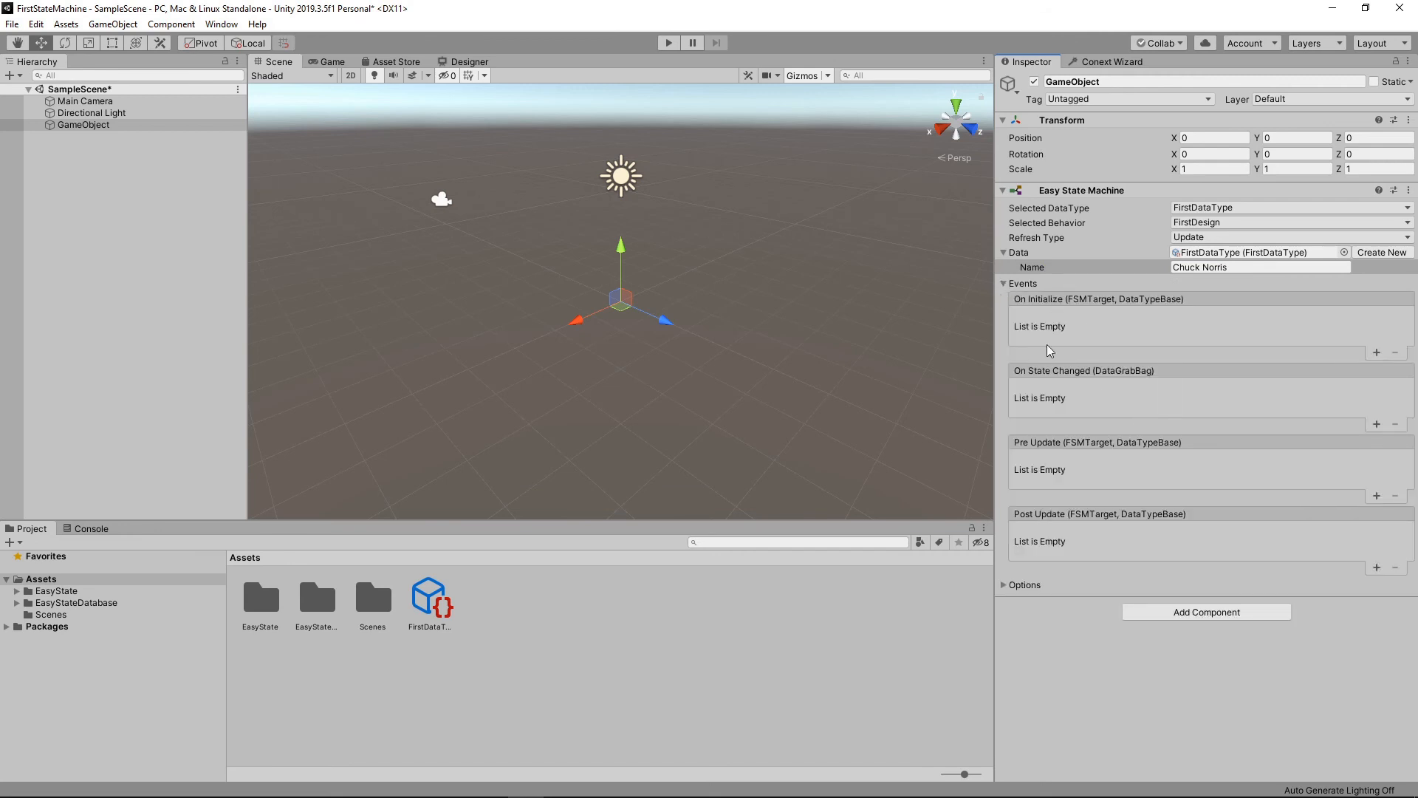
{"action": "left_click", "coordinate": [1005, 283]}
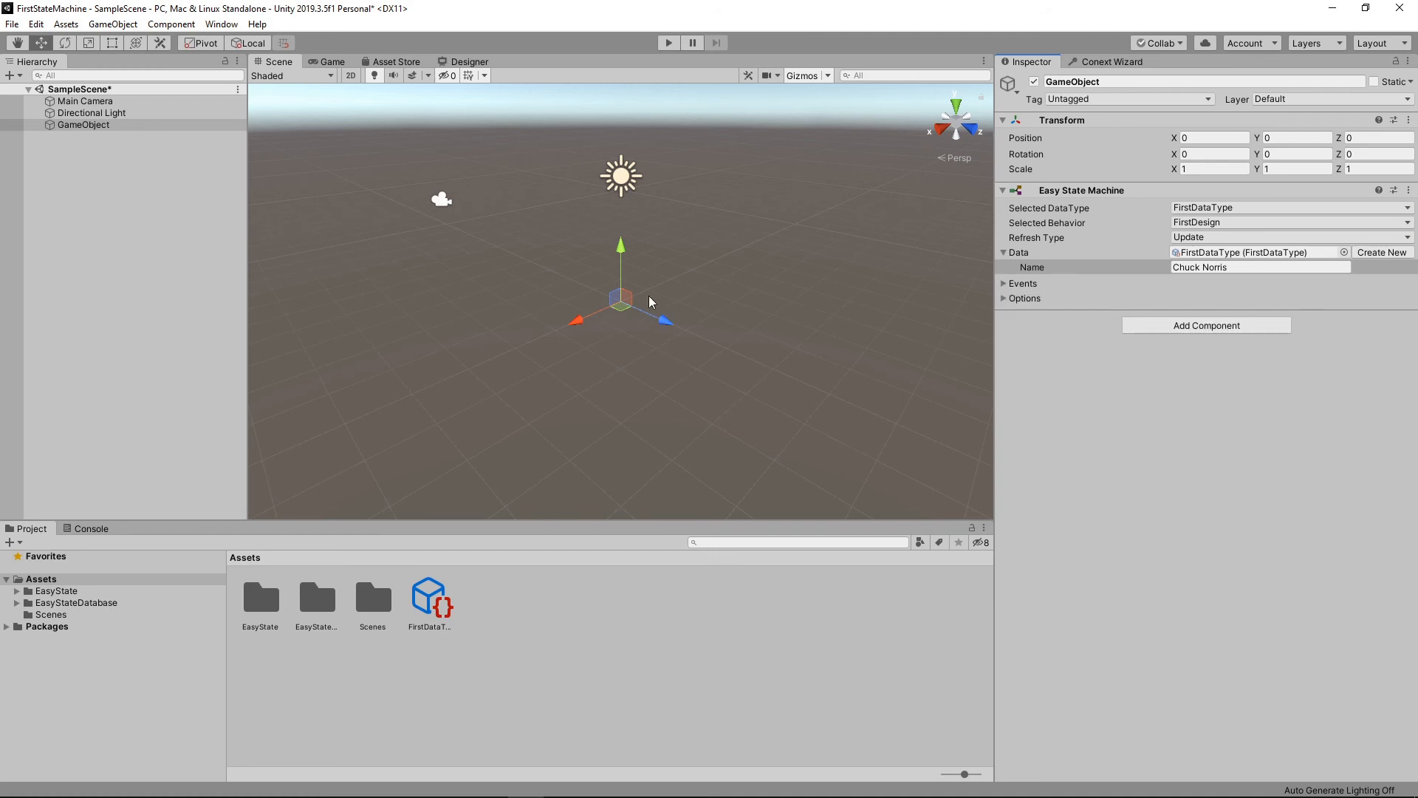
{"action": "mouse_move", "coordinate": [1118, 356]}
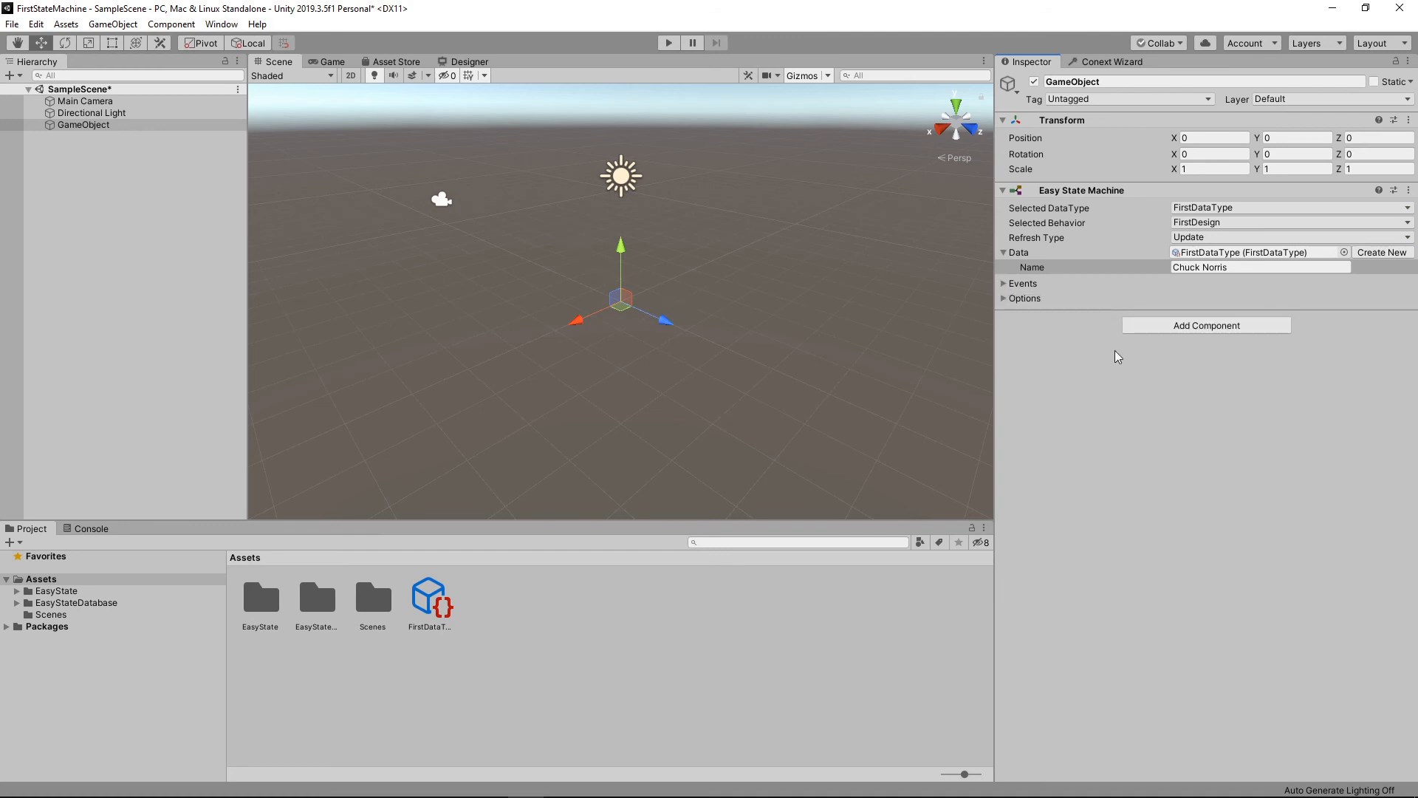
{"action": "mouse_move", "coordinate": [780, 260]}
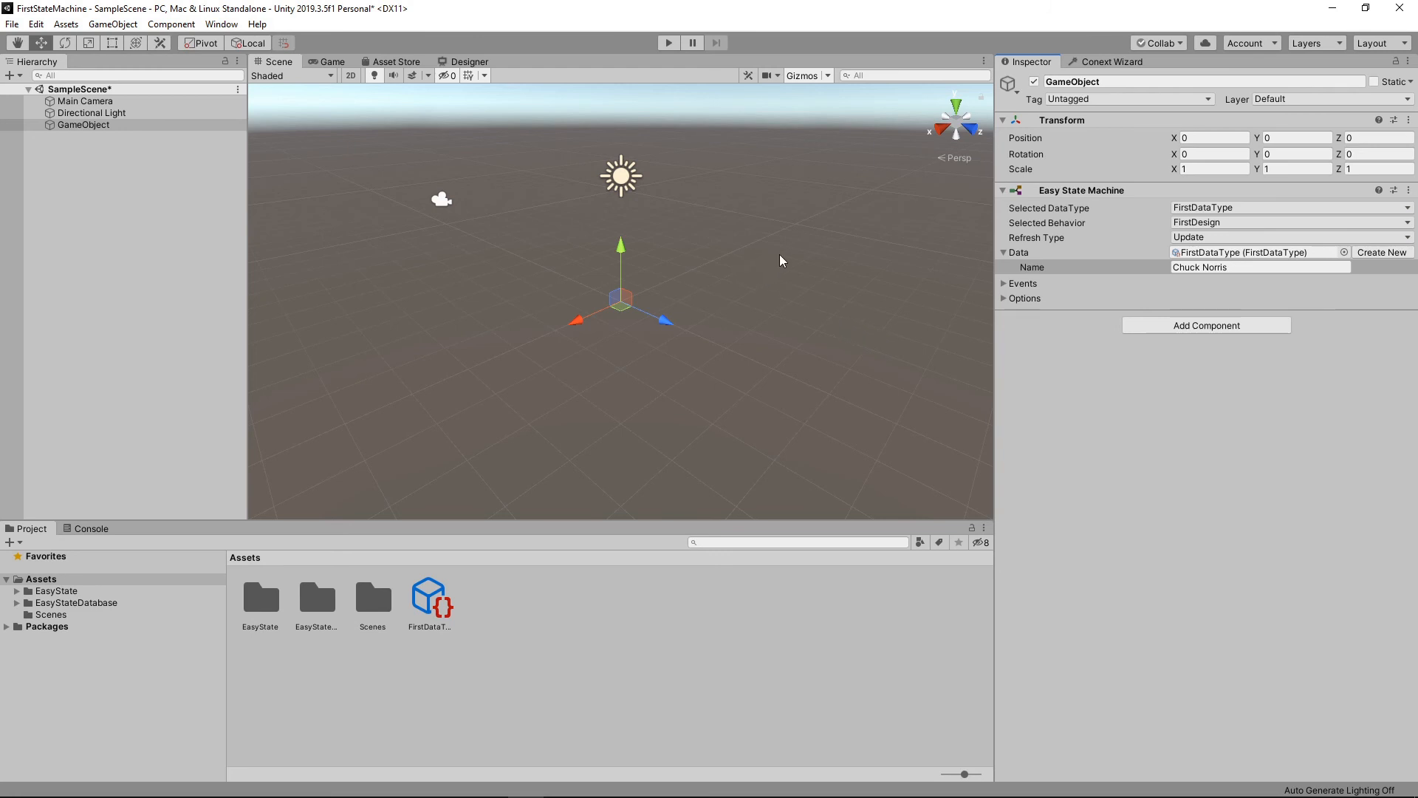
{"action": "mouse_move", "coordinate": [234, 496]}
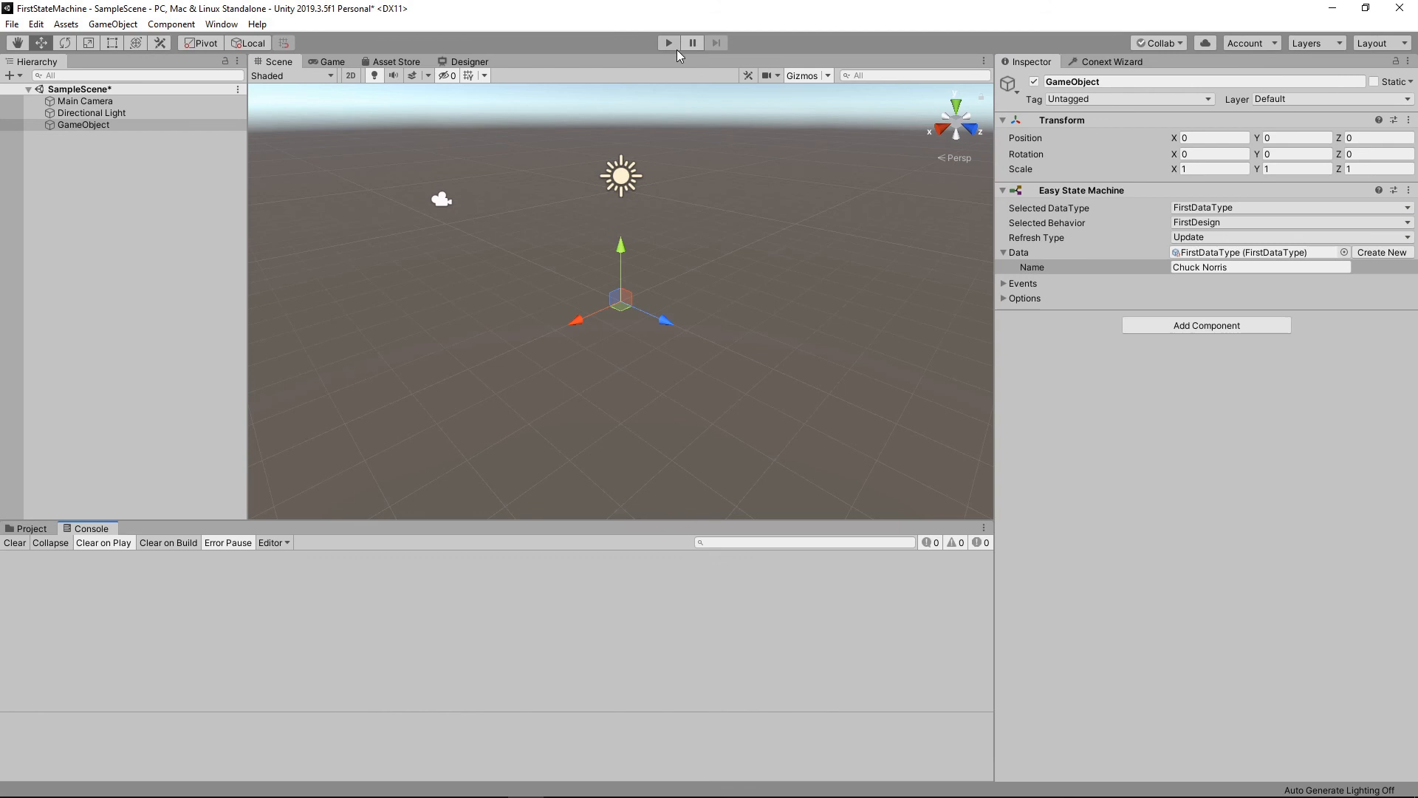
Play the scene, watch Hello/Goodbye Chuck Norris fill the Console, then stop playback.
{"action": "left_click", "coordinate": [667, 43]}
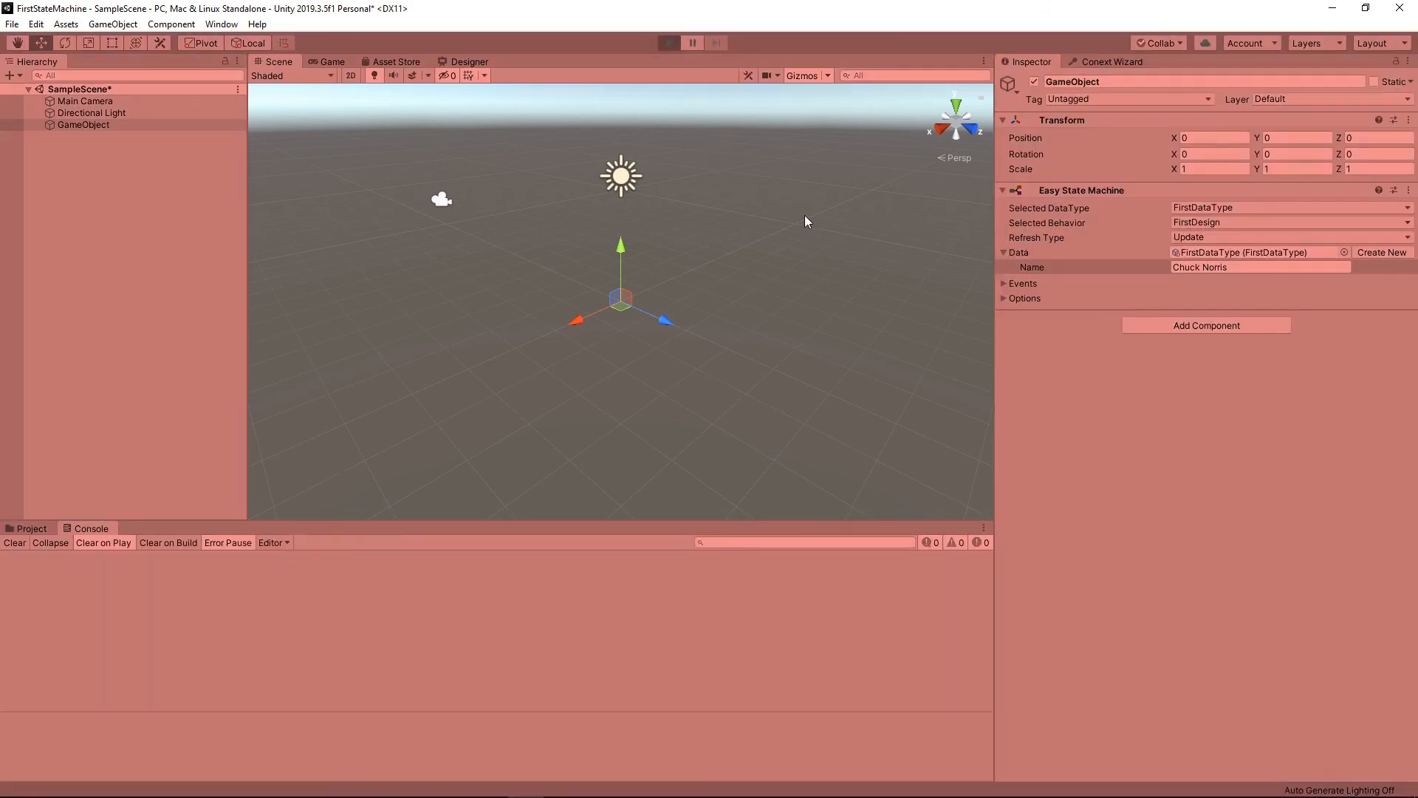
{"action": "mouse_move", "coordinate": [293, 498]}
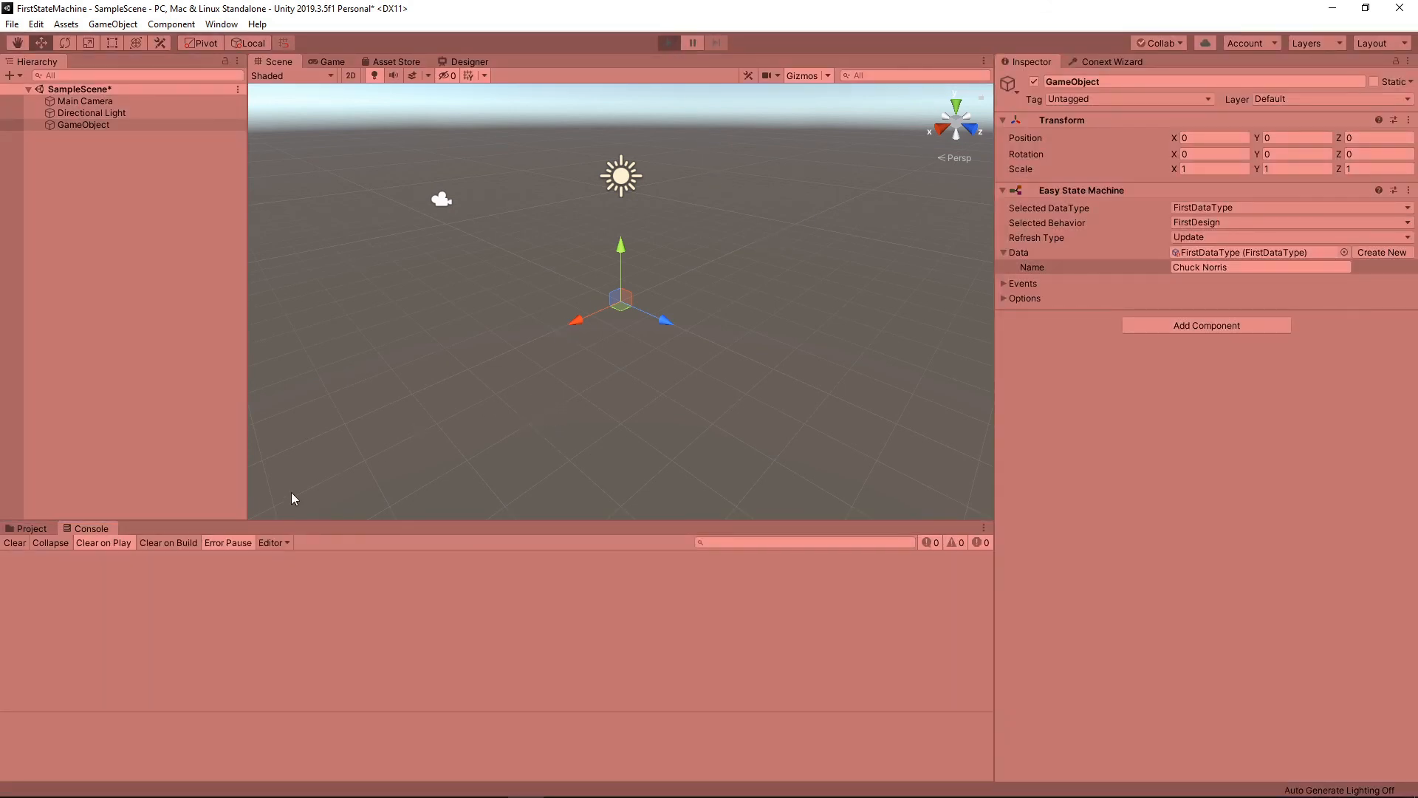
{"action": "left_click", "coordinate": [667, 43]}
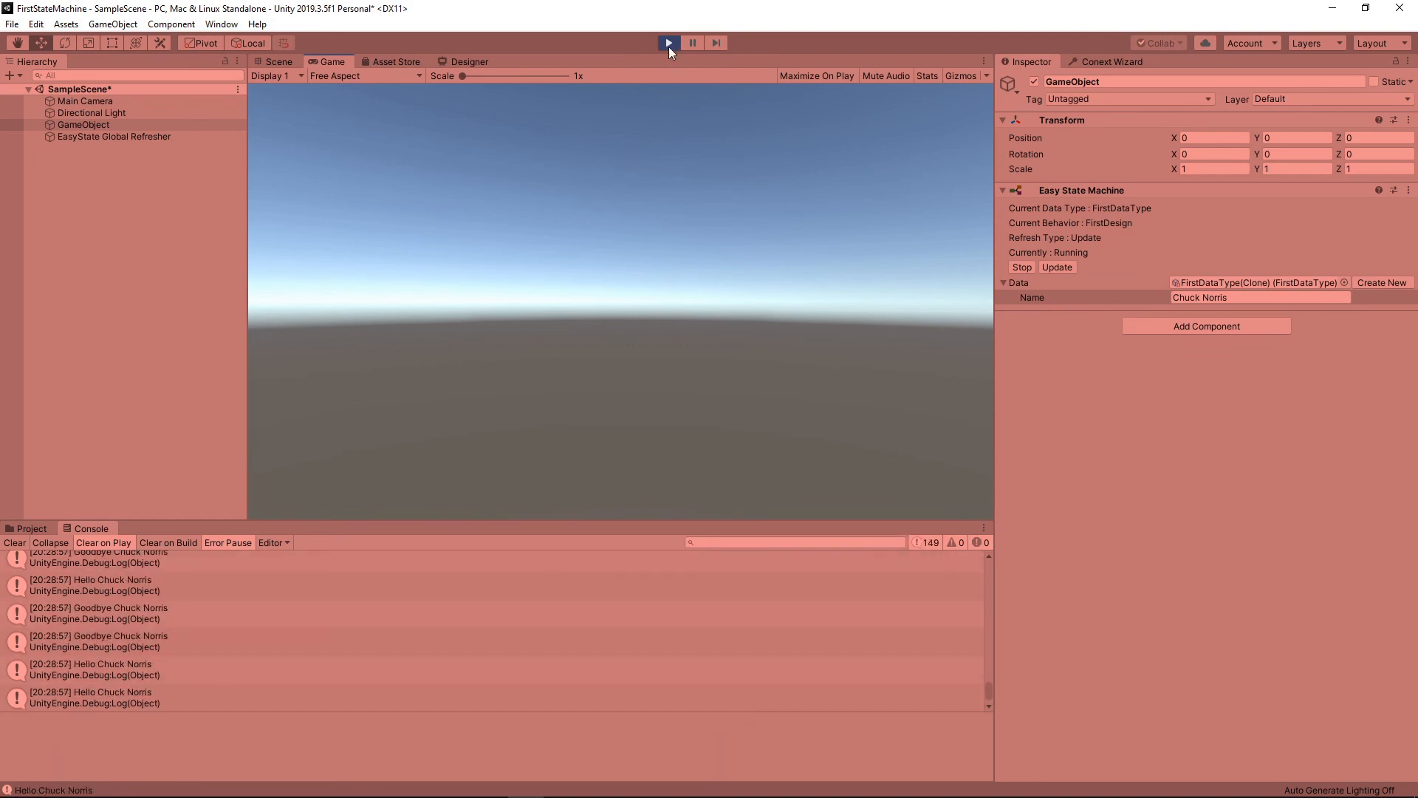
{"action": "left_click", "coordinate": [668, 43]}
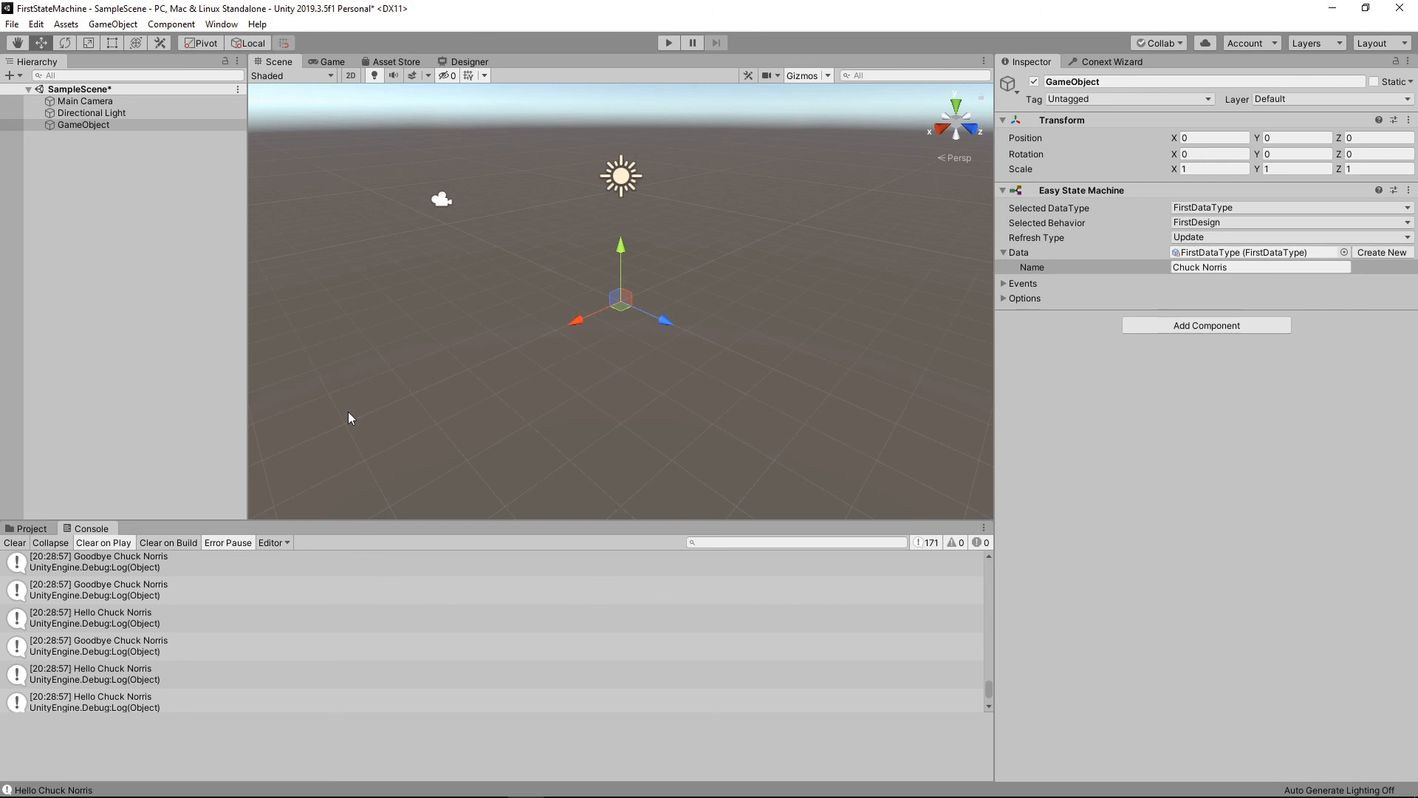
{"action": "mouse_move", "coordinate": [242, 472]}
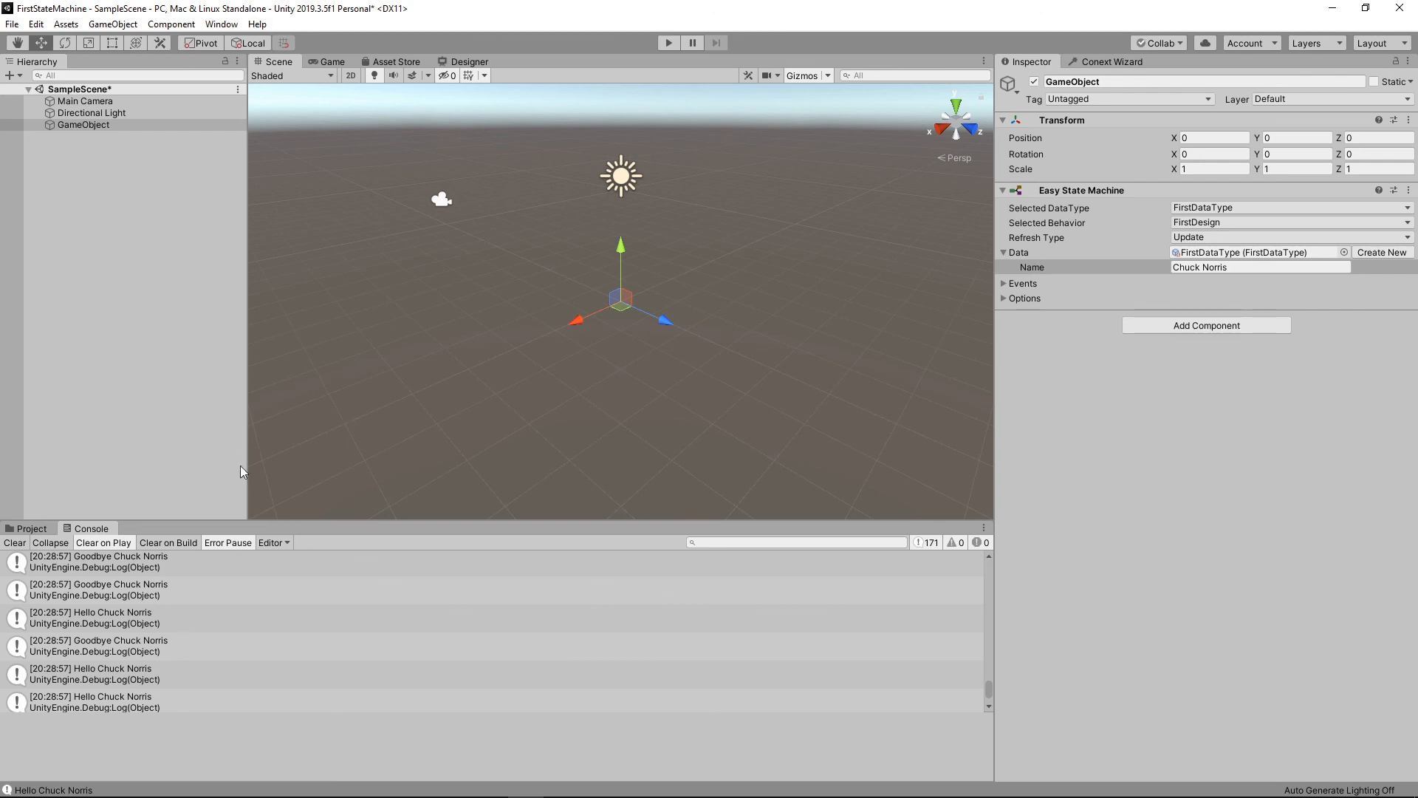
{"action": "mouse_move", "coordinate": [98, 570]}
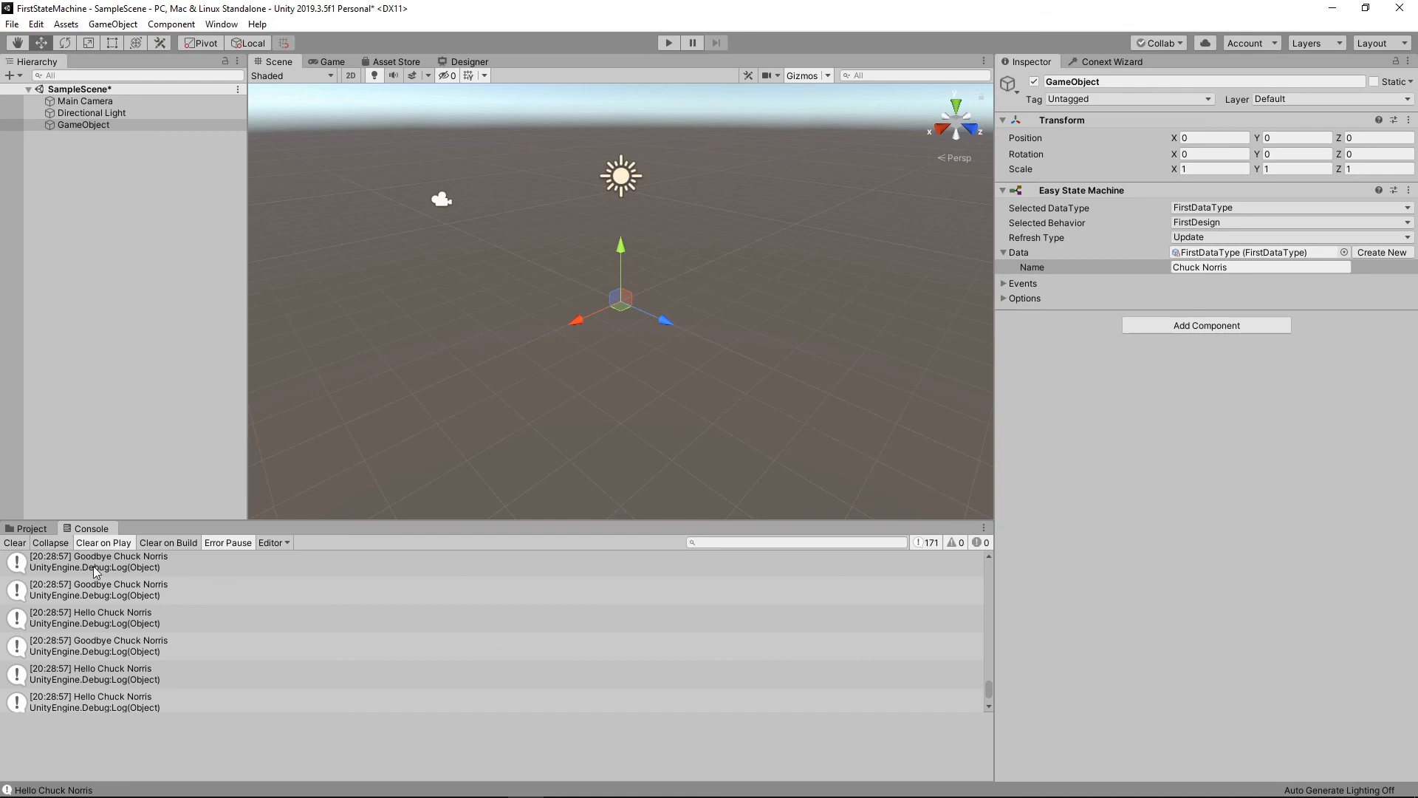